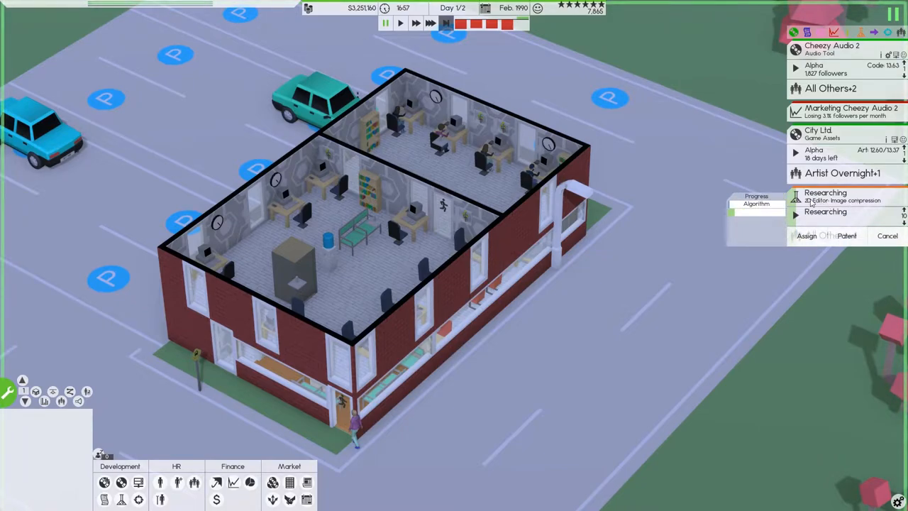
- Dismiss the research project options and check the distribution channels overview
{"action": "left_click", "coordinate": [887, 236]}
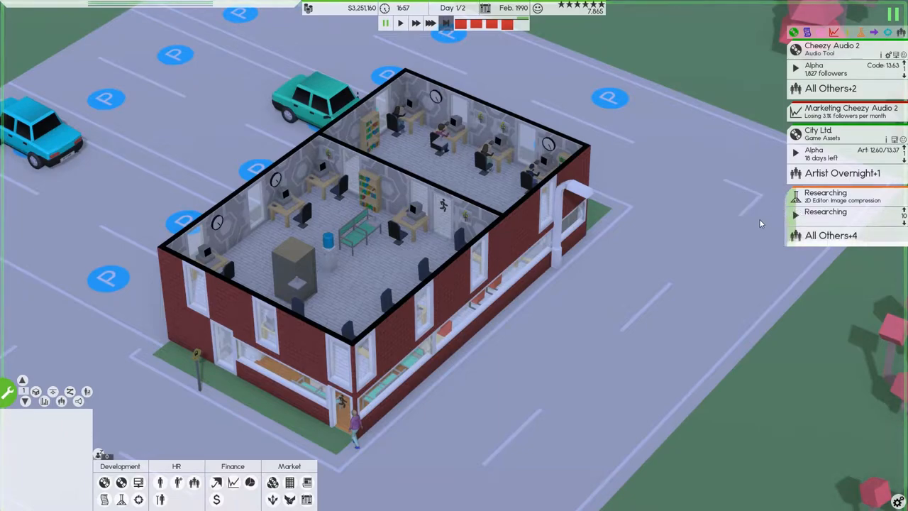
{"action": "left_click", "coordinate": [831, 49]}
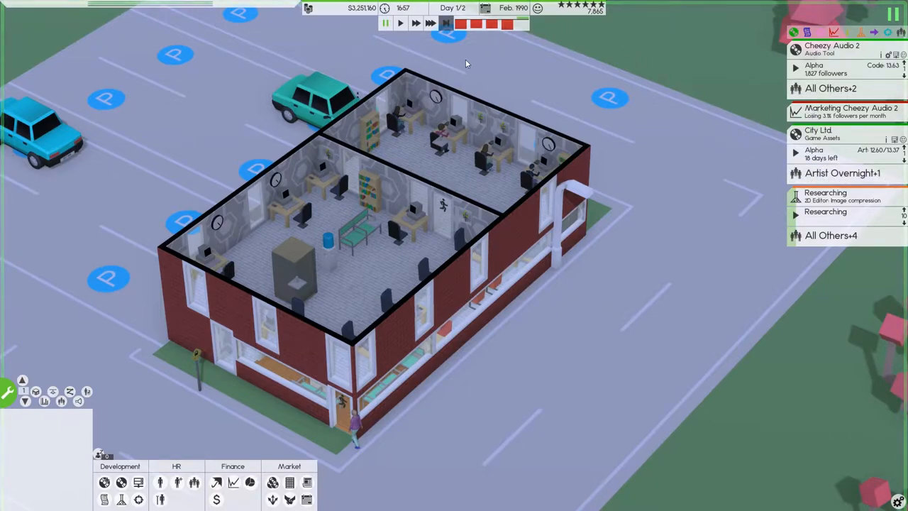
{"action": "mouse_move", "coordinate": [343, 67]}
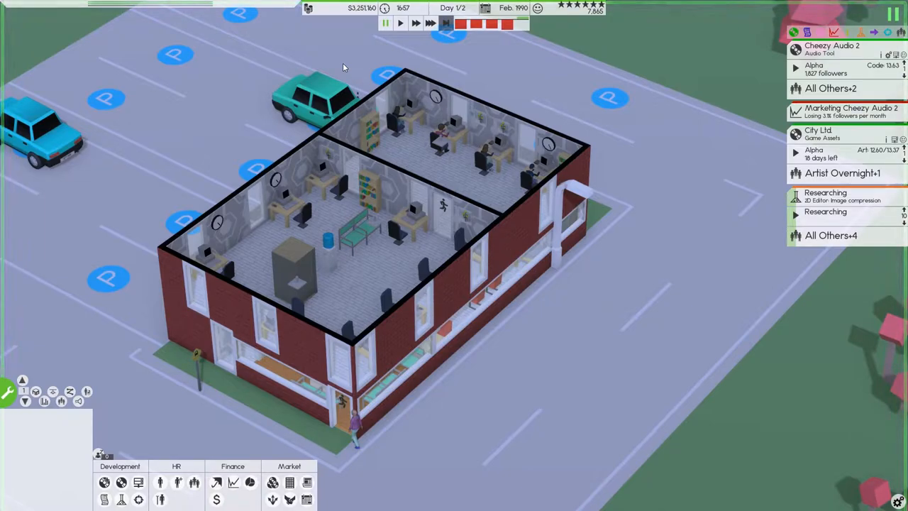
{"action": "mouse_move", "coordinate": [383, 87]}
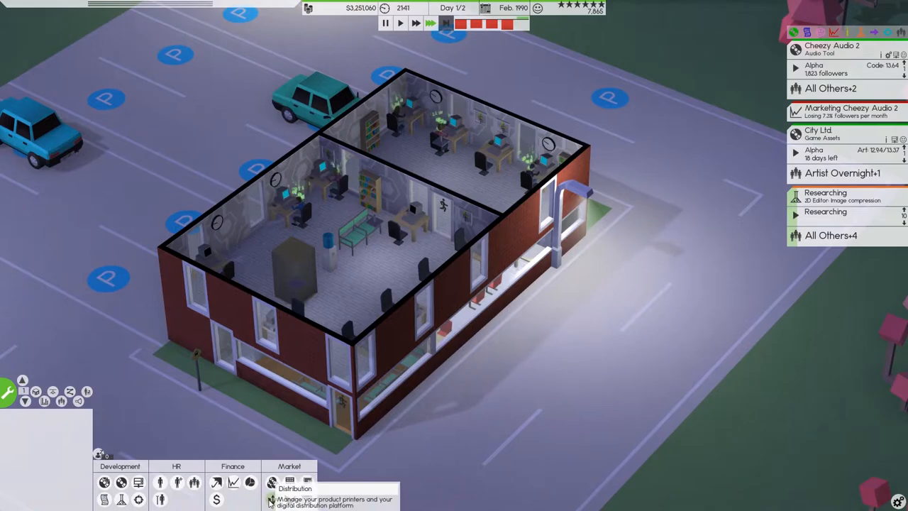
{"action": "left_click", "coordinate": [272, 482]}
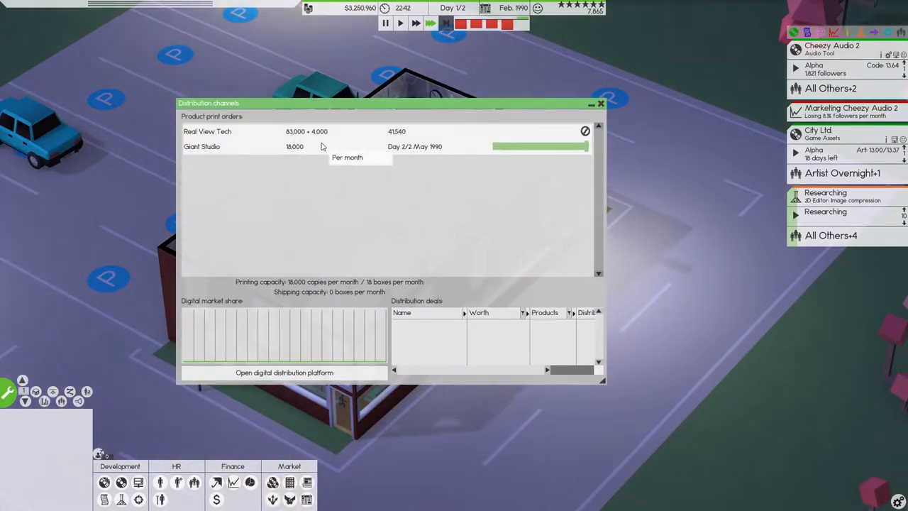
{"action": "mouse_move", "coordinate": [434, 139]}
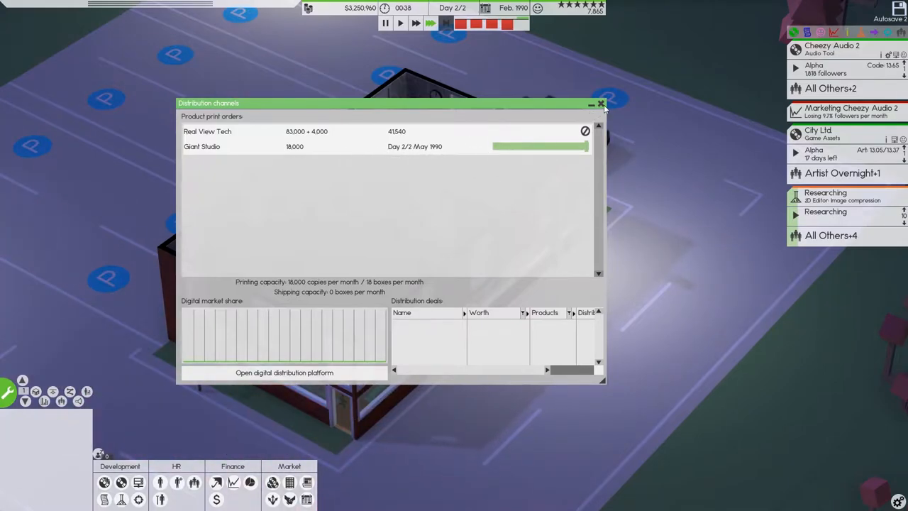
{"action": "left_click", "coordinate": [601, 104]}
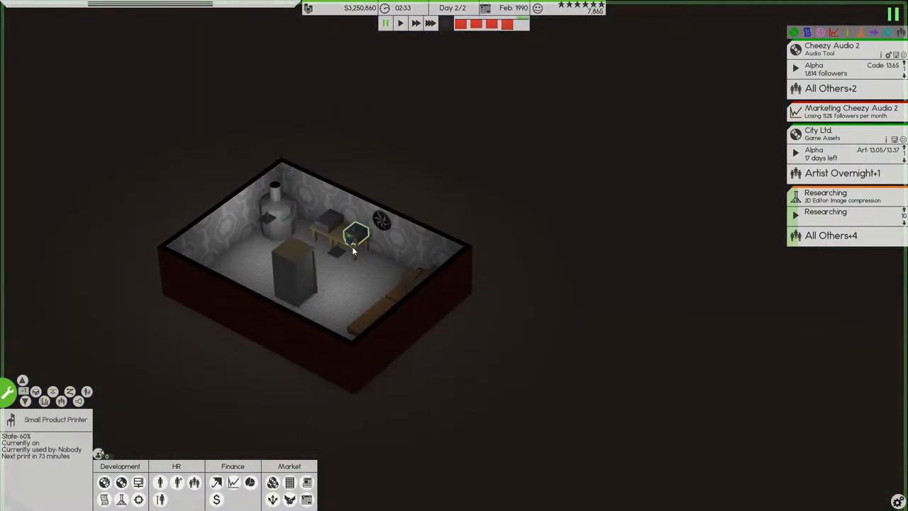
- Duplicate the basement's small product printer and confirm capacity reaches 36,000 copies monthly
{"action": "left_click", "coordinate": [354, 238]}
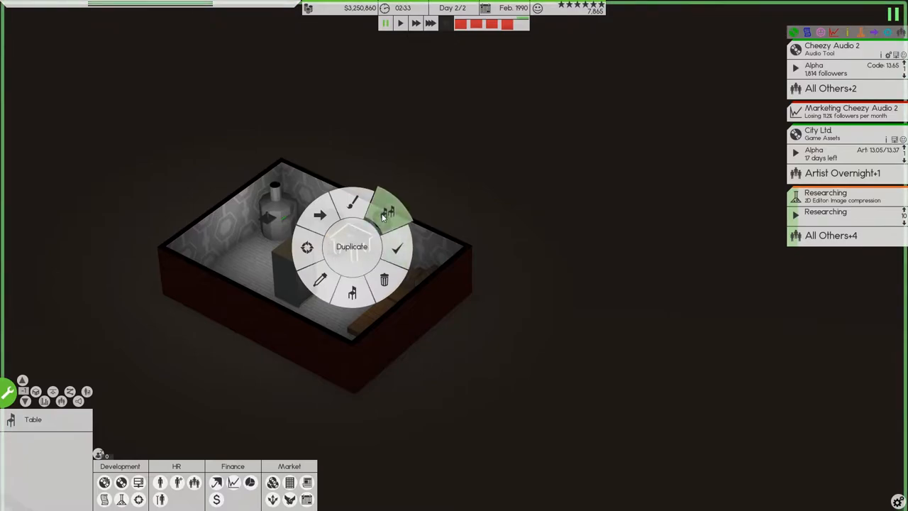
{"action": "left_click", "coordinate": [386, 213]}
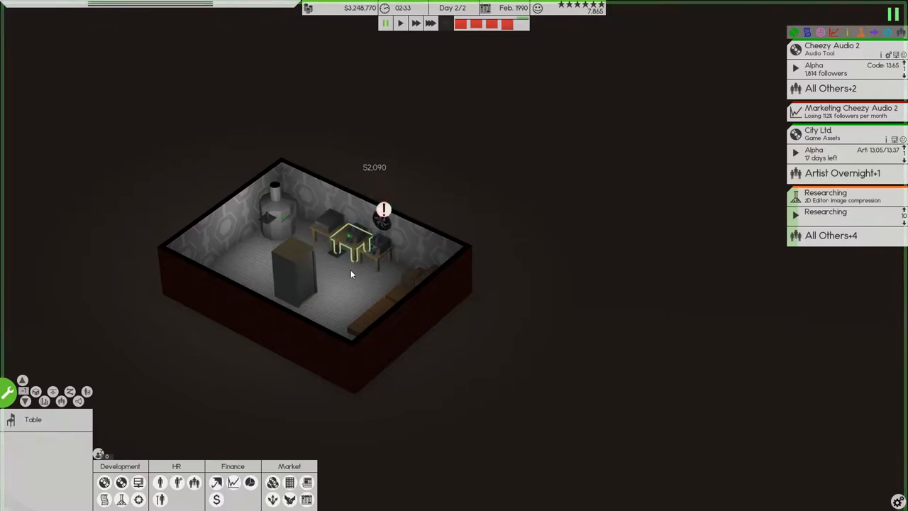
{"action": "left_click", "coordinate": [383, 213]}
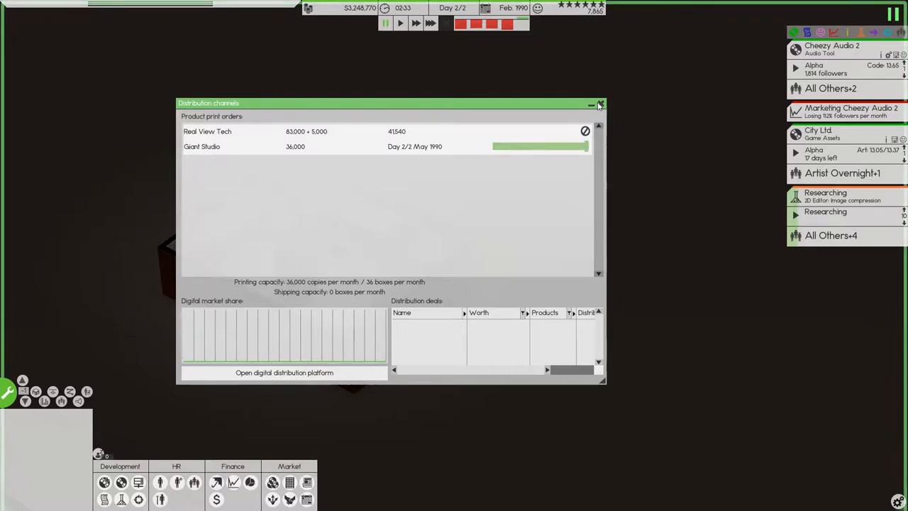
{"action": "mouse_move", "coordinate": [601, 106]}
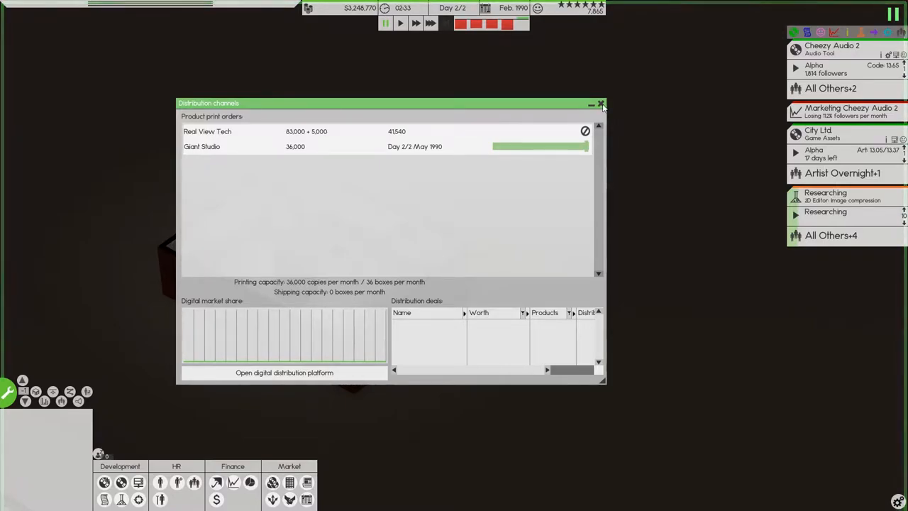
{"action": "left_click", "coordinate": [600, 105]}
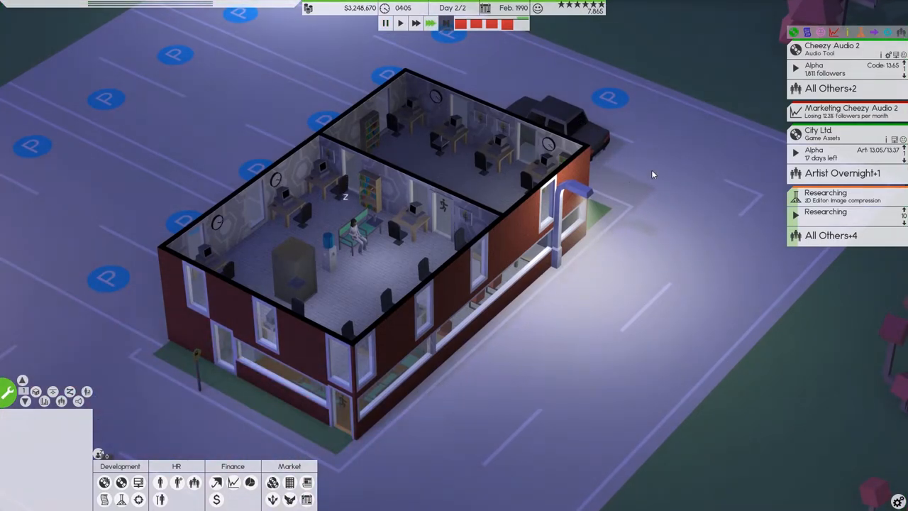
- Promote City Ltd's Game Assets to beta, release it for $215,043, and pause
{"action": "left_click", "coordinate": [837, 69]}
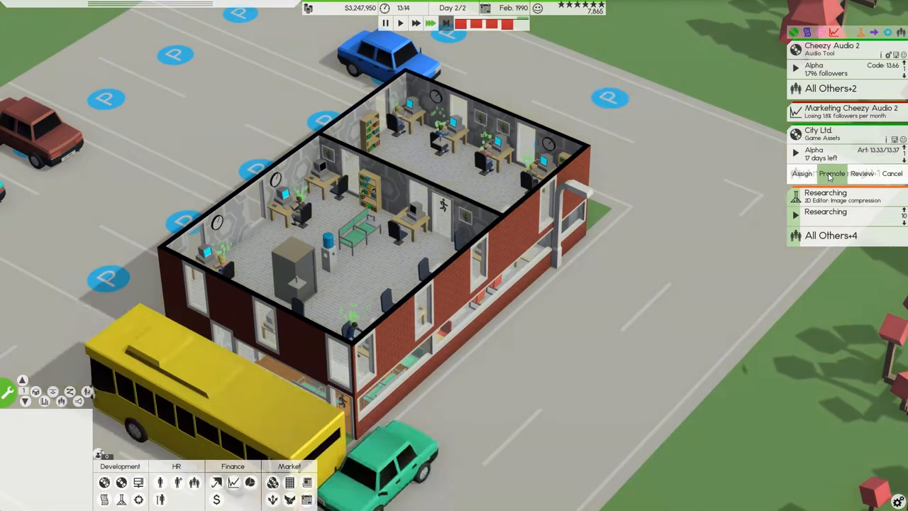
{"action": "left_click", "coordinate": [830, 173]}
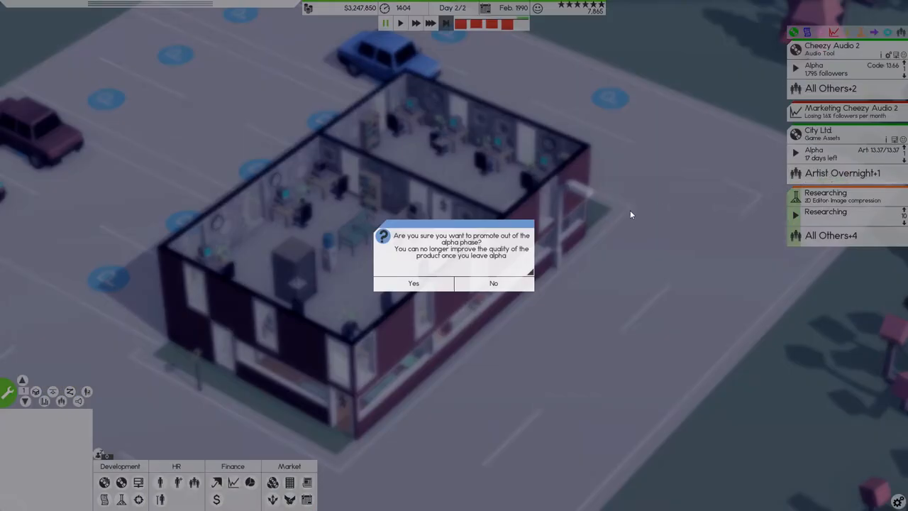
{"action": "left_click", "coordinate": [413, 283]}
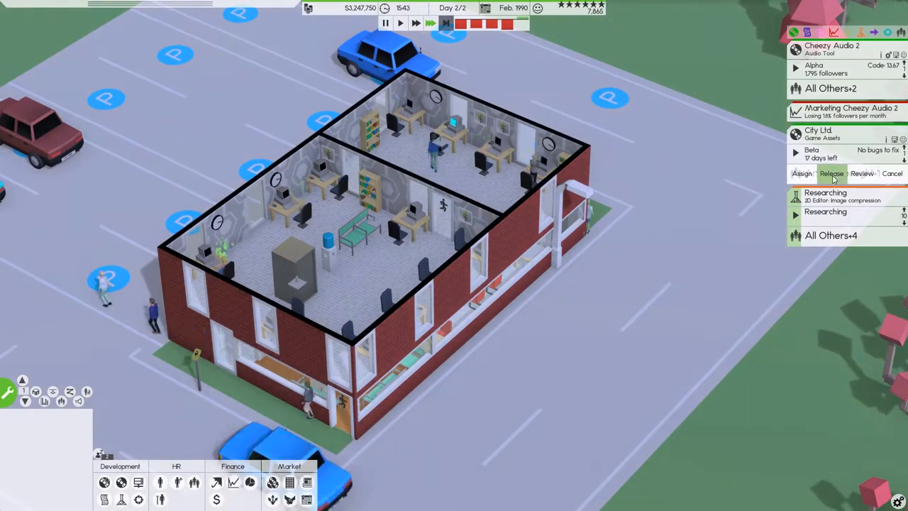
{"action": "left_click", "coordinate": [832, 173]}
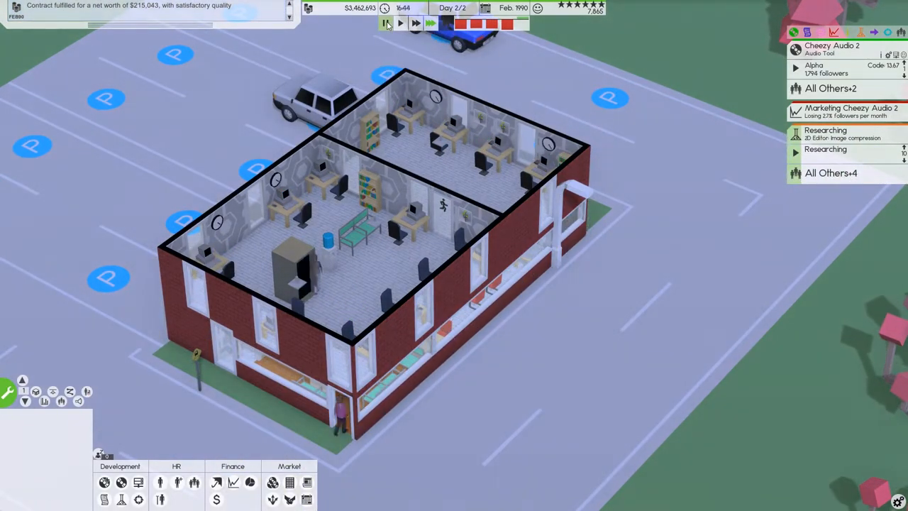
{"action": "left_click", "coordinate": [104, 483]}
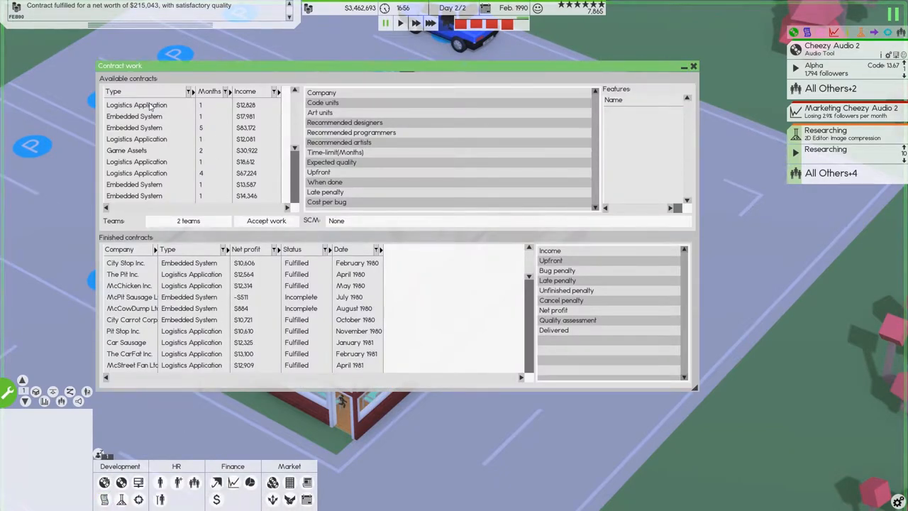
- Accept Car Sausage Corp's Game Assets contract with the Artist Overnight and Artists teams
{"action": "left_click", "coordinate": [112, 91]}
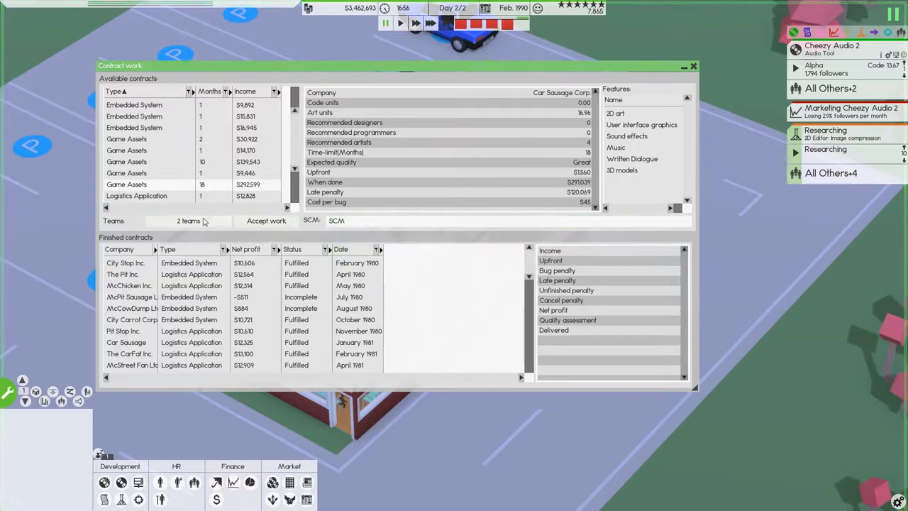
{"action": "left_click", "coordinate": [188, 221]}
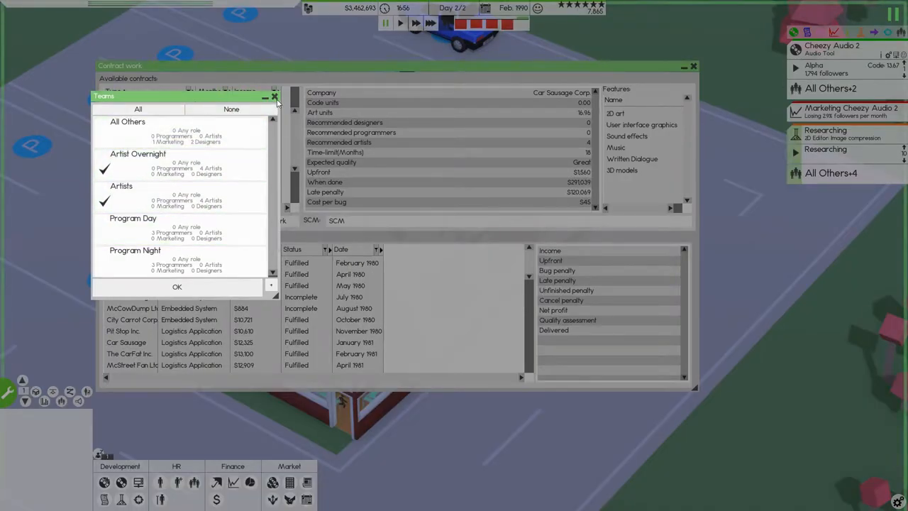
{"action": "left_click", "coordinate": [177, 287]}
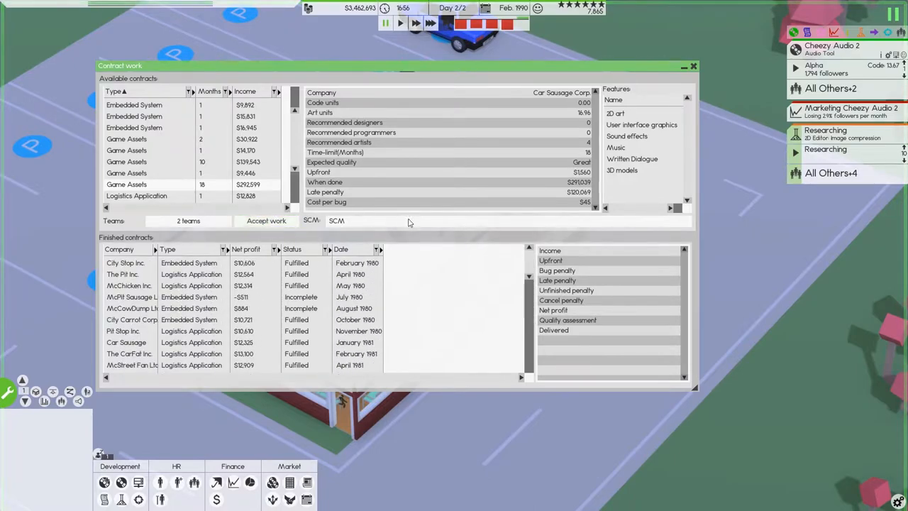
{"action": "mouse_move", "coordinate": [566, 117]}
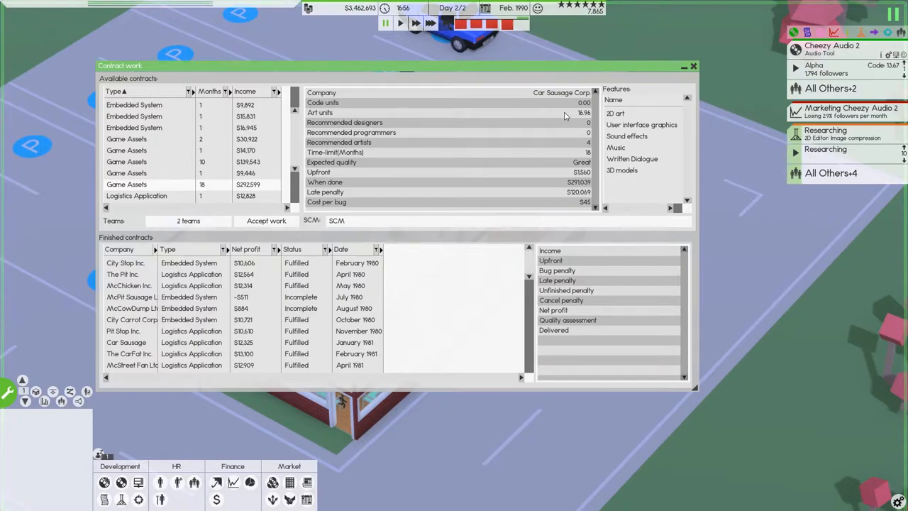
{"action": "mouse_move", "coordinate": [522, 156]}
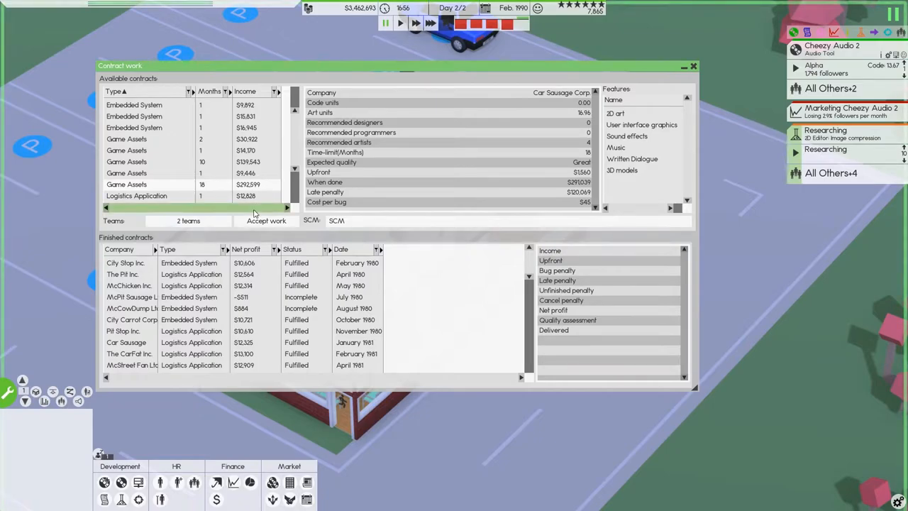
{"action": "left_click", "coordinate": [266, 220]}
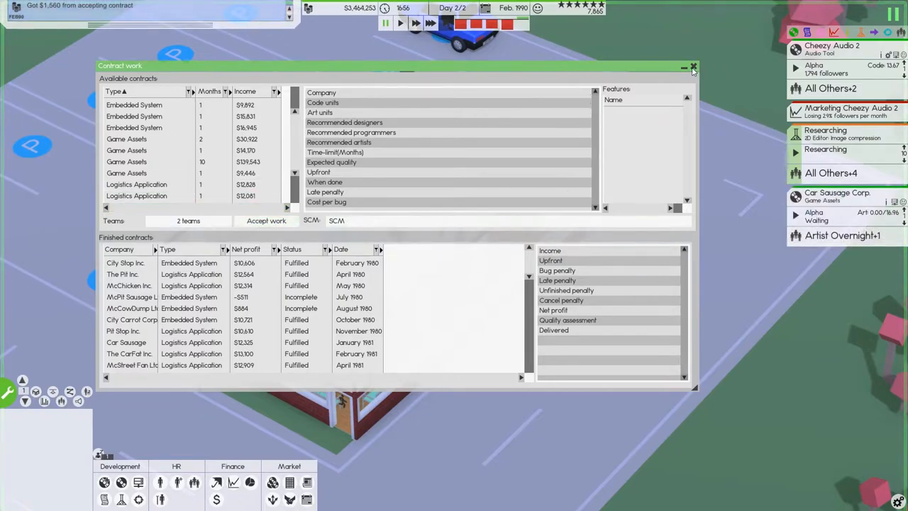
{"action": "left_click", "coordinate": [693, 66]}
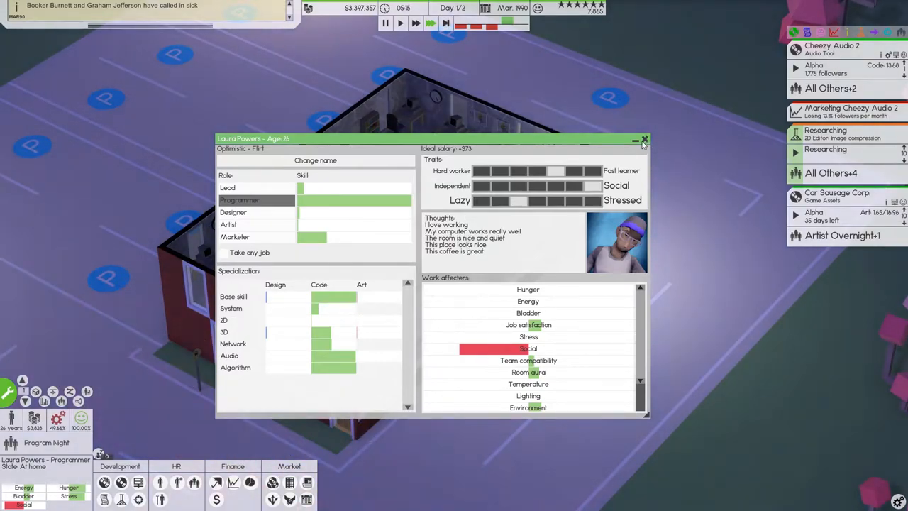
{"action": "left_click", "coordinate": [645, 140]}
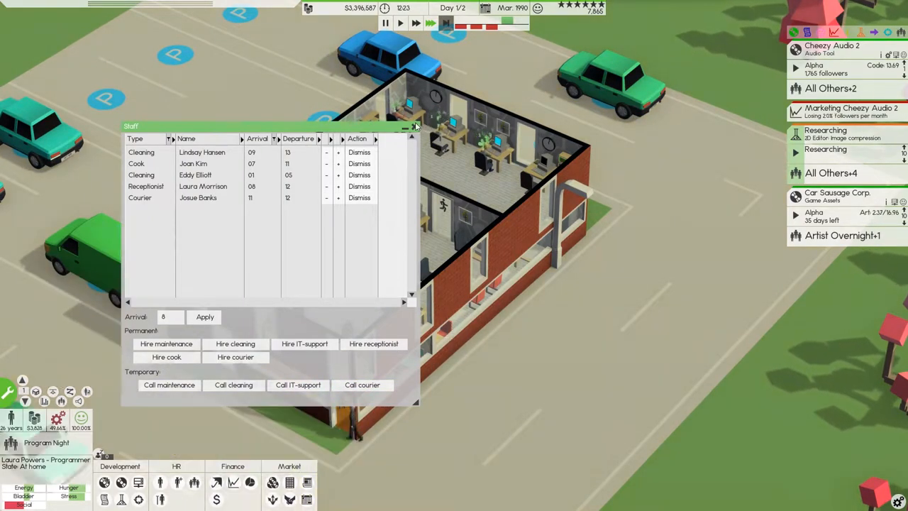
{"action": "left_click", "coordinate": [414, 127]}
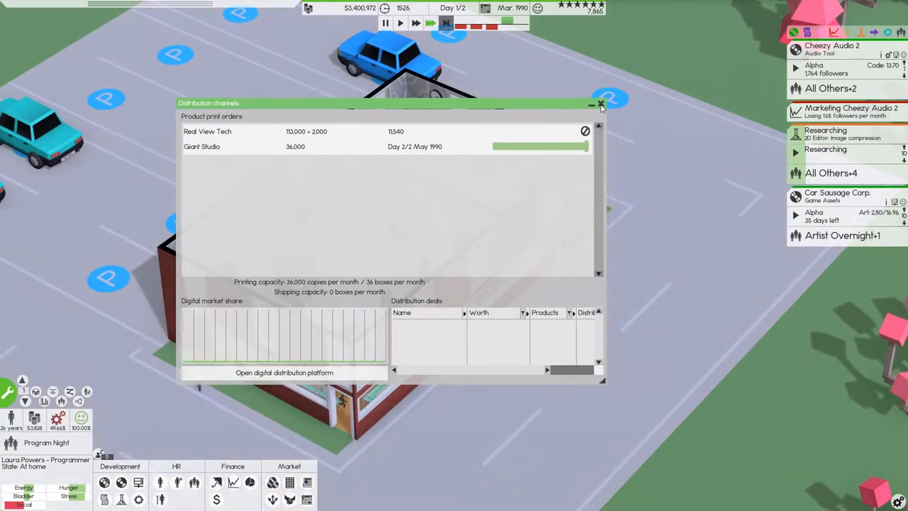
{"action": "left_click", "coordinate": [600, 104]}
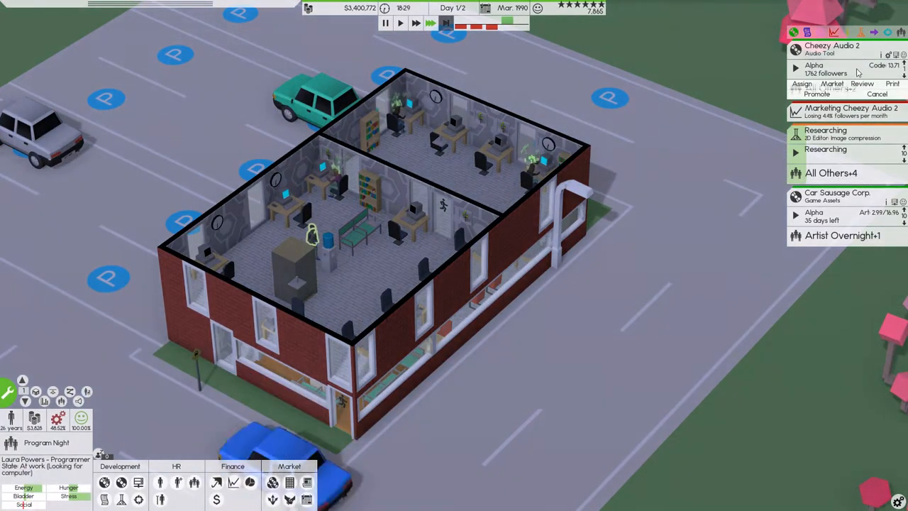
{"action": "left_click", "coordinate": [862, 84]}
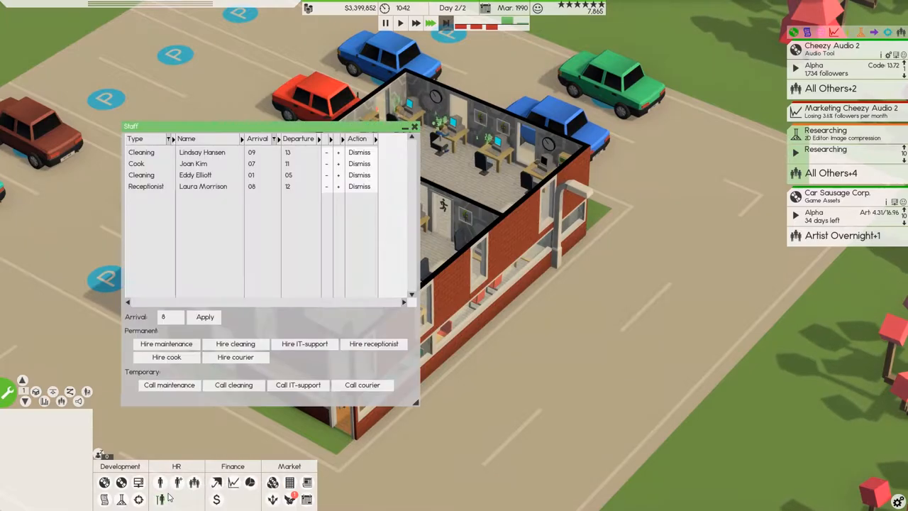
- Compare available print deals and accept Kick LLC's job at $0.33 per copy
{"action": "left_click", "coordinate": [234, 357]}
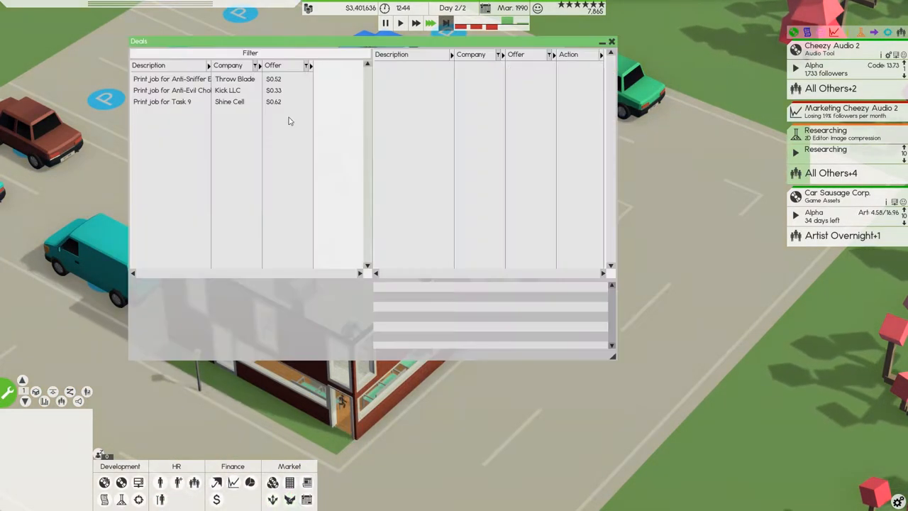
{"action": "left_click", "coordinate": [162, 101]}
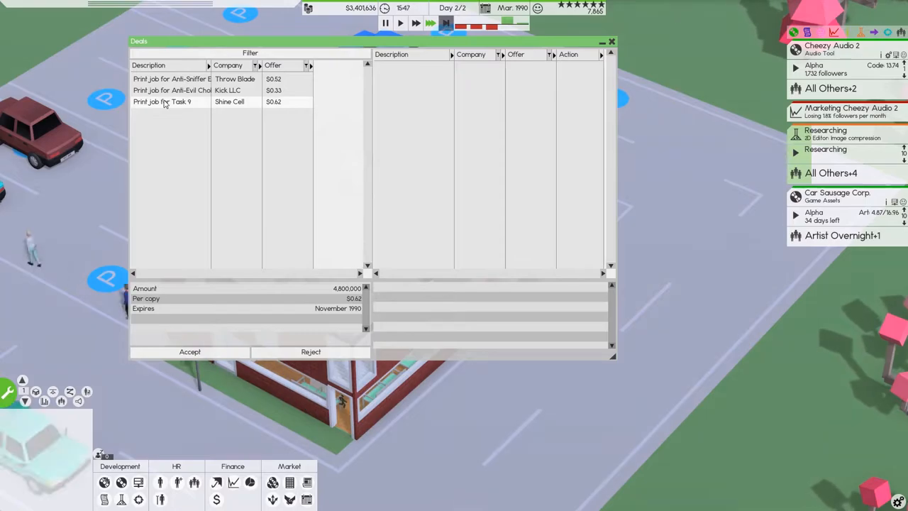
{"action": "left_click", "coordinate": [170, 90]}
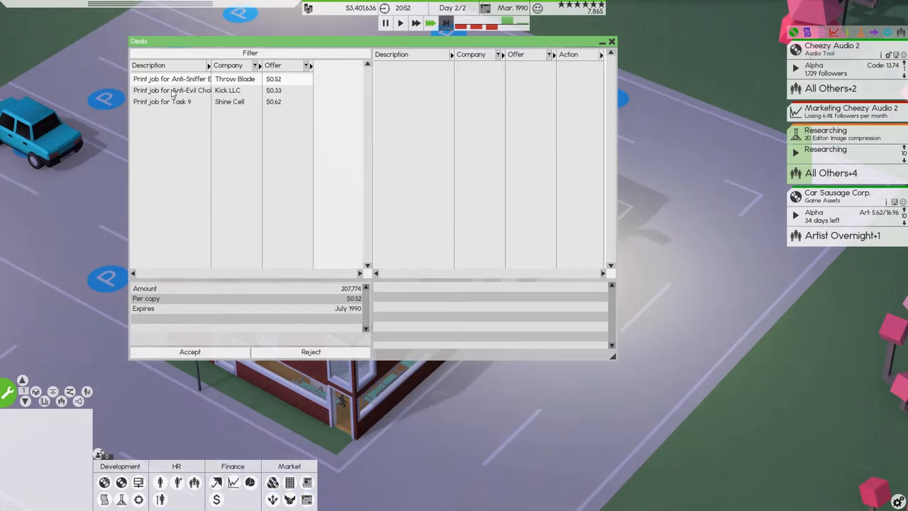
{"action": "left_click", "coordinate": [172, 90]}
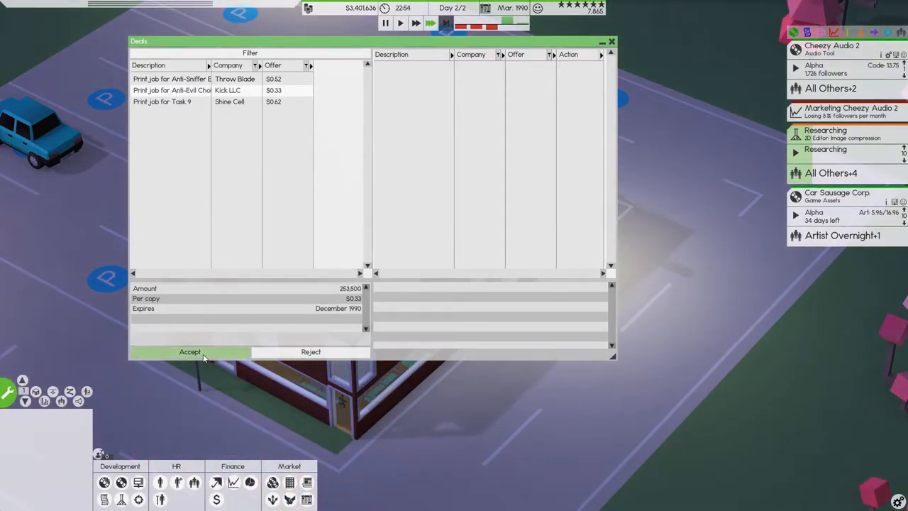
{"action": "left_click", "coordinate": [189, 351]}
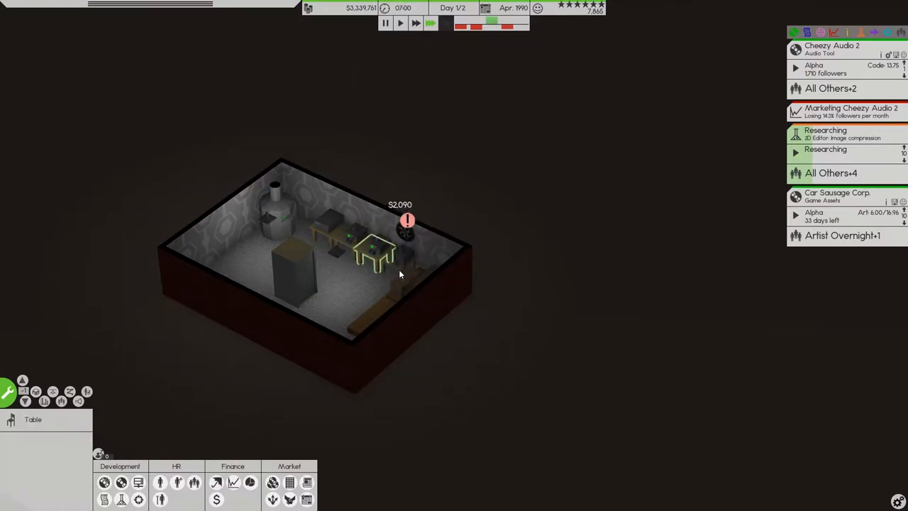
- Place another printer in the basement print room
{"action": "left_click", "coordinate": [407, 234]}
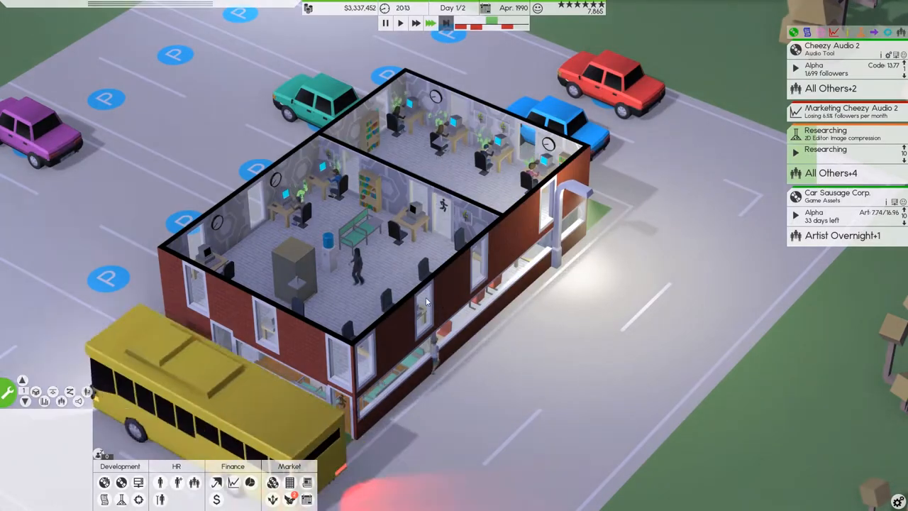
- Hire two couriers and check Kick LLC's print order against 54,000 monthly capacity
{"action": "left_click", "coordinate": [160, 483]}
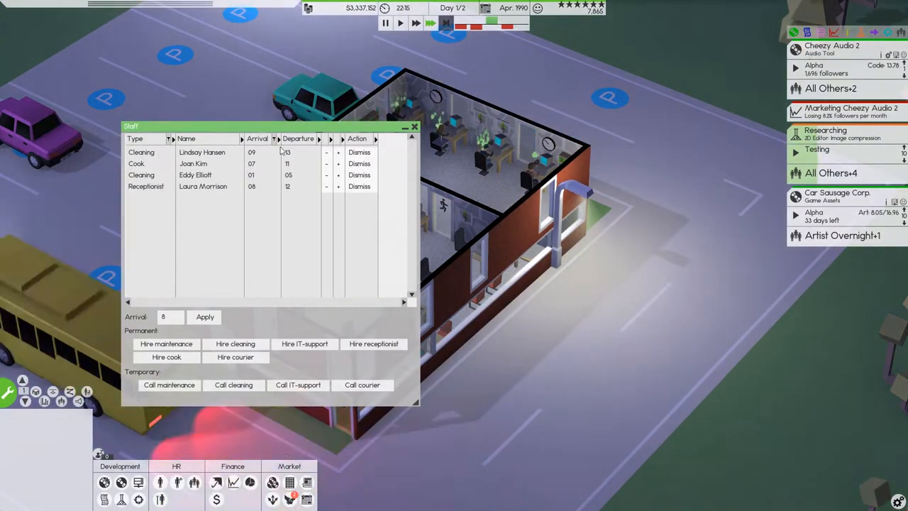
{"action": "left_click", "coordinate": [414, 126]}
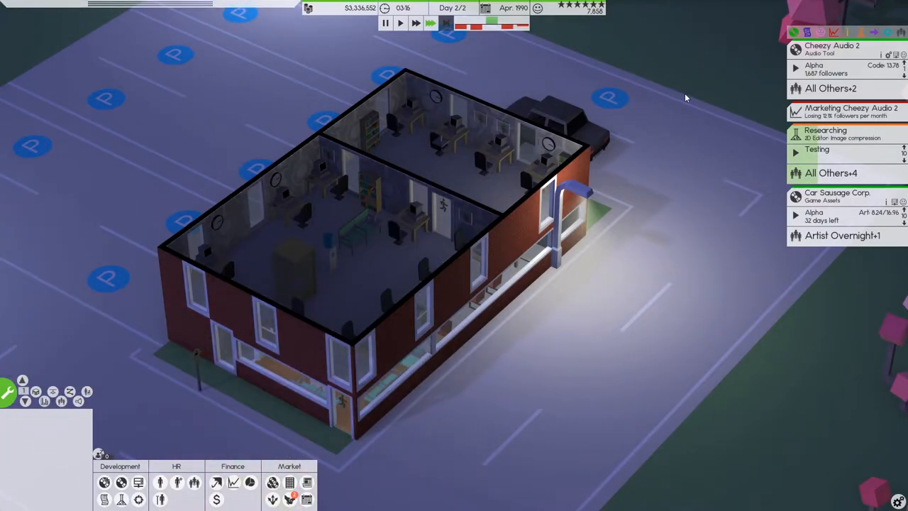
{"action": "mouse_move", "coordinate": [540, 200]}
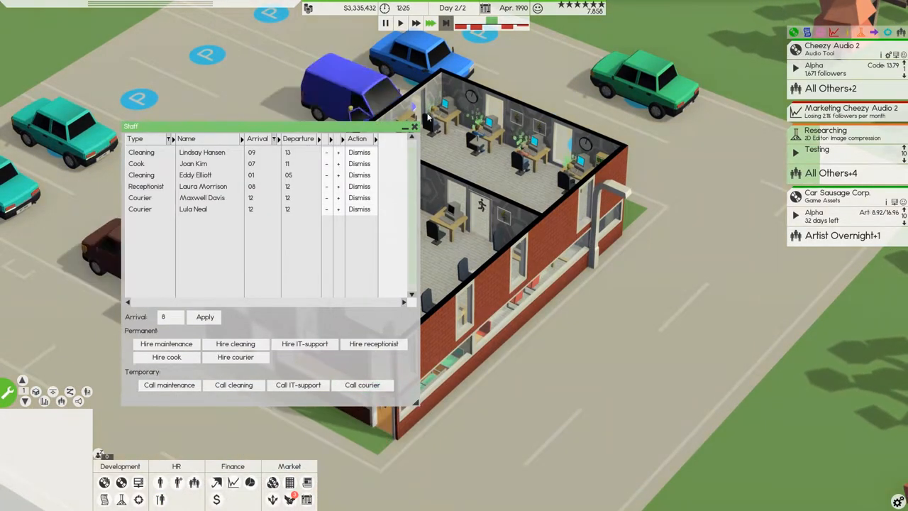
{"action": "left_click", "coordinate": [413, 126]}
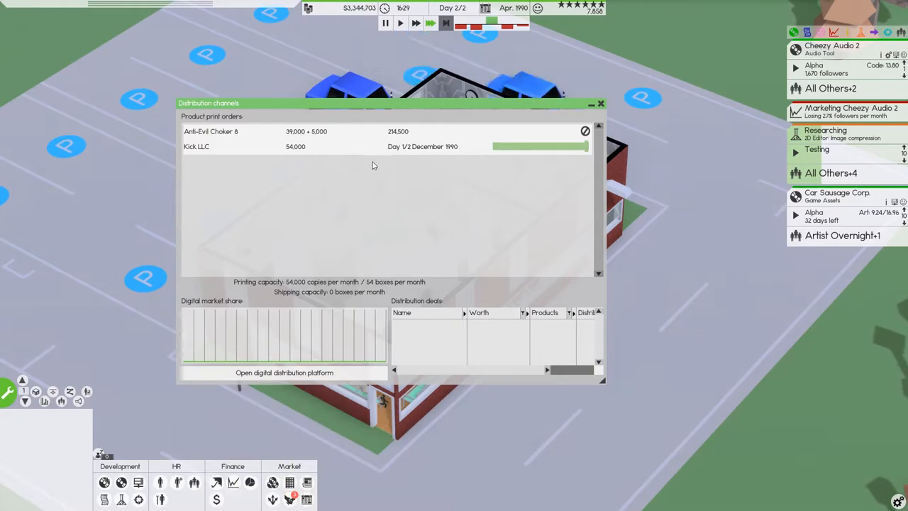
{"action": "mouse_move", "coordinate": [422, 147]}
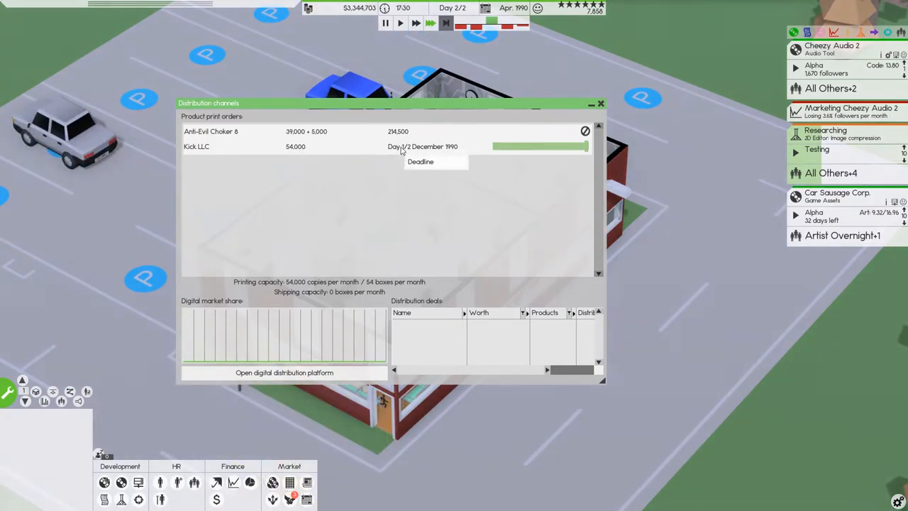
{"action": "left_click", "coordinate": [600, 103]}
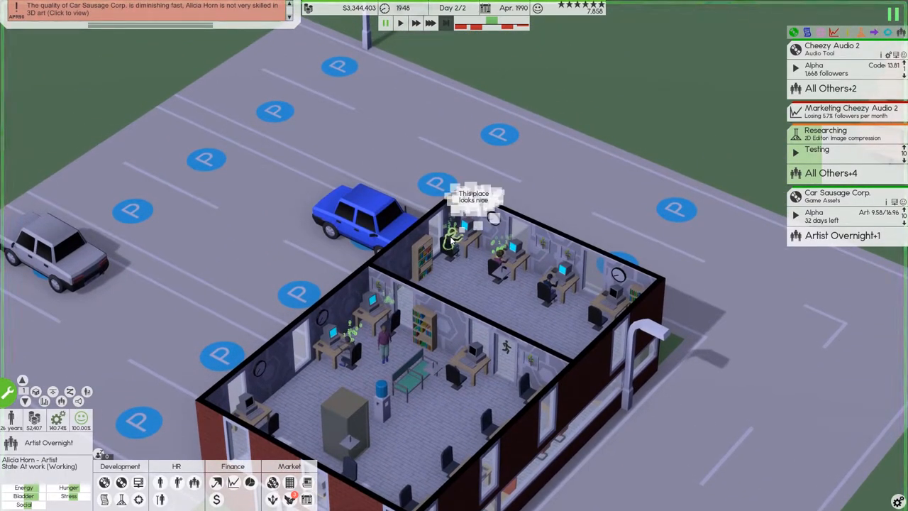
{"action": "left_click", "coordinate": [454, 234]}
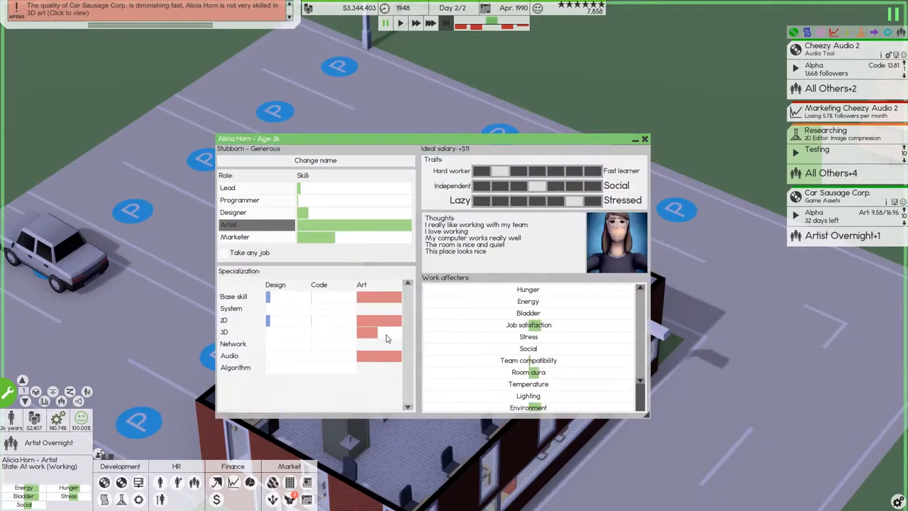
{"action": "mouse_move", "coordinate": [555, 153]}
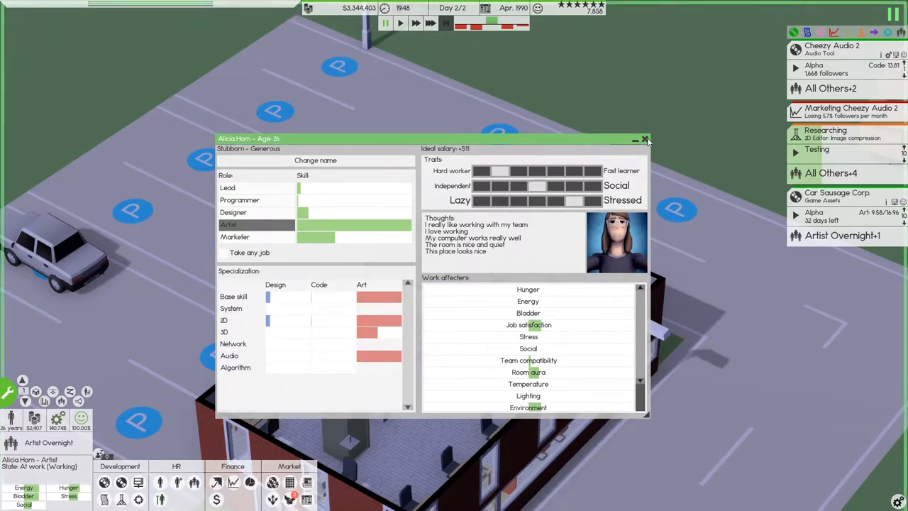
{"action": "left_click", "coordinate": [645, 139]}
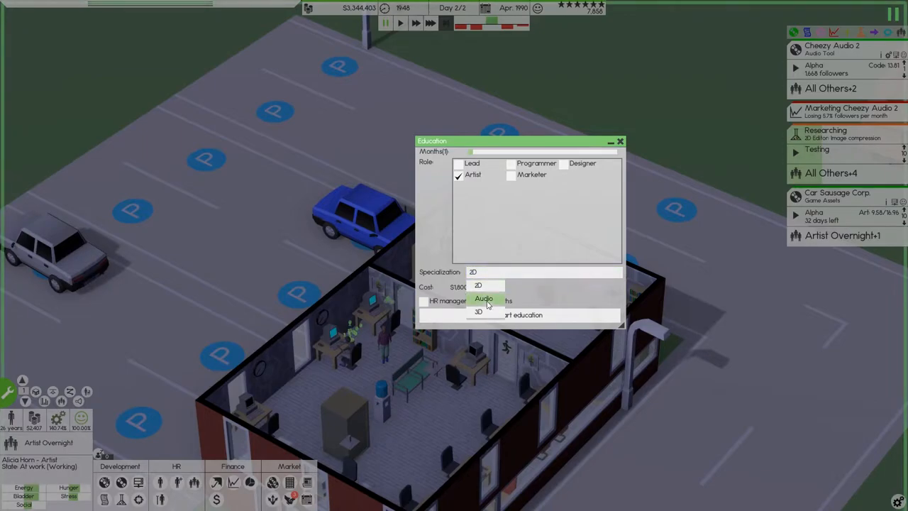
{"action": "left_click", "coordinate": [477, 312]}
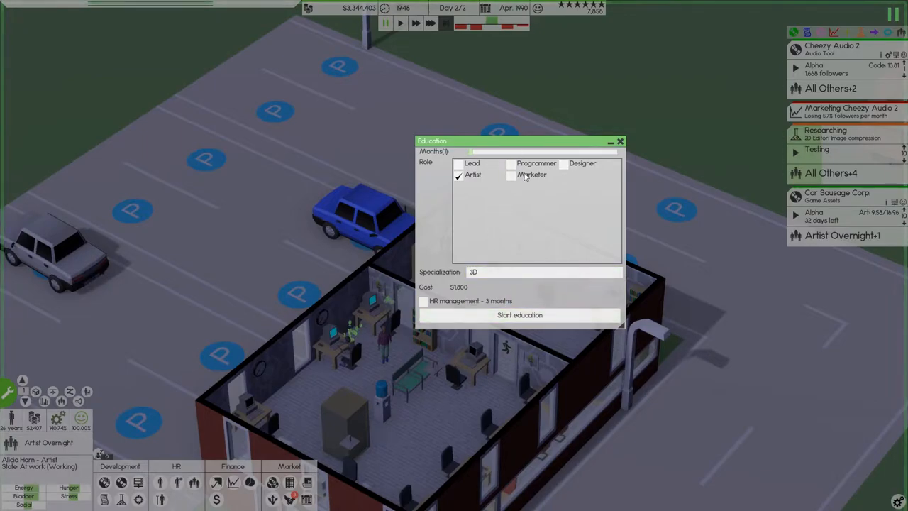
{"action": "left_click", "coordinate": [619, 141]}
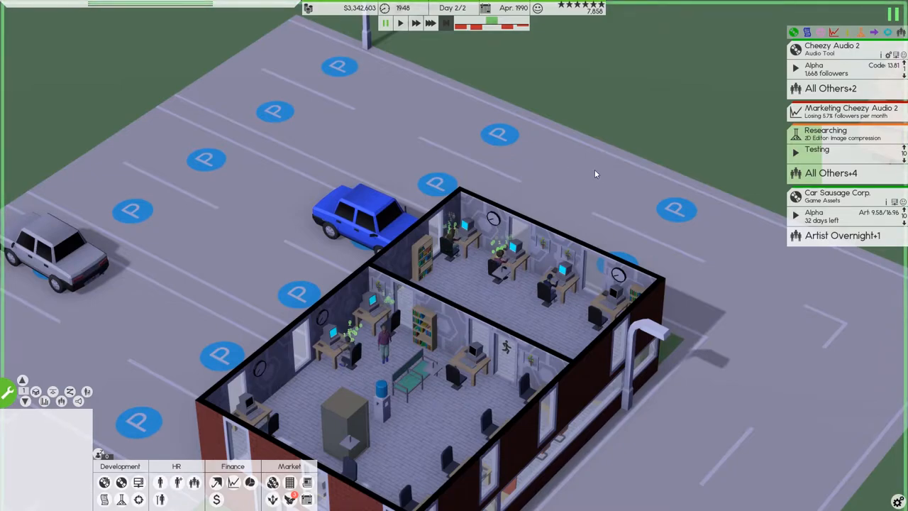
{"action": "mouse_move", "coordinate": [515, 11]}
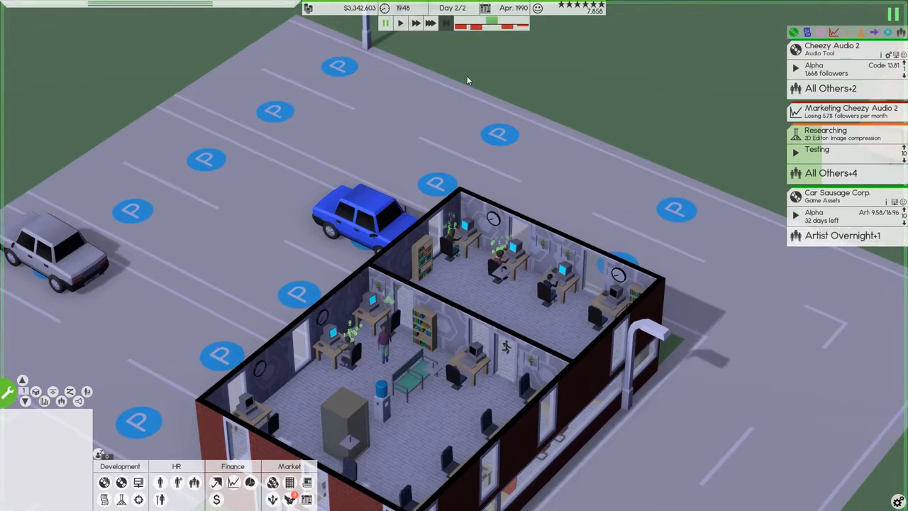
{"action": "left_click", "coordinate": [431, 23]}
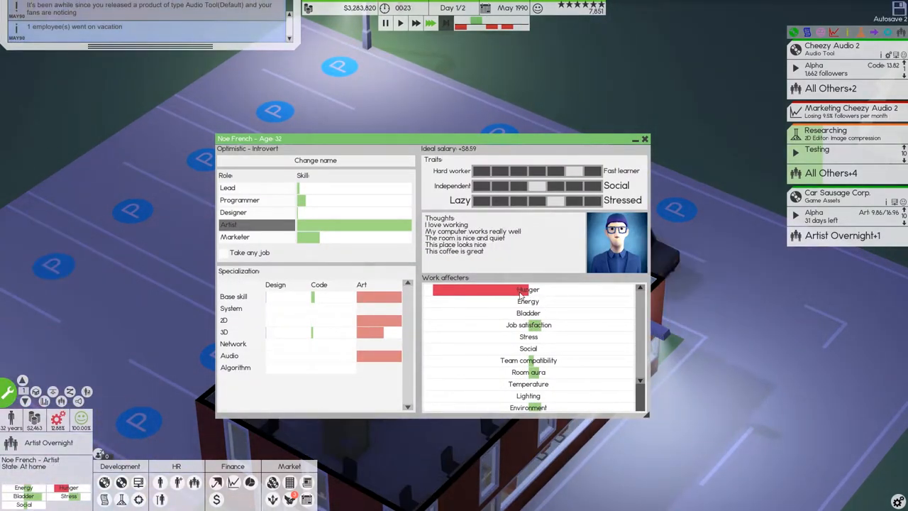
{"action": "left_click", "coordinate": [644, 138]}
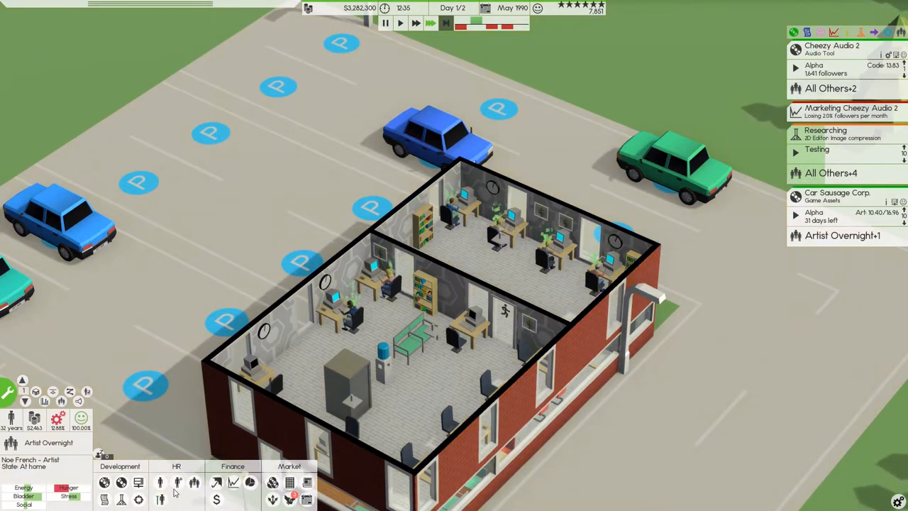
{"action": "mouse_move", "coordinate": [177, 483]}
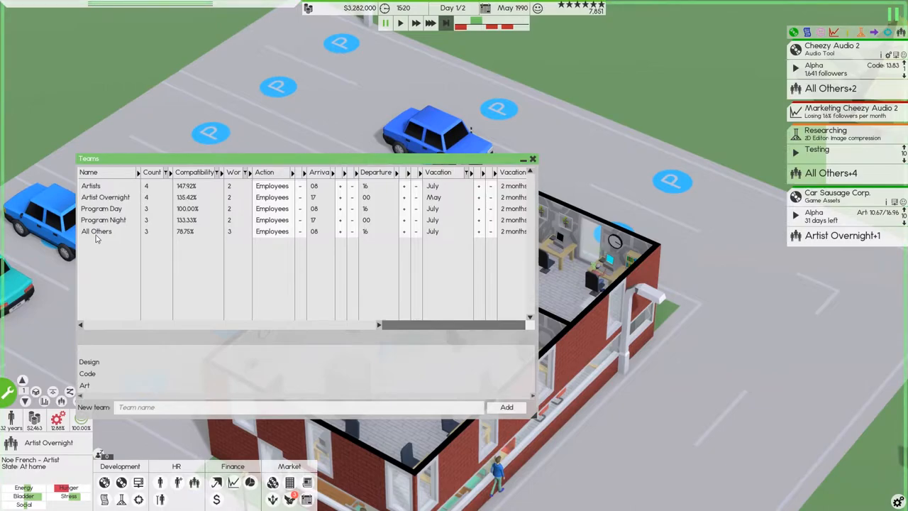
- Select every member of the All Others team via its radial menu
{"action": "left_click", "coordinate": [96, 231]}
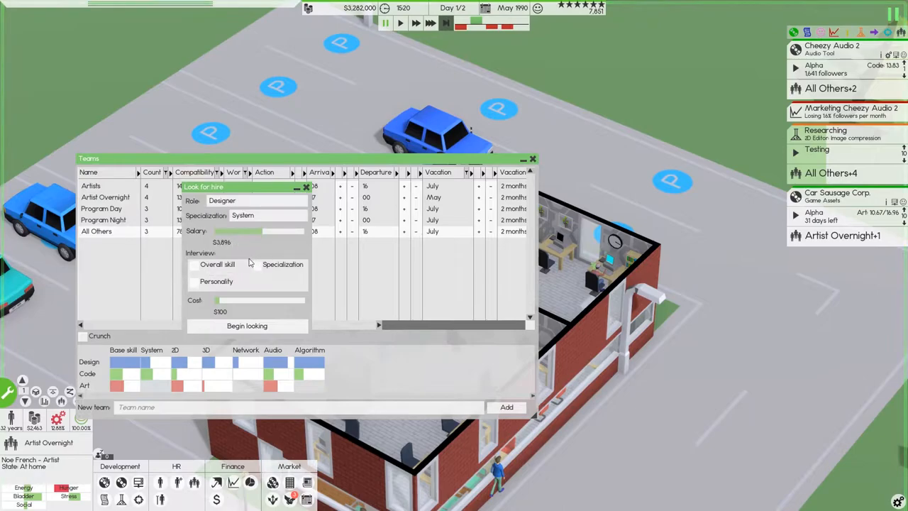
{"action": "mouse_move", "coordinate": [261, 249]}
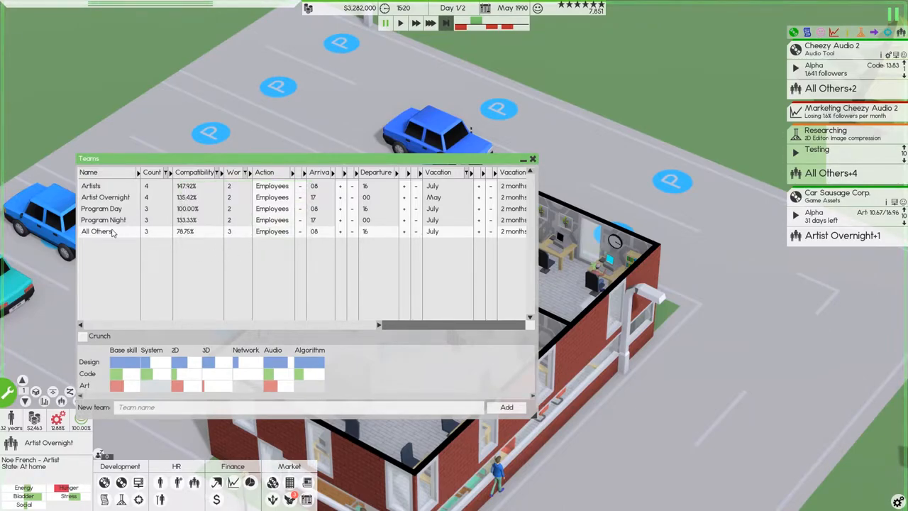
{"action": "right_click", "coordinate": [103, 231]}
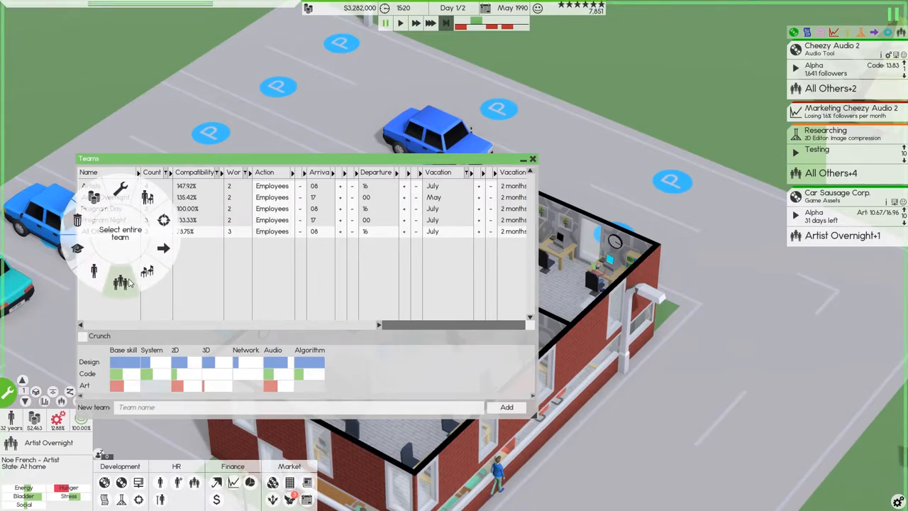
{"action": "left_click", "coordinate": [121, 282]}
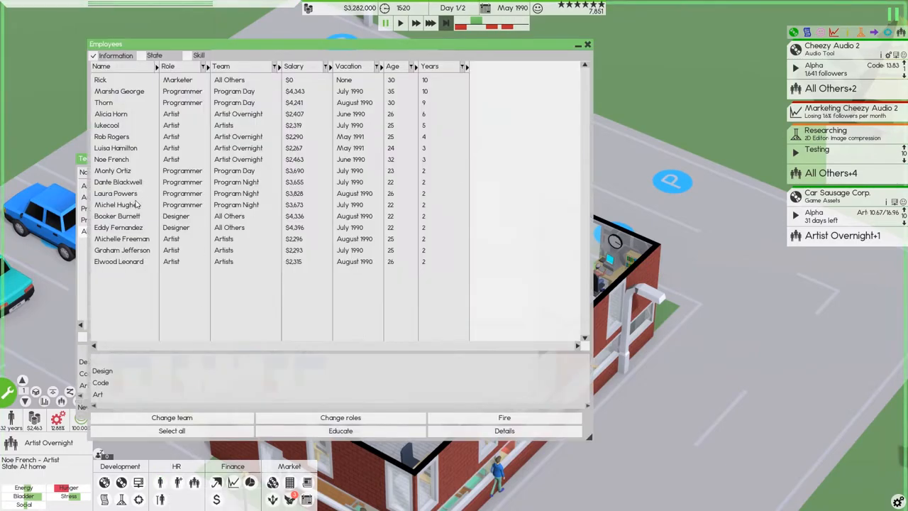
{"action": "mouse_move", "coordinate": [241, 85]}
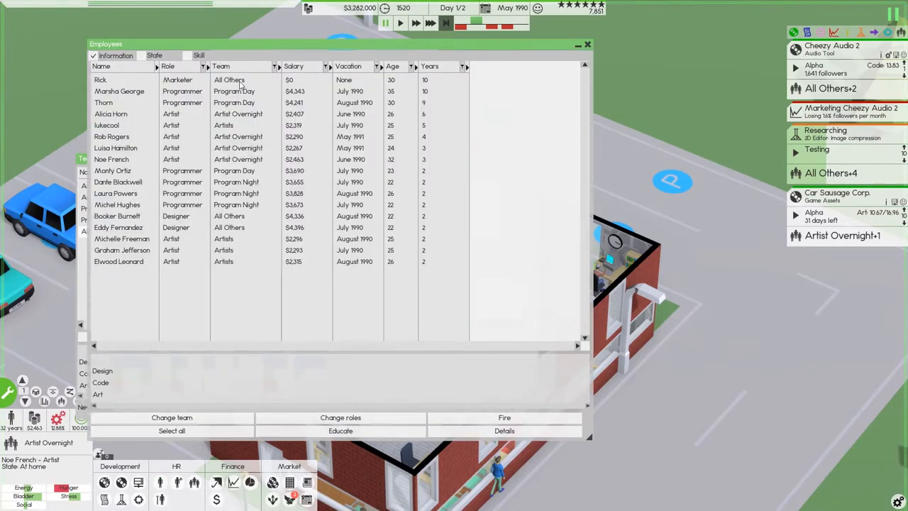
{"action": "mouse_move", "coordinate": [239, 220]}
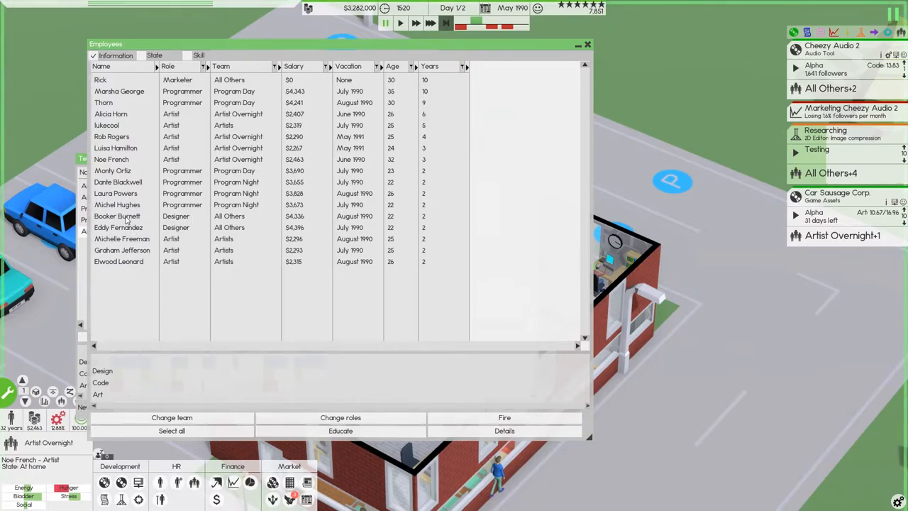
{"action": "left_click", "coordinate": [119, 227]}
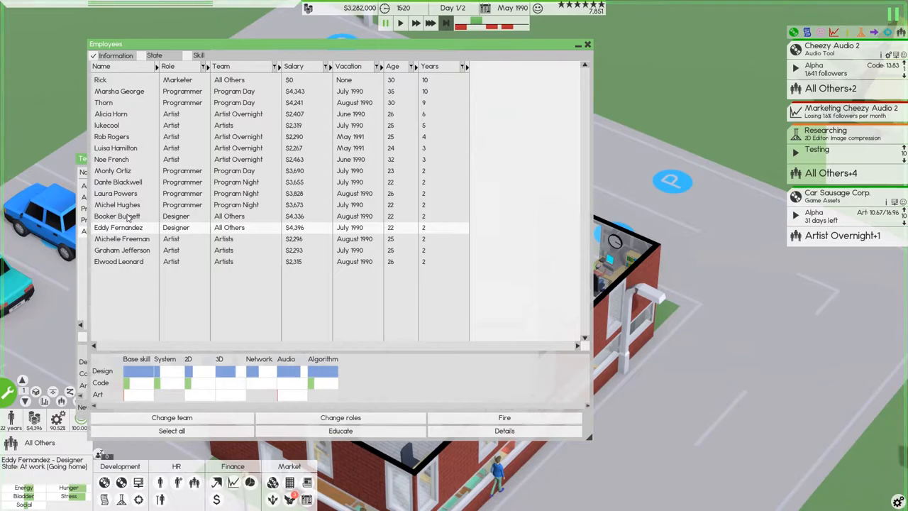
{"action": "left_click", "coordinate": [118, 227]}
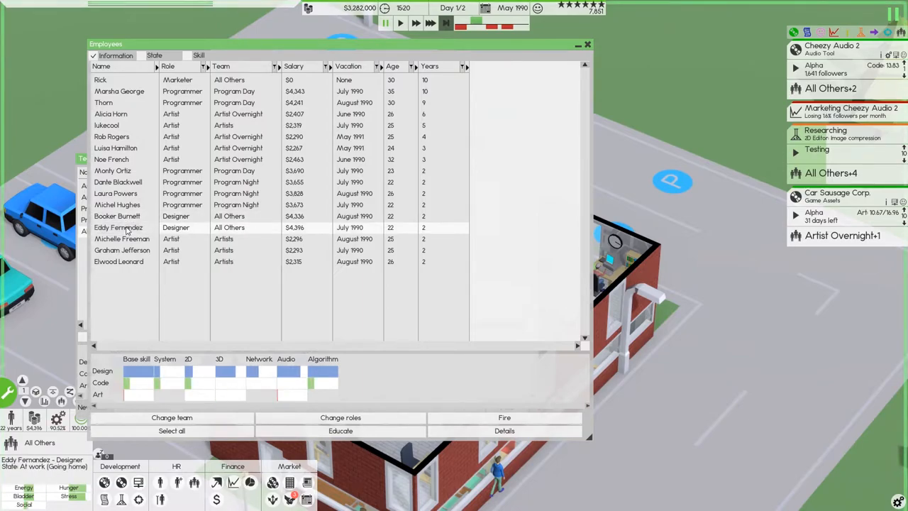
{"action": "left_click", "coordinate": [117, 216]}
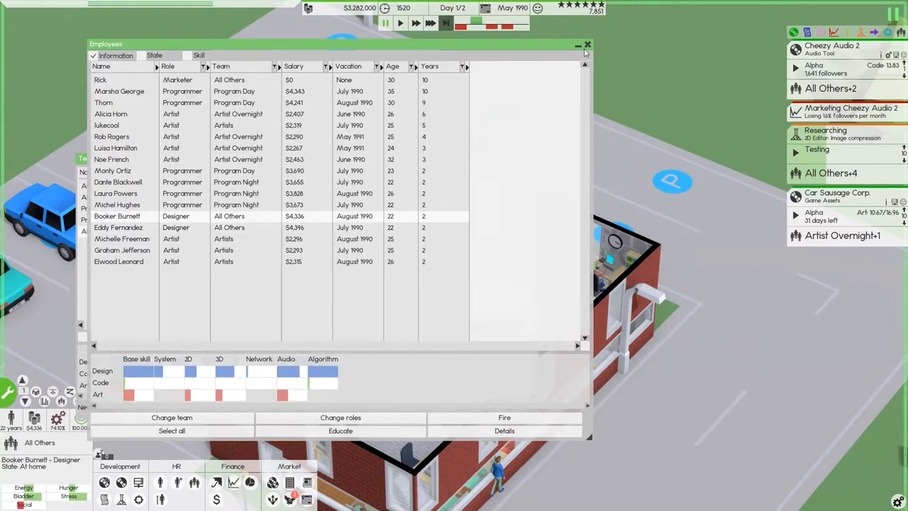
{"action": "mouse_move", "coordinate": [326, 164]}
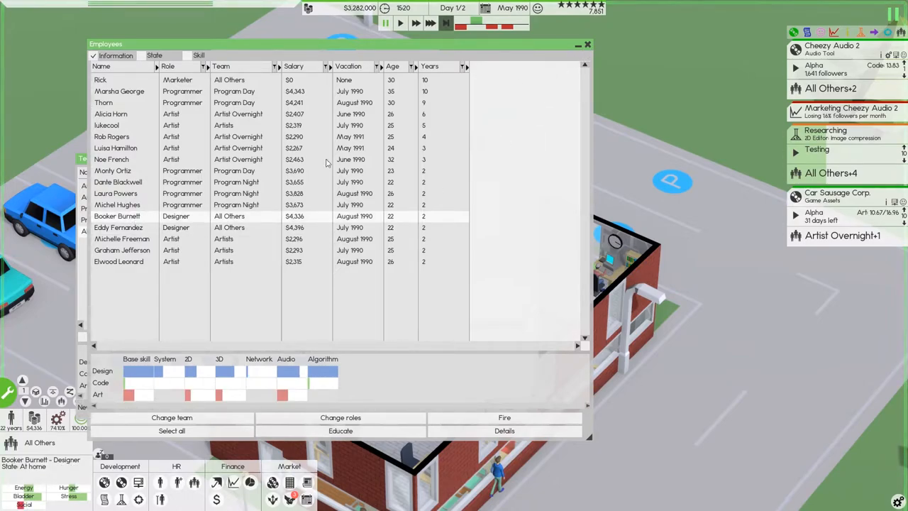
{"action": "left_click", "coordinate": [118, 227]}
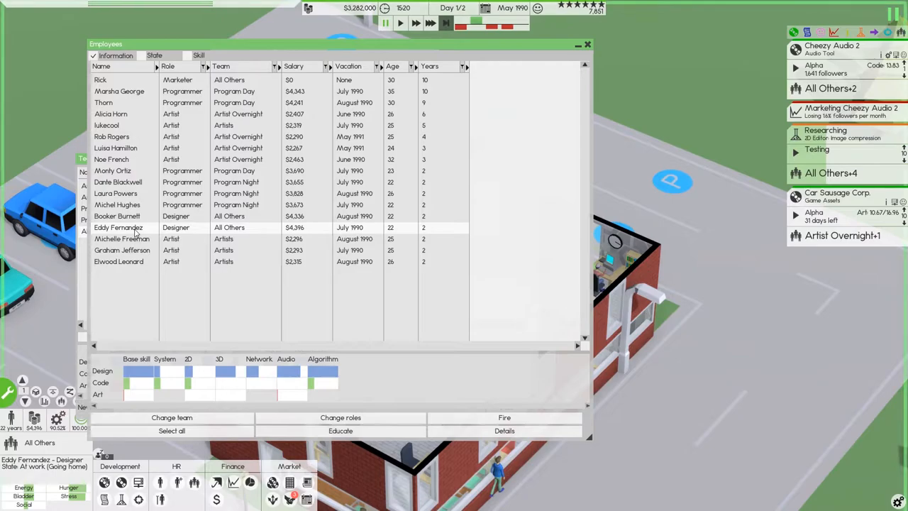
{"action": "left_click", "coordinate": [117, 216]}
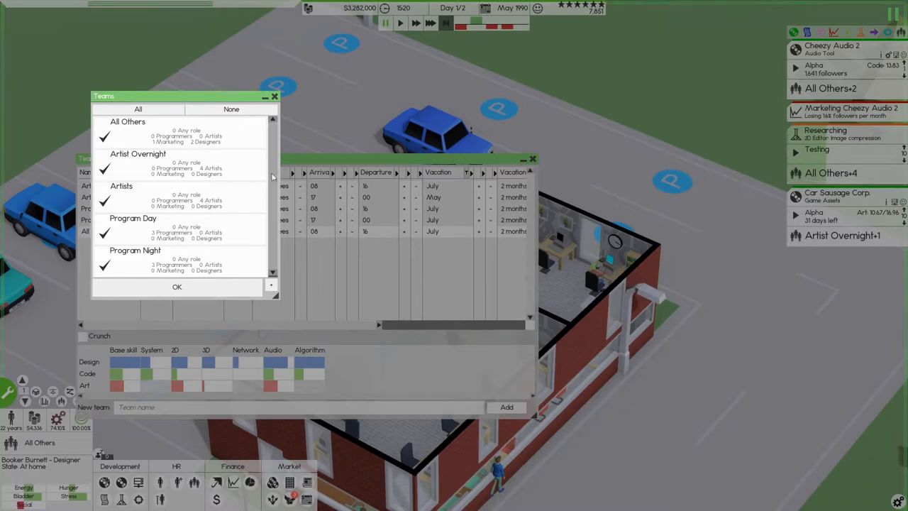
- Start an $8,000 Algorithm Designer search with all interview checks and a $4,105 salary
{"action": "left_click", "coordinate": [176, 287]}
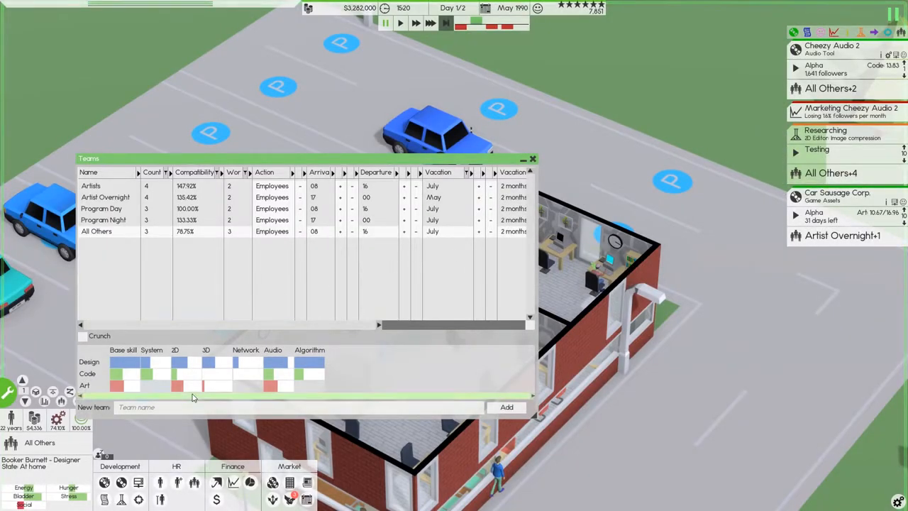
{"action": "mouse_move", "coordinate": [160, 485]}
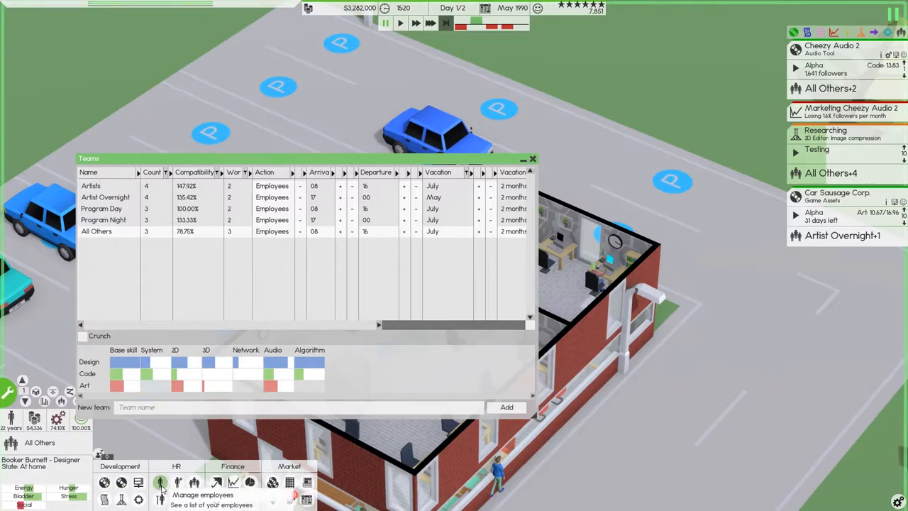
{"action": "mouse_move", "coordinate": [176, 483]}
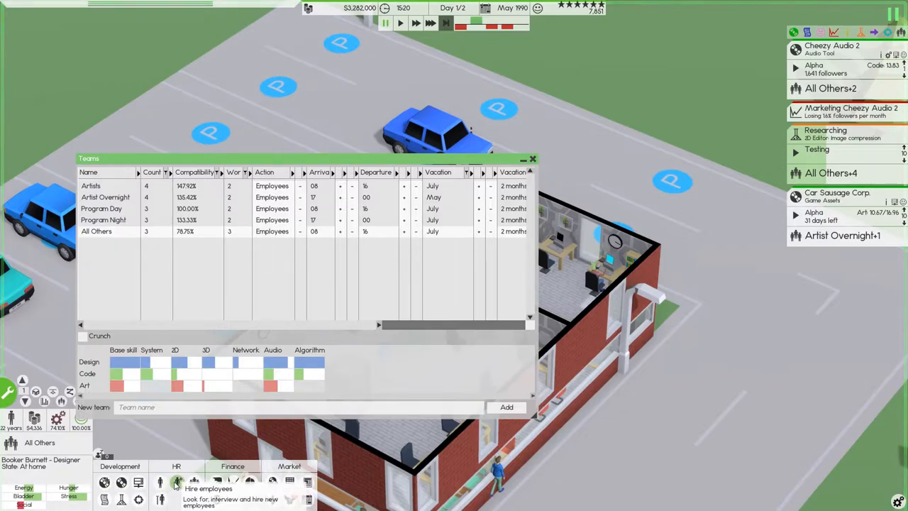
{"action": "left_click", "coordinate": [177, 483]}
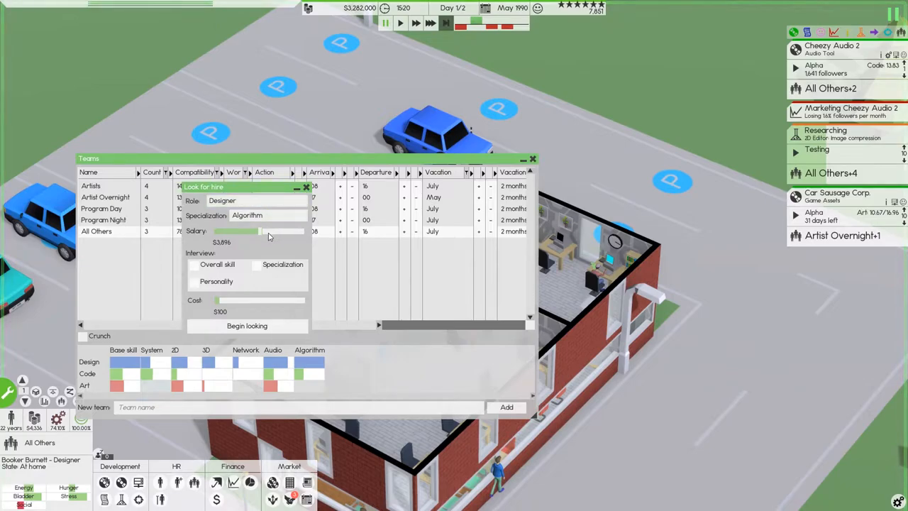
{"action": "left_click", "coordinate": [193, 264]}
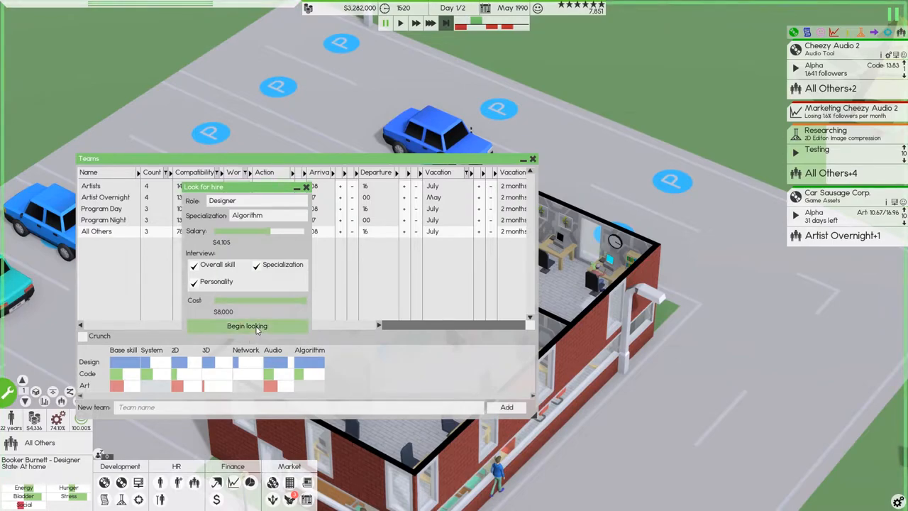
{"action": "left_click", "coordinate": [247, 326]}
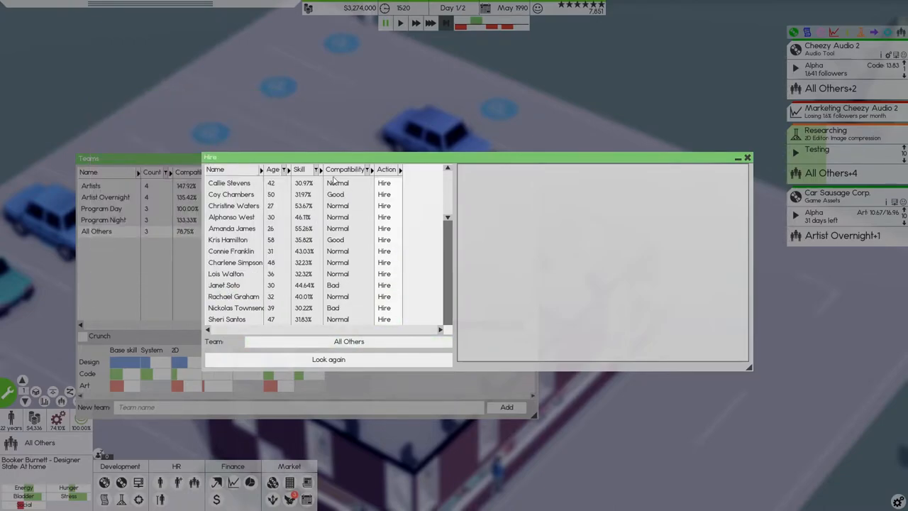
- Sort Designer applicants by compatibility and skill, paying for one fresh batch of candidates
{"action": "left_click", "coordinate": [346, 169]}
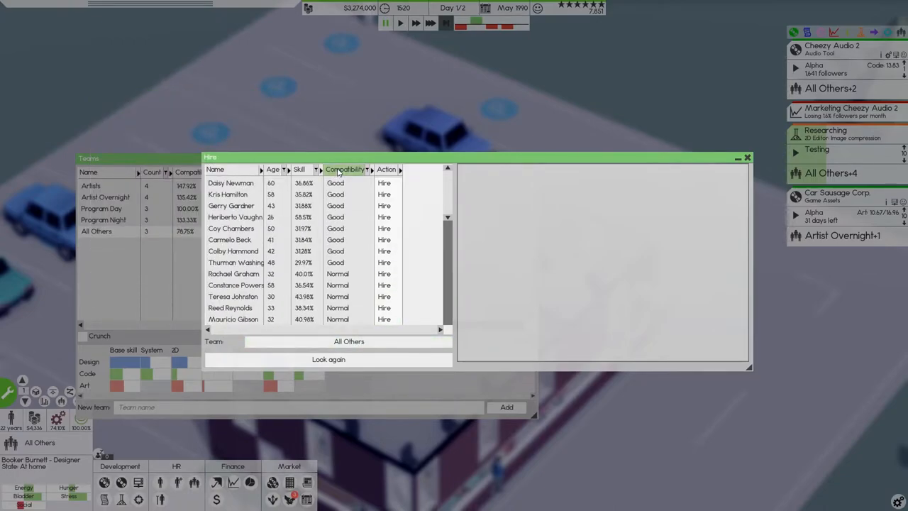
{"action": "mouse_move", "coordinate": [259, 220]}
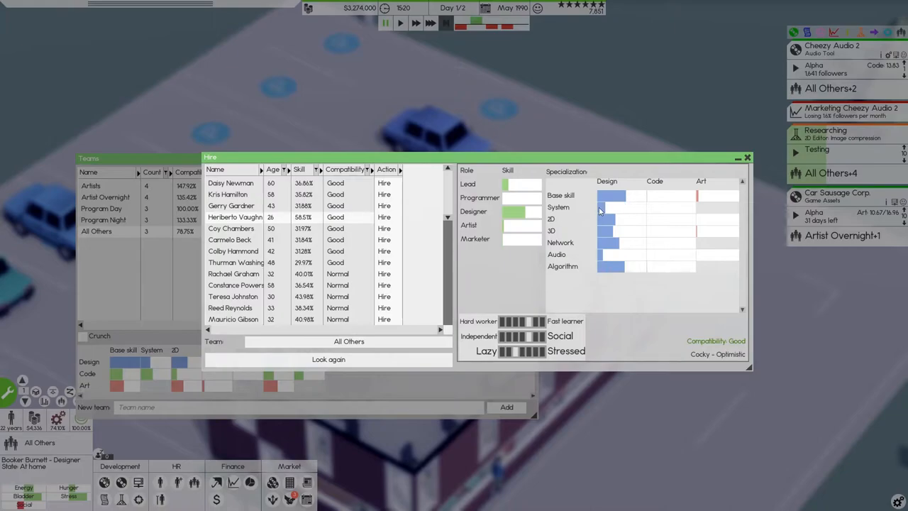
{"action": "mouse_move", "coordinate": [338, 273]}
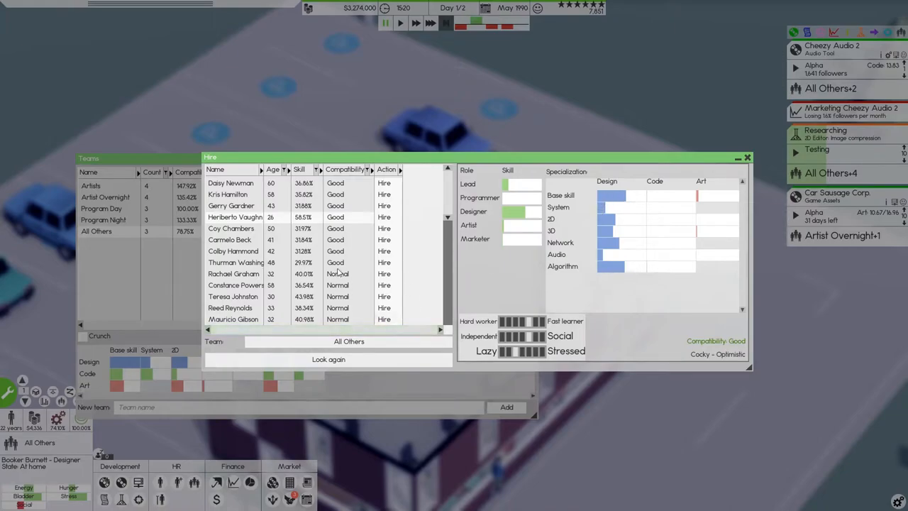
{"action": "left_click", "coordinate": [328, 358]}
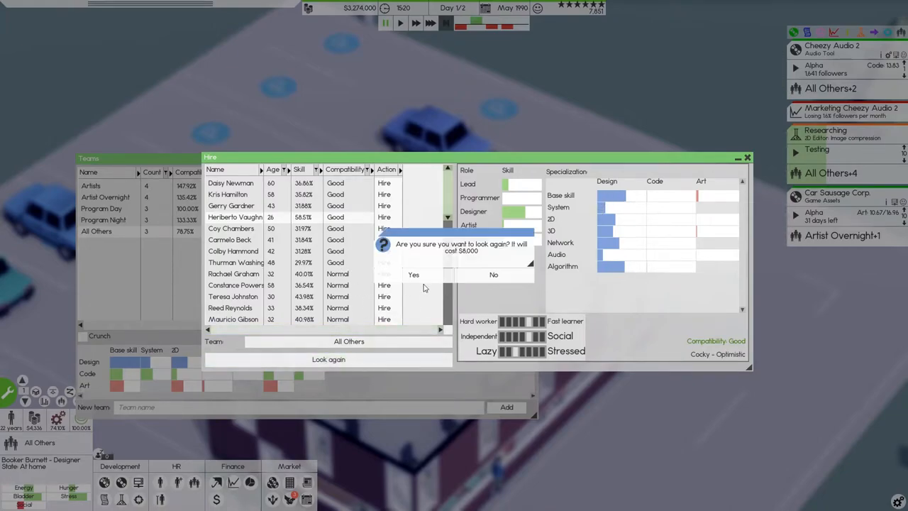
{"action": "left_click", "coordinate": [414, 274]}
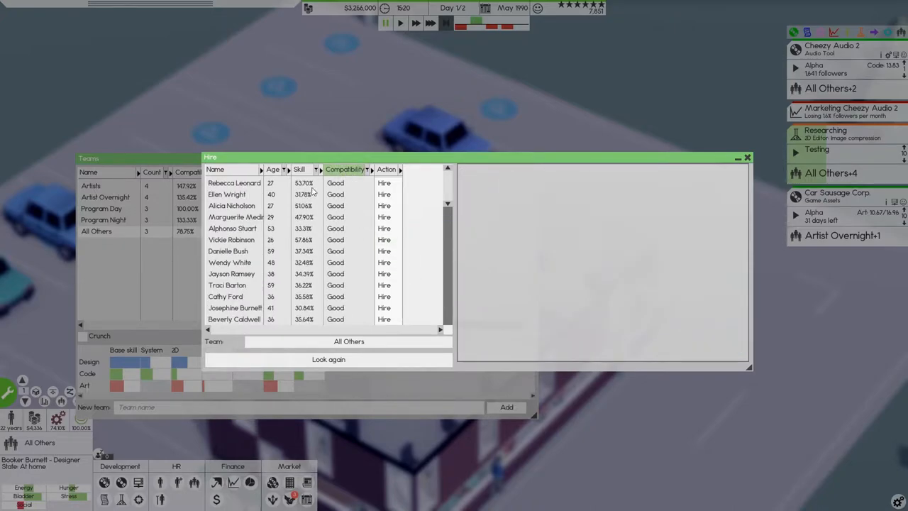
{"action": "mouse_move", "coordinate": [309, 289]}
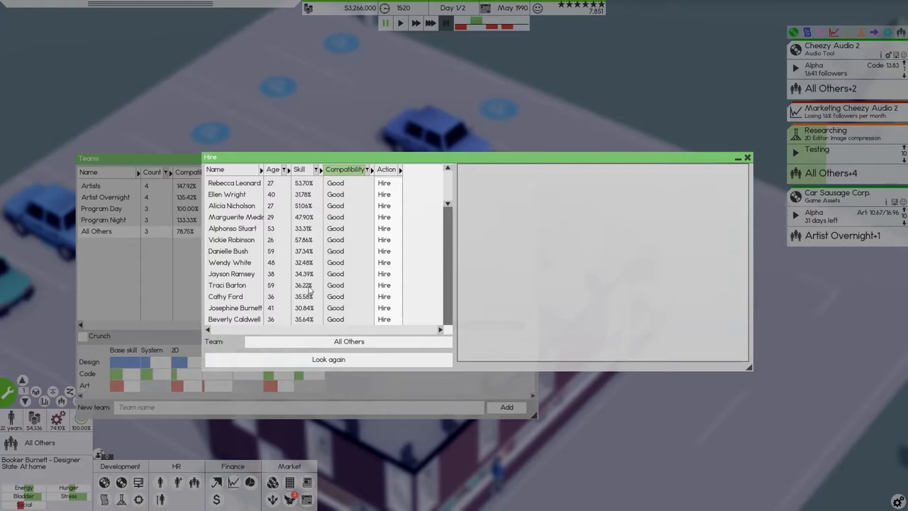
{"action": "left_click", "coordinate": [299, 169]}
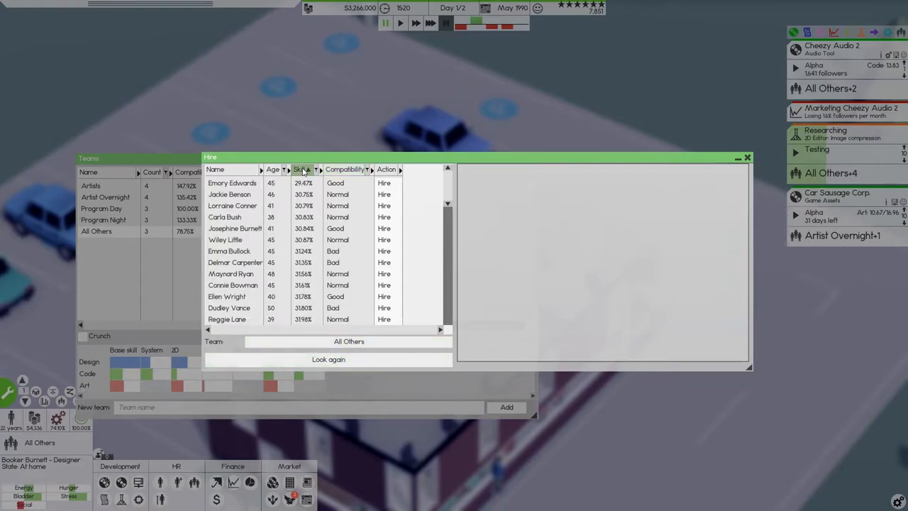
{"action": "left_click", "coordinate": [298, 169]}
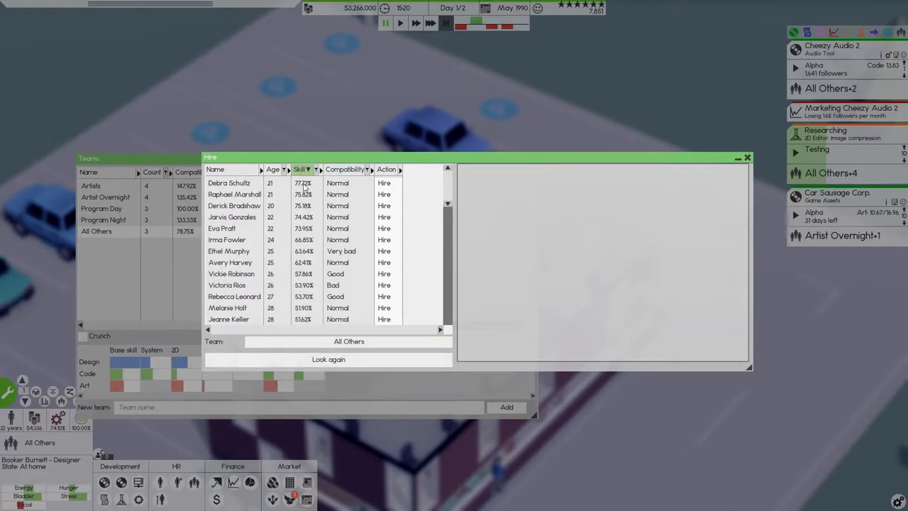
{"action": "left_click", "coordinate": [229, 183]}
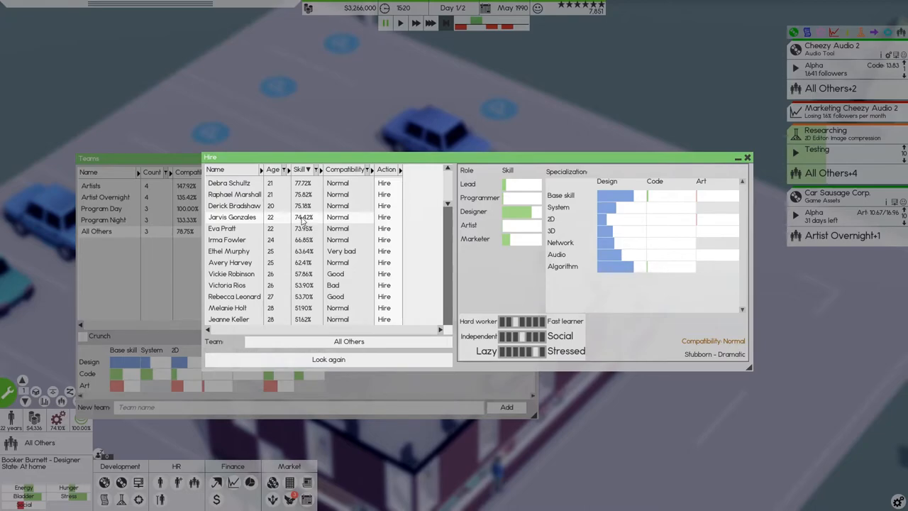
{"action": "mouse_move", "coordinate": [309, 234]}
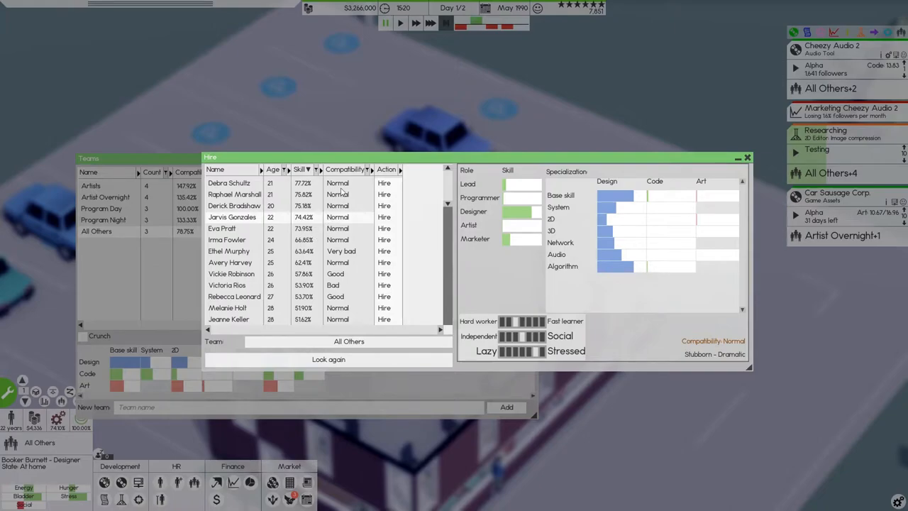
- Pay for another batch, then hire Jackson Gillespie and Cora Wood into All Others
{"action": "left_click", "coordinate": [329, 359]}
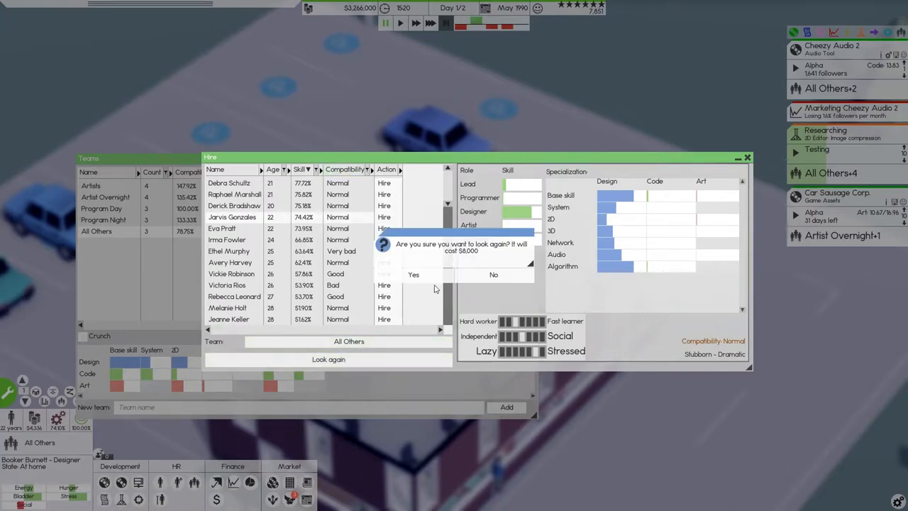
{"action": "left_click", "coordinate": [414, 275]}
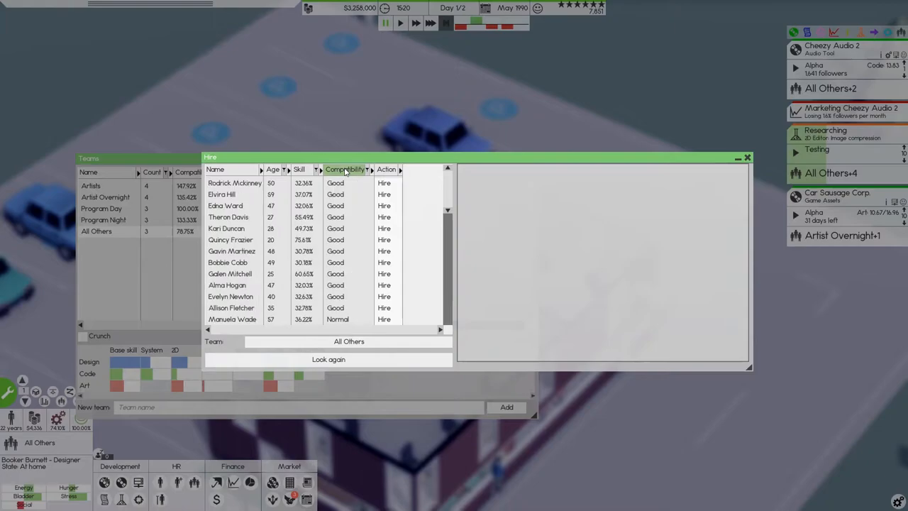
{"action": "left_click", "coordinate": [229, 217]}
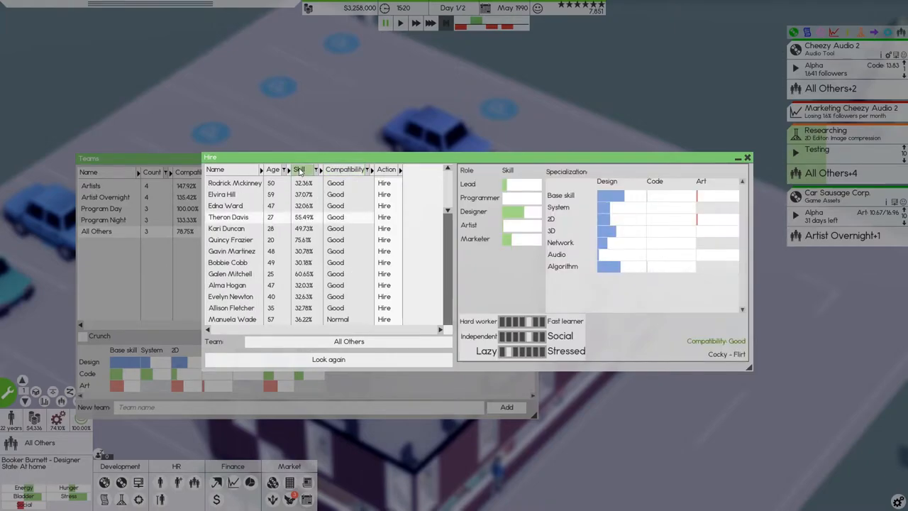
{"action": "left_click", "coordinate": [299, 169]}
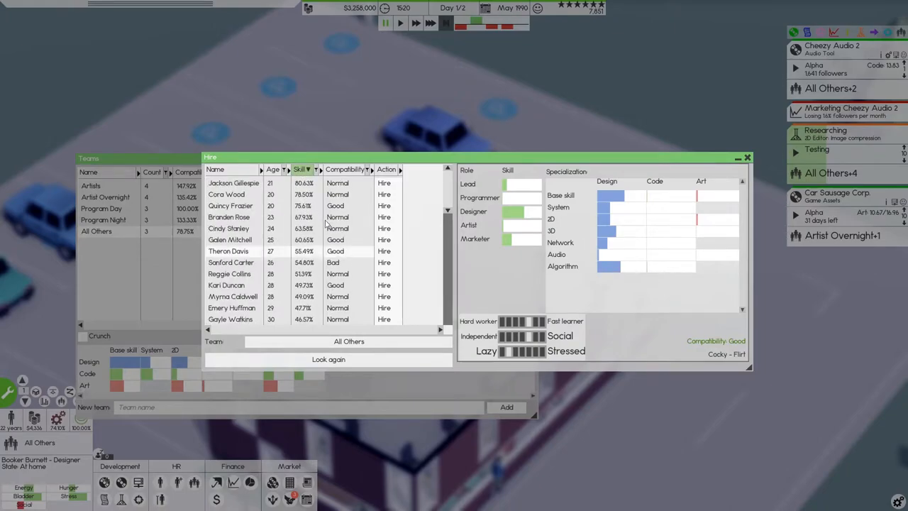
{"action": "left_click", "coordinate": [232, 183]}
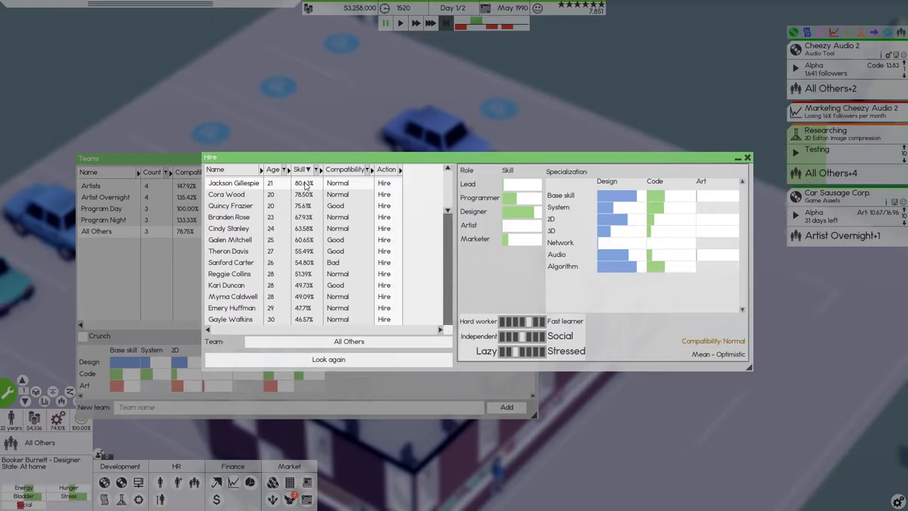
{"action": "mouse_move", "coordinate": [303, 193]}
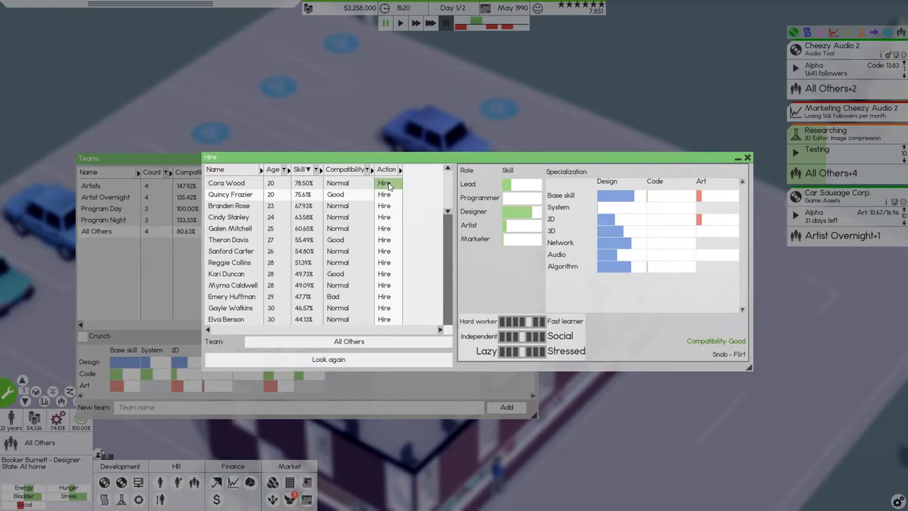
{"action": "left_click", "coordinate": [385, 183]}
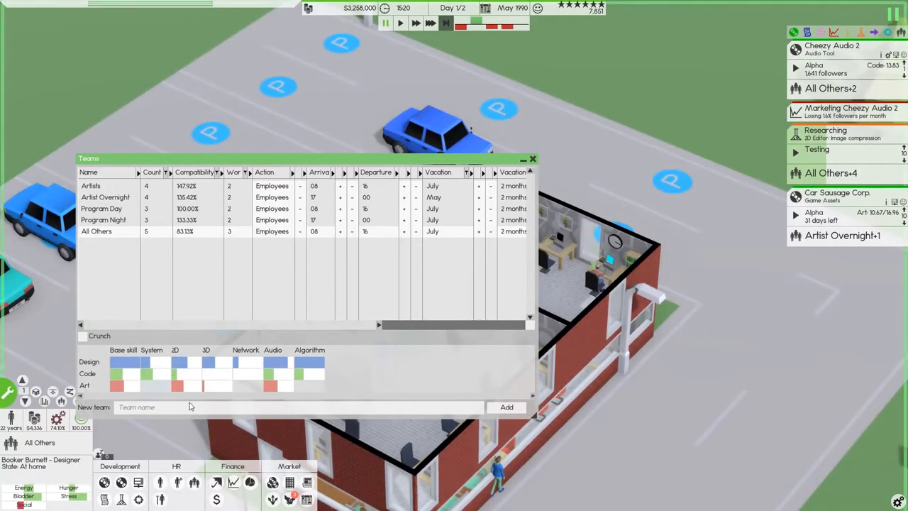
{"action": "left_click", "coordinate": [533, 158]}
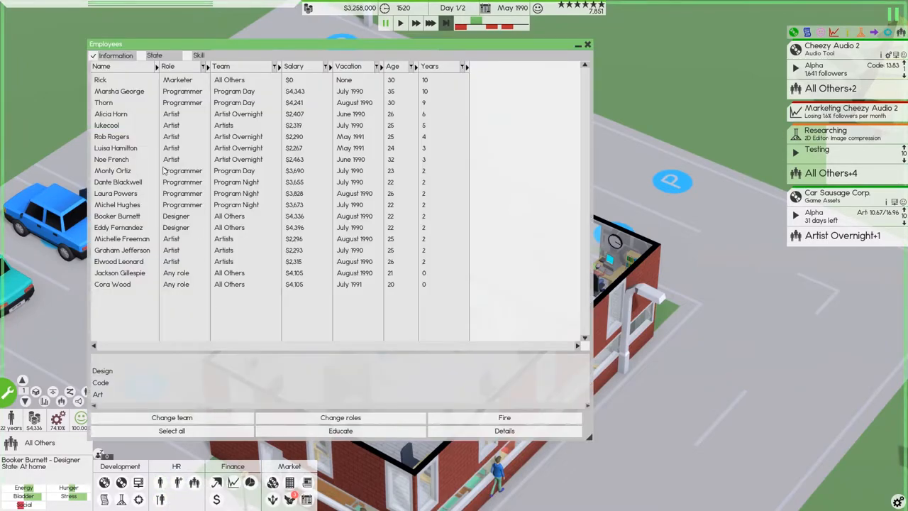
{"action": "mouse_move", "coordinate": [176, 284]}
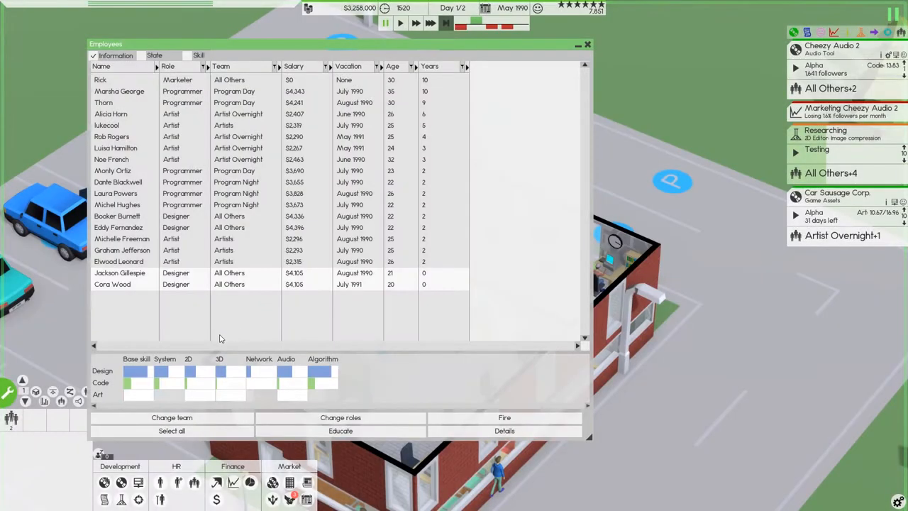
{"action": "mouse_move", "coordinate": [180, 231]}
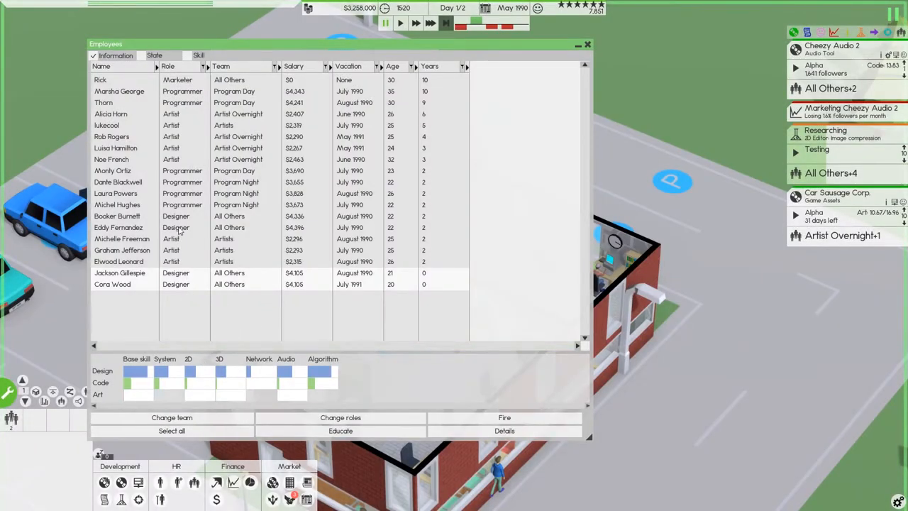
{"action": "mouse_move", "coordinate": [192, 126]}
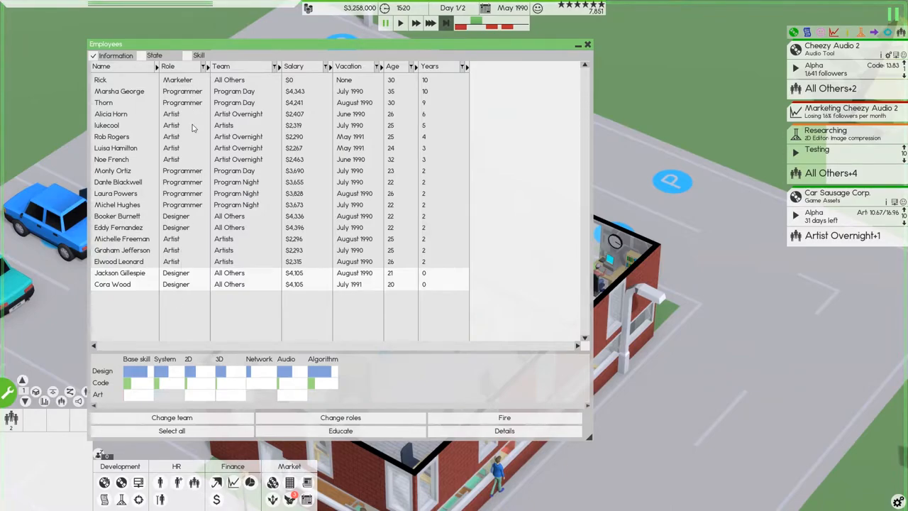
{"action": "mouse_move", "coordinate": [209, 310]}
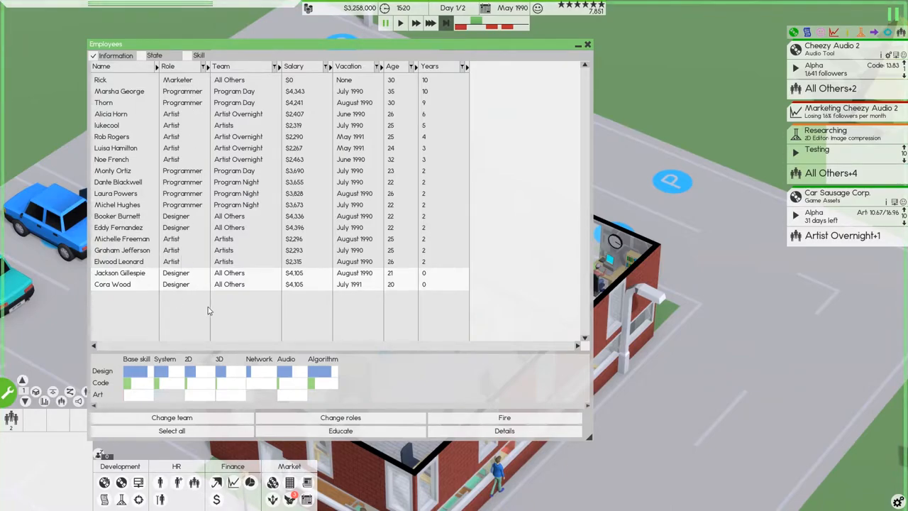
{"action": "mouse_move", "coordinate": [209, 323]}
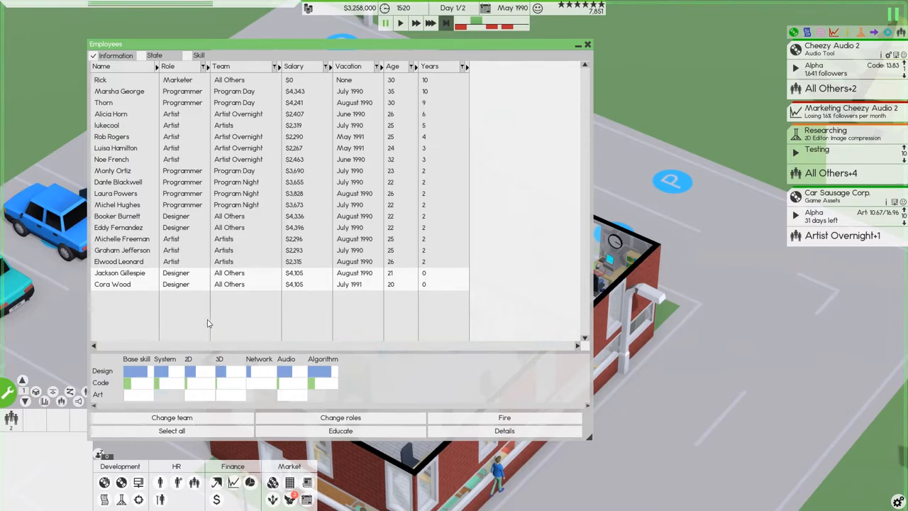
{"action": "mouse_move", "coordinate": [200, 318]}
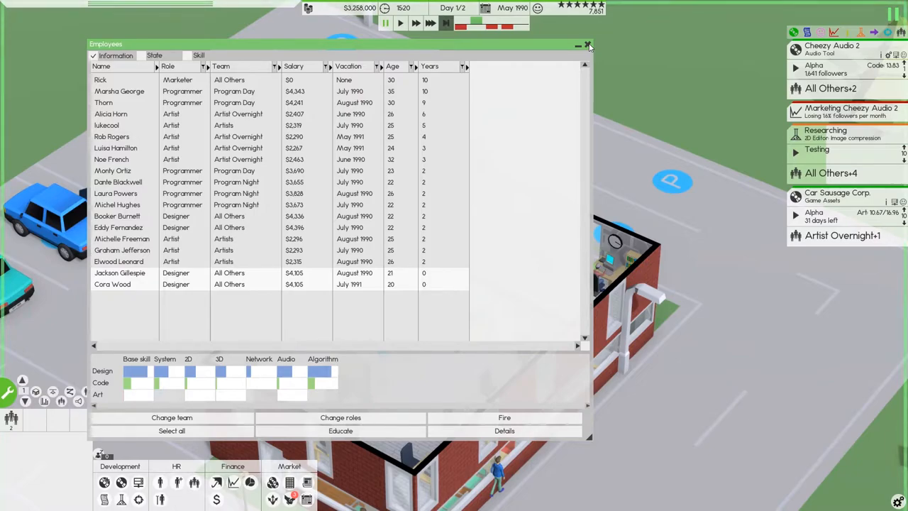
- Close the employee list, show room team labels, and inspect the small-office worker
{"action": "left_click", "coordinate": [588, 44]}
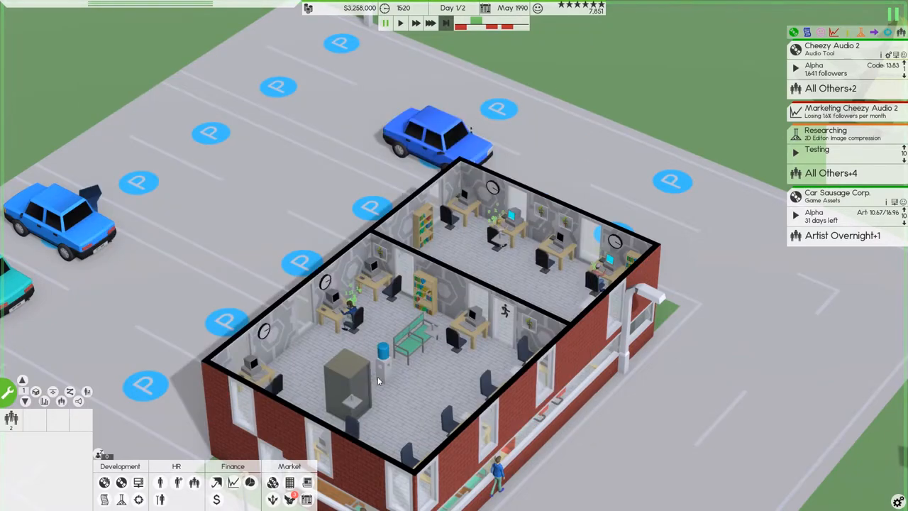
{"action": "mouse_move", "coordinate": [62, 401]}
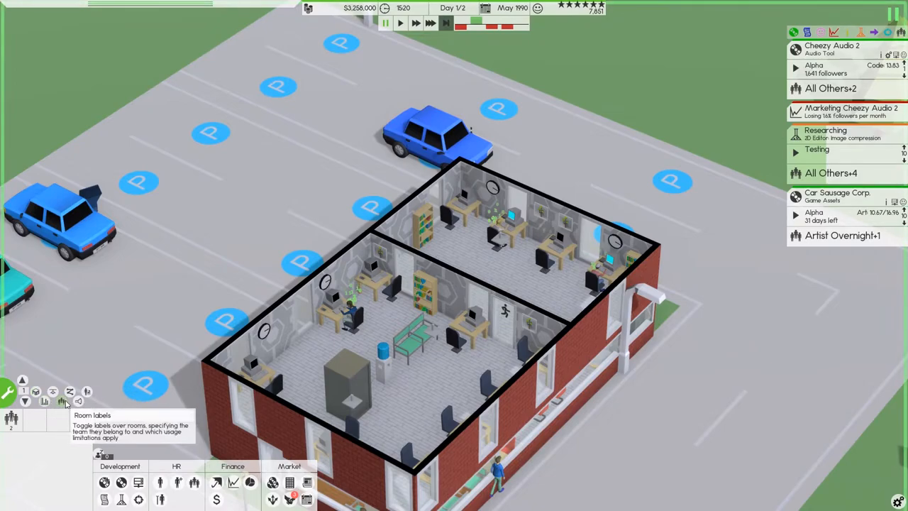
{"action": "left_click", "coordinate": [61, 401]}
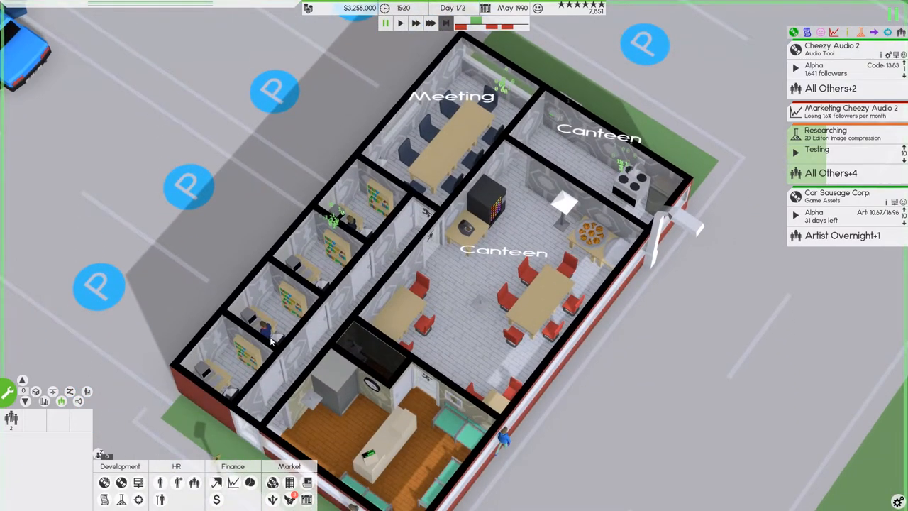
{"action": "mouse_move", "coordinate": [387, 76]}
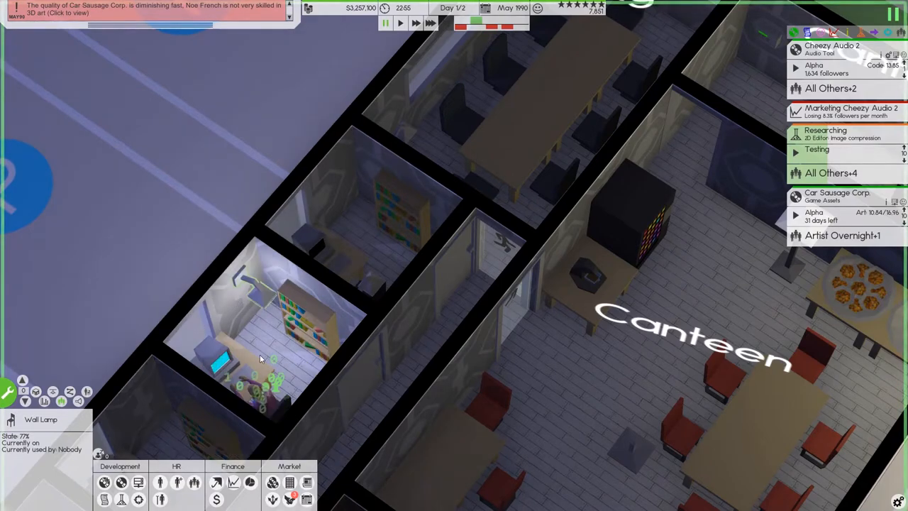
{"action": "left_click", "coordinate": [262, 390]}
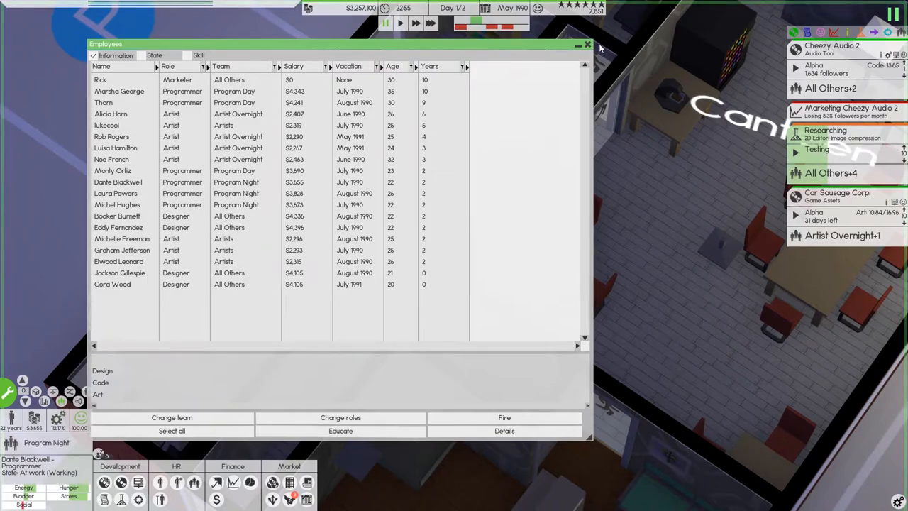
- Close the employee list and select a small office to assign to Designers
{"action": "left_click", "coordinate": [588, 44]}
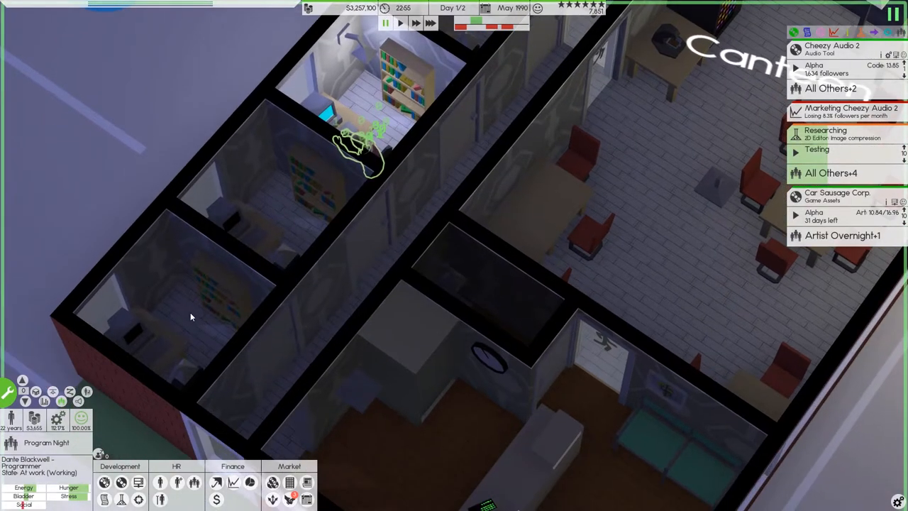
{"action": "left_click", "coordinate": [191, 315]}
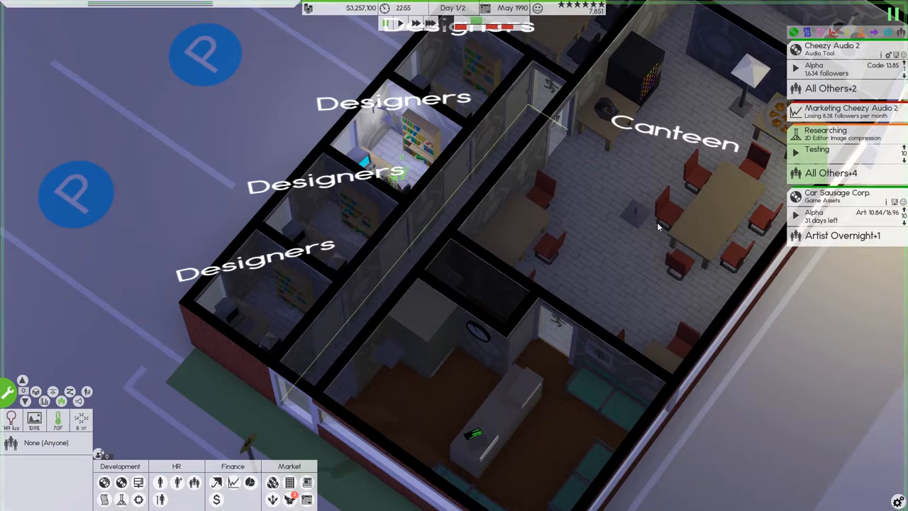
{"action": "mouse_move", "coordinate": [62, 401]}
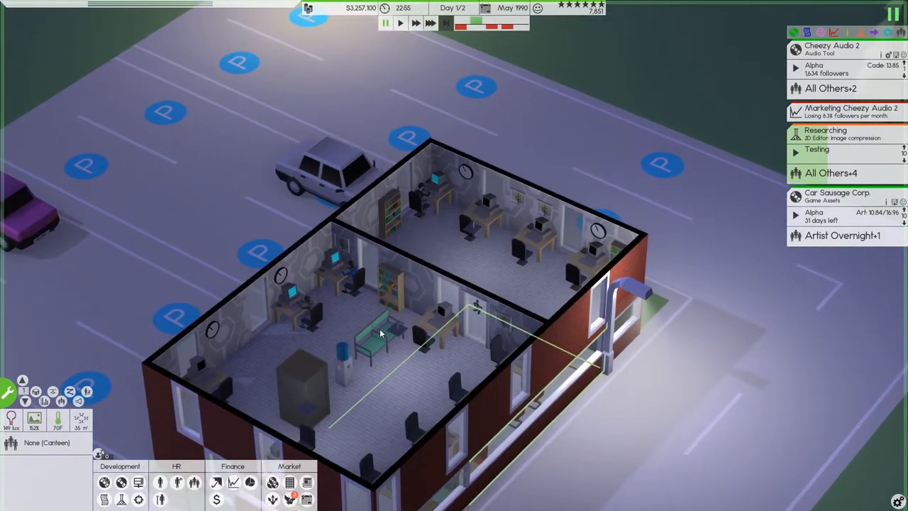
{"action": "mouse_move", "coordinate": [389, 389]}
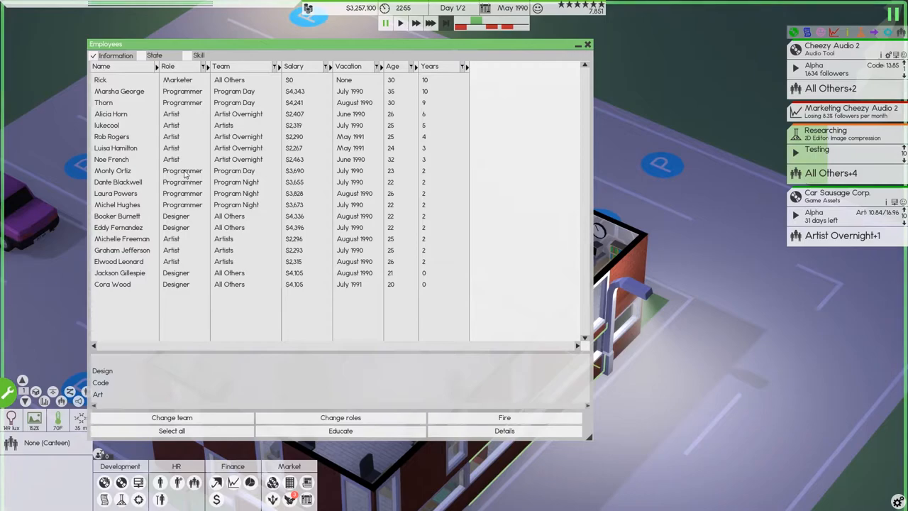
{"action": "mouse_move", "coordinate": [198, 251]}
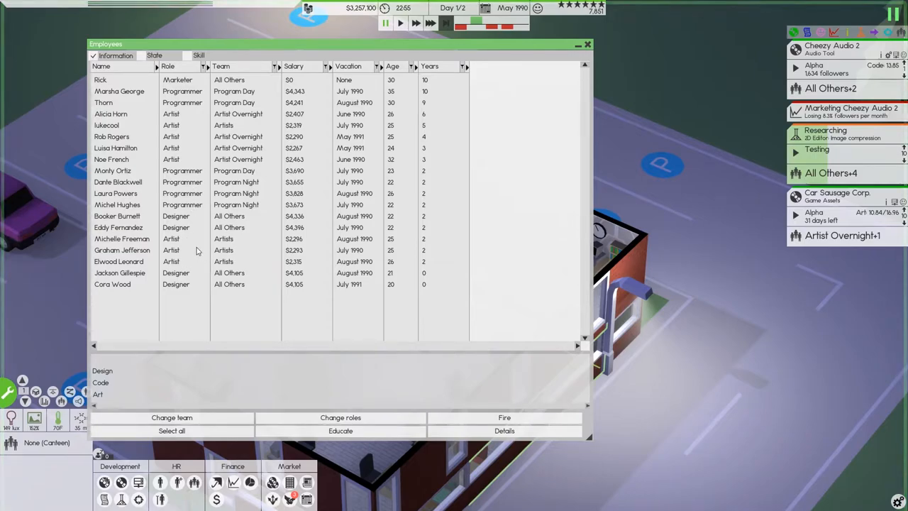
{"action": "mouse_move", "coordinate": [573, 47]}
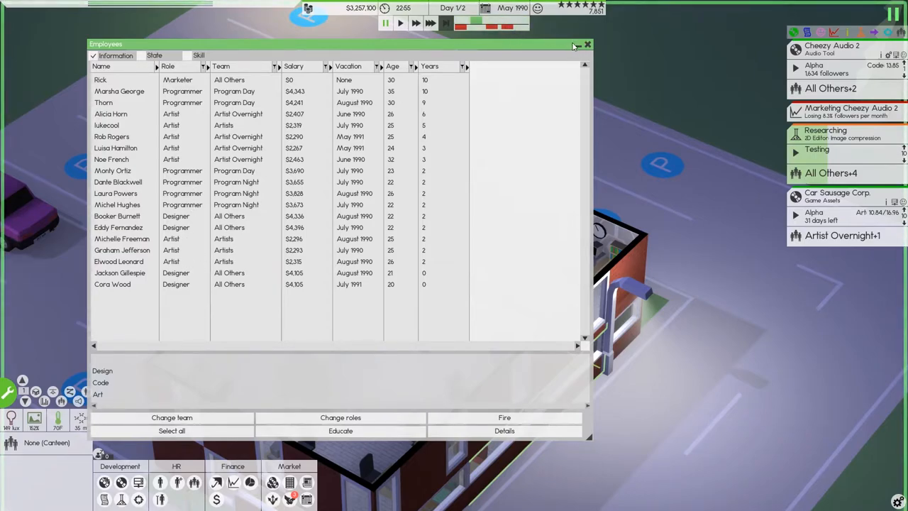
{"action": "left_click", "coordinate": [587, 44]}
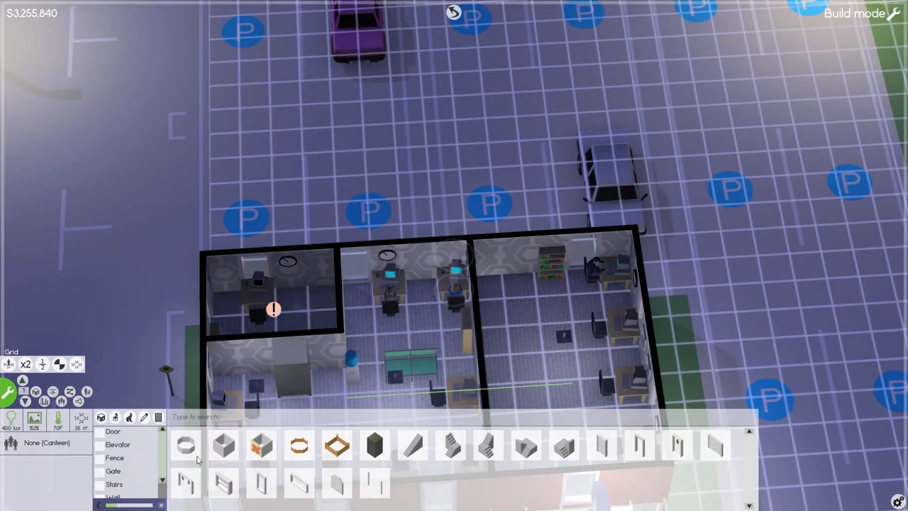
{"action": "mouse_move", "coordinate": [316, 376]}
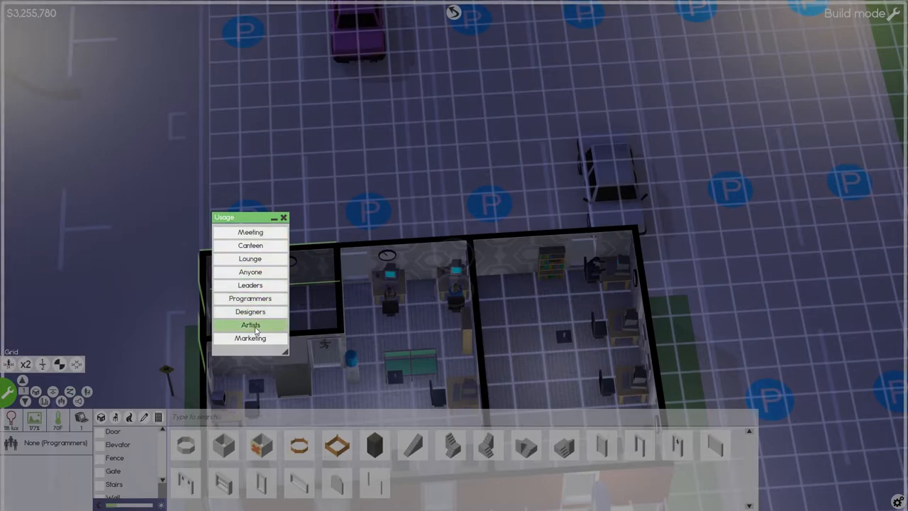
- Set the small corner room's usage to the Artists team
{"action": "left_click", "coordinate": [249, 338]}
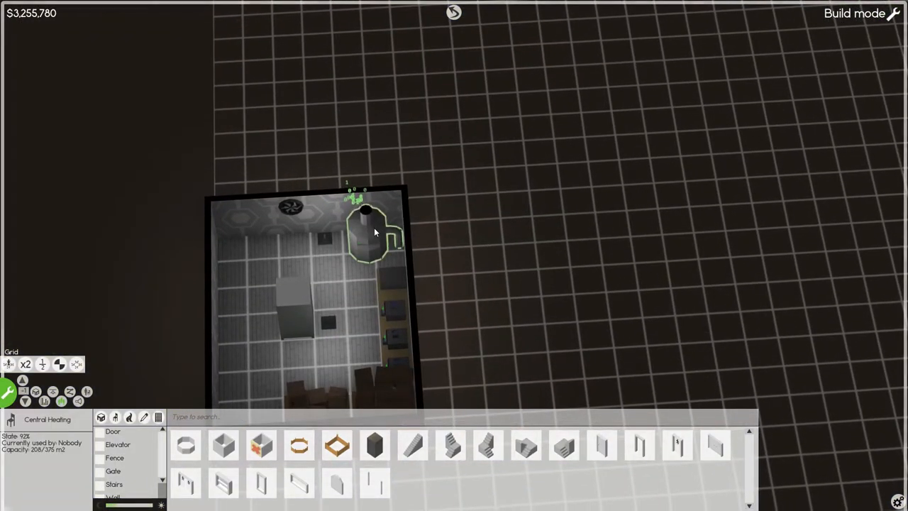
{"action": "scroll", "scroll_direction": "down", "scroll_amount": 3}
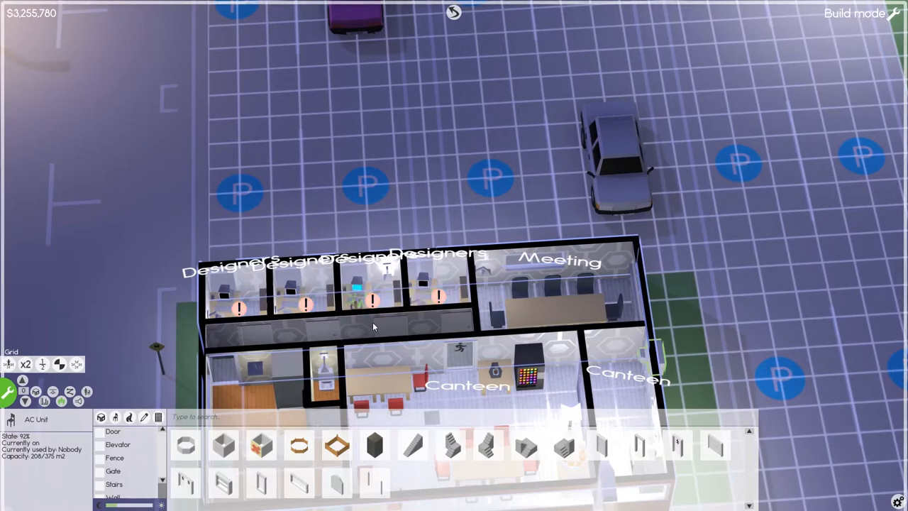
{"action": "mouse_move", "coordinate": [388, 274]}
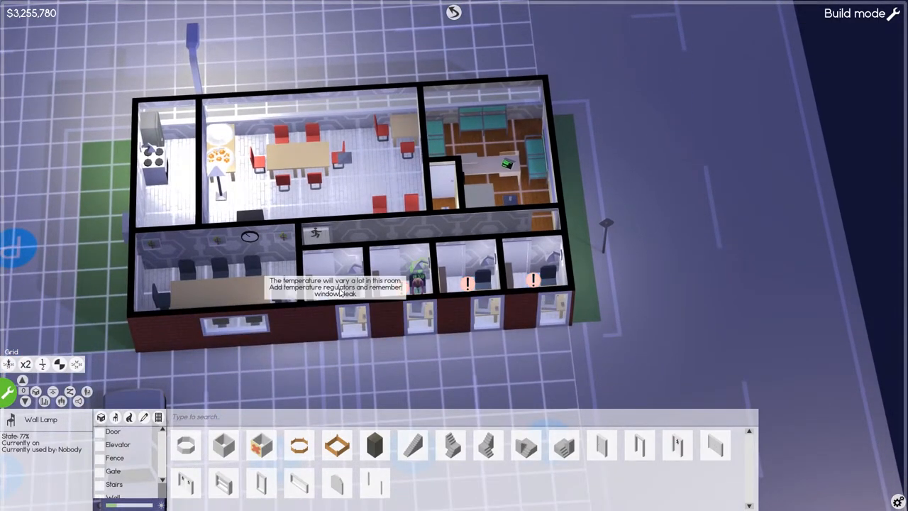
{"action": "mouse_move", "coordinate": [189, 363]}
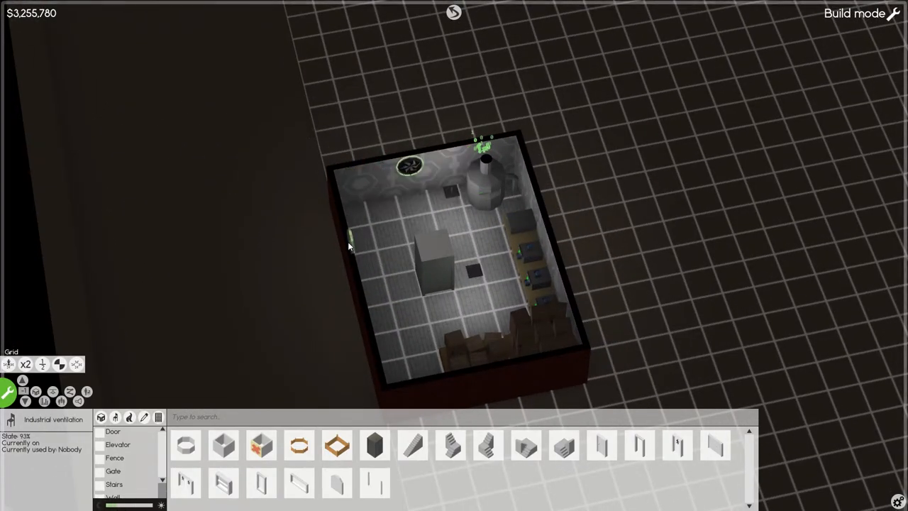
{"action": "left_click", "coordinate": [486, 178]}
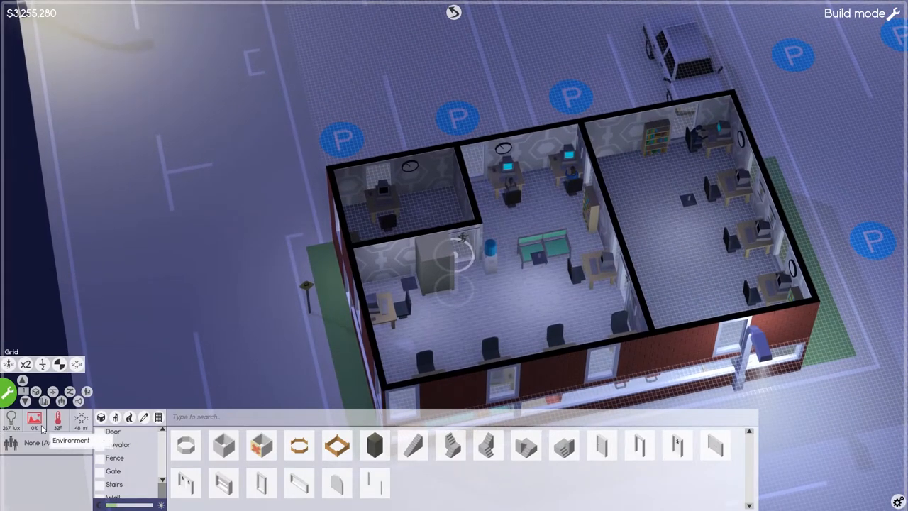
{"action": "mouse_move", "coordinate": [115, 417]}
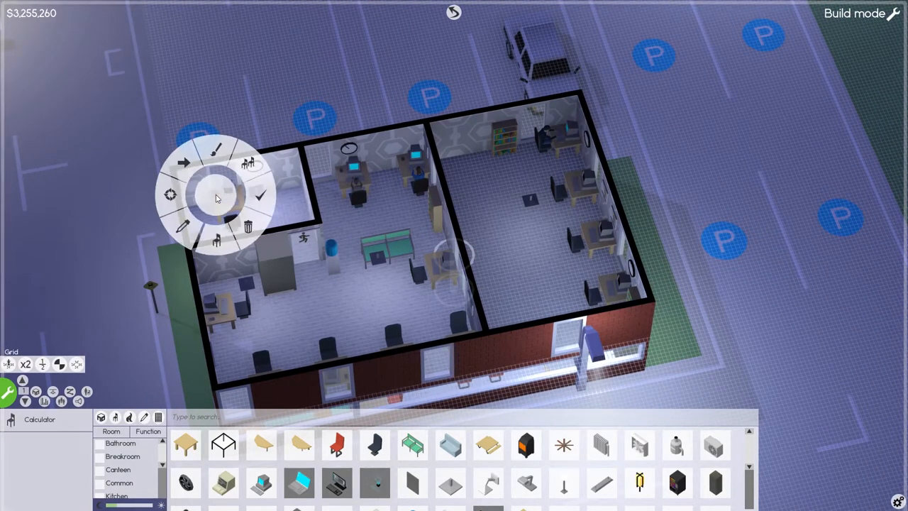
- Sell the selected calculator and confirm the sale
{"action": "left_click", "coordinate": [247, 227]}
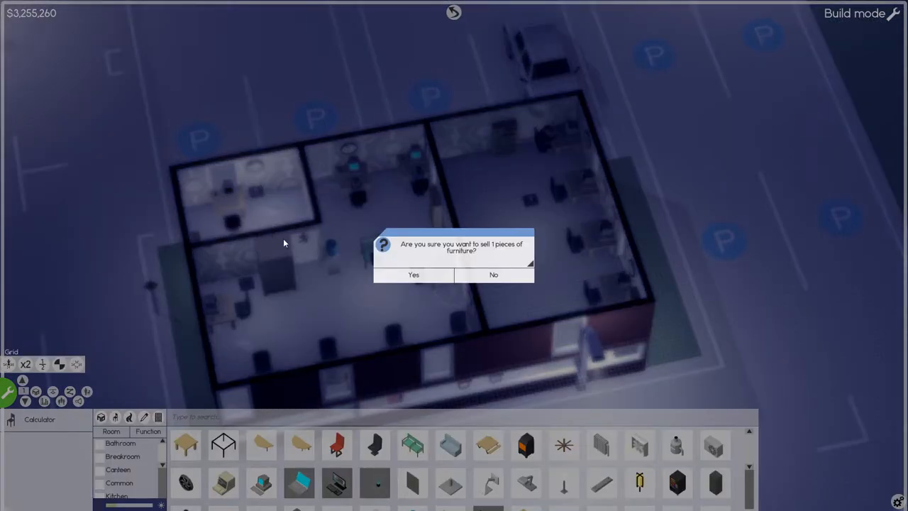
{"action": "left_click", "coordinate": [414, 274]}
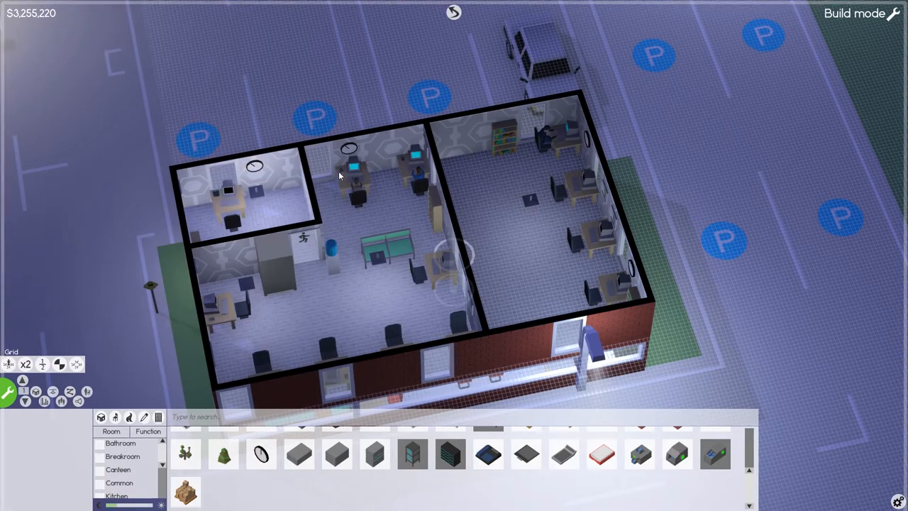
{"action": "mouse_move", "coordinate": [575, 254]}
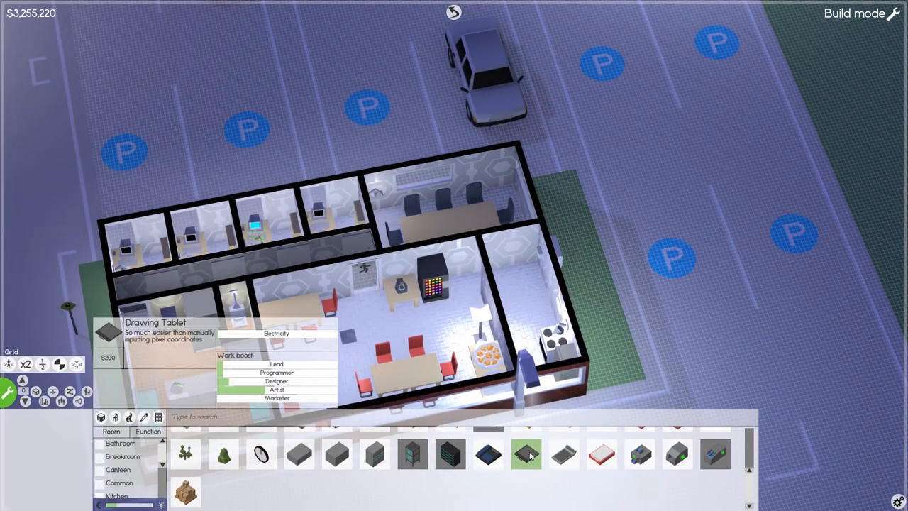
{"action": "mouse_move", "coordinate": [601, 455]}
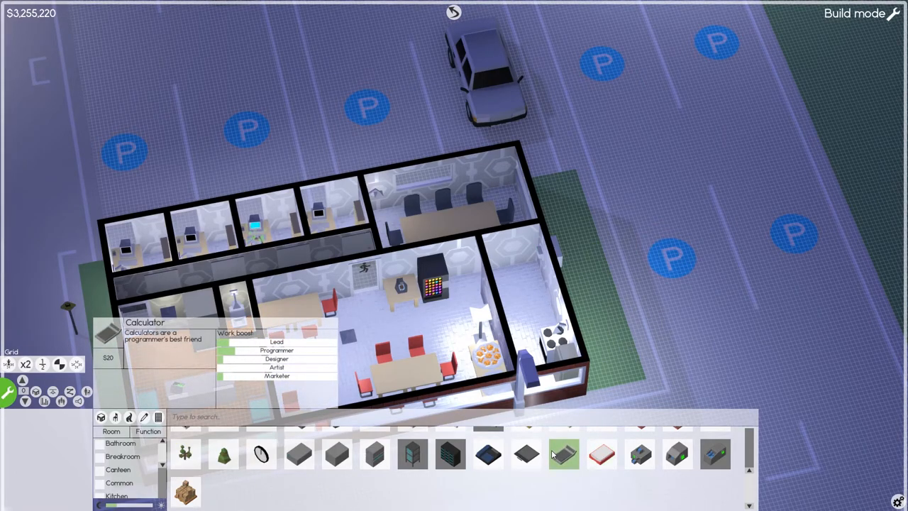
{"action": "mouse_move", "coordinate": [525, 455]}
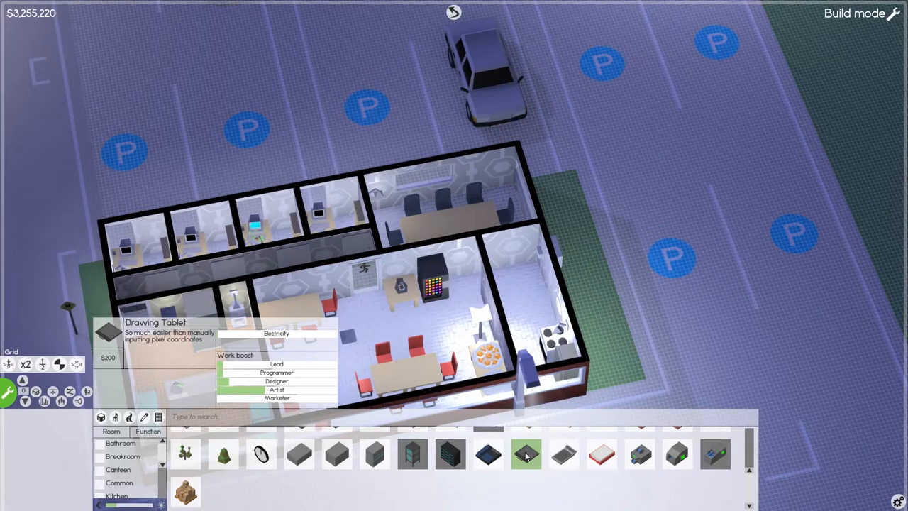
{"action": "mouse_move", "coordinate": [488, 454]}
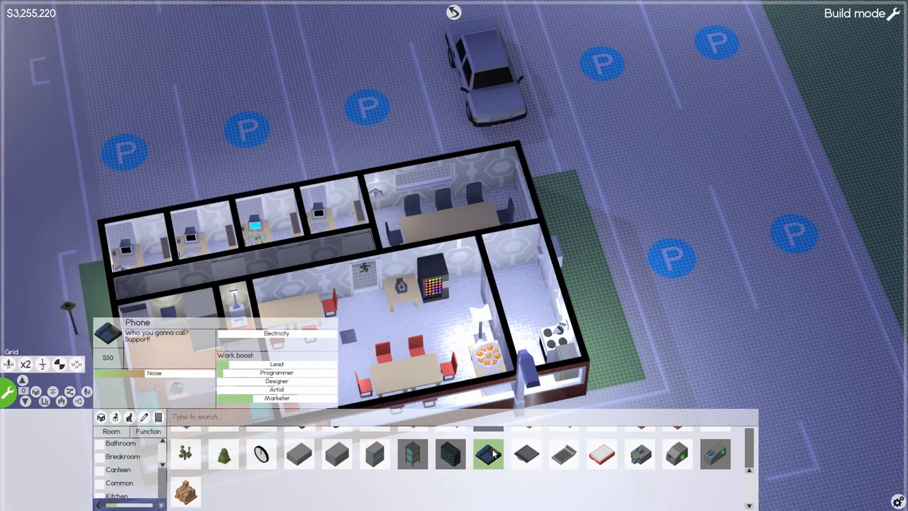
- Sell a designer office's calculator and place the $10 item in the third office
{"action": "left_click", "coordinate": [489, 454]}
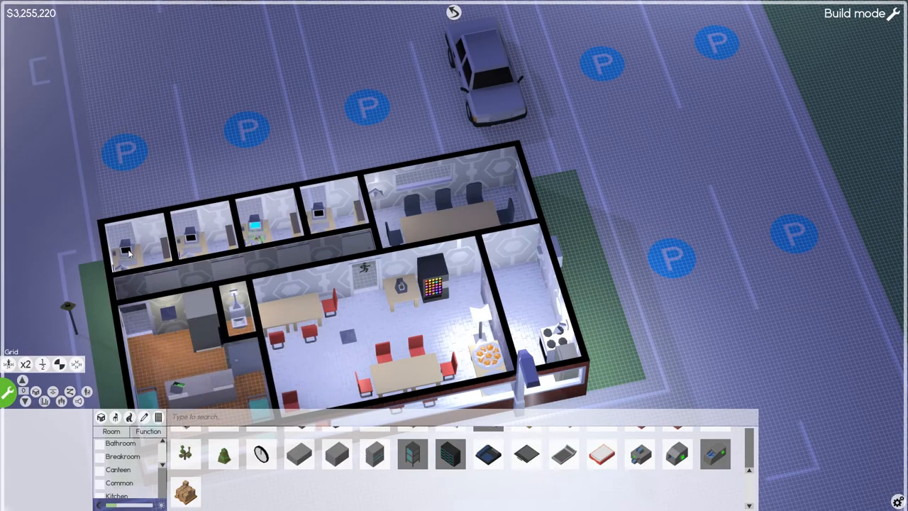
{"action": "left_click", "coordinate": [127, 252]}
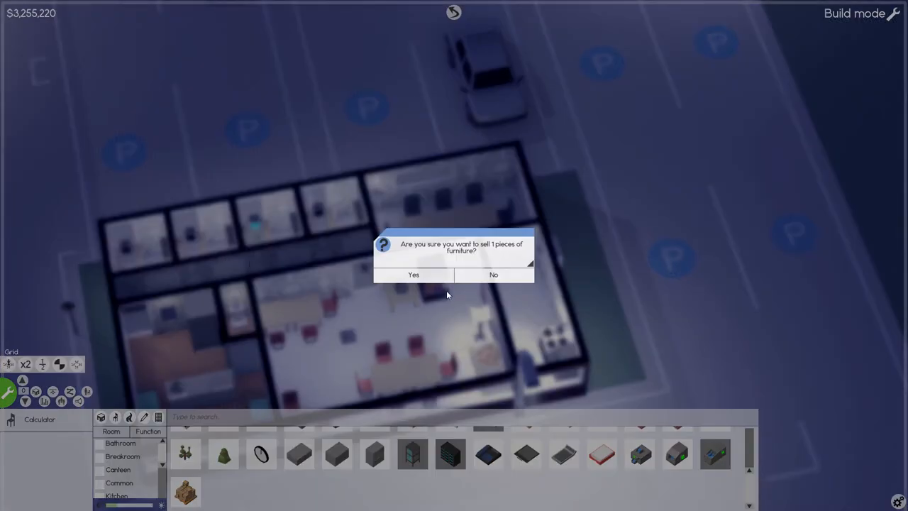
{"action": "left_click", "coordinate": [414, 274]}
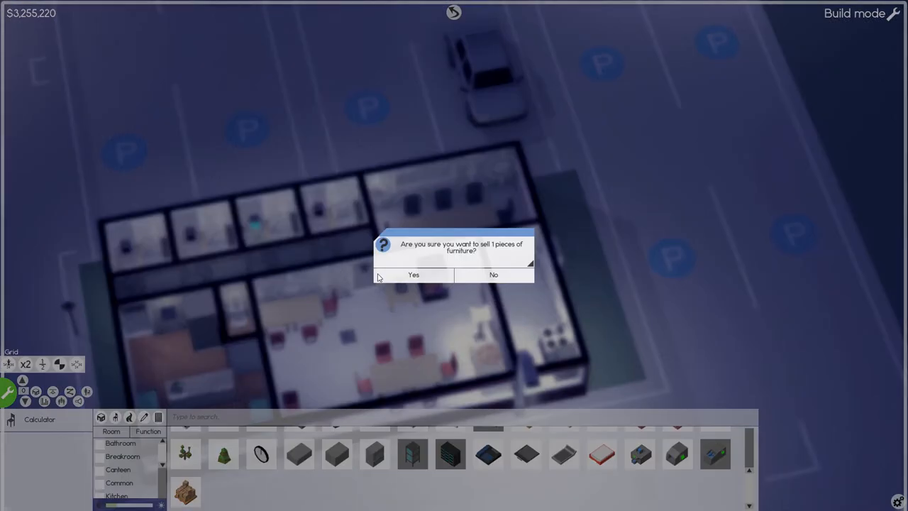
{"action": "left_click", "coordinate": [414, 274]}
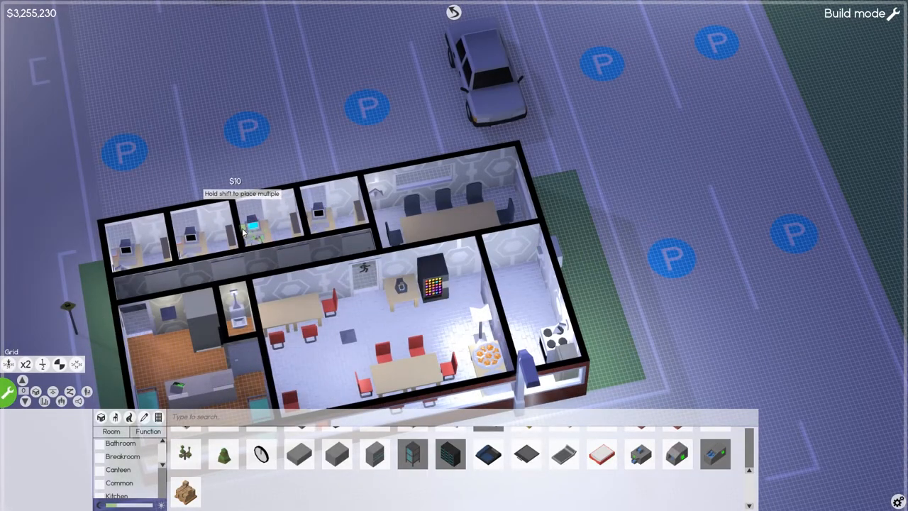
{"action": "left_click", "coordinate": [254, 226]}
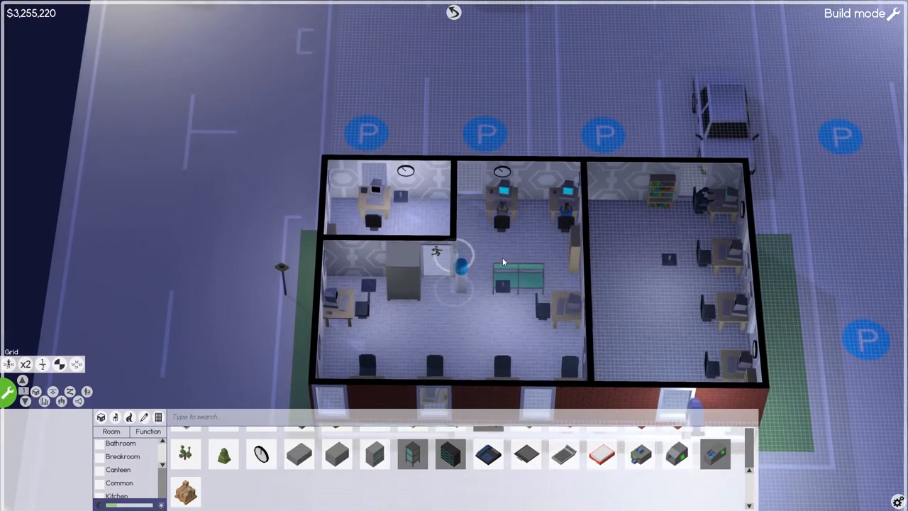
{"action": "mouse_move", "coordinate": [414, 215]}
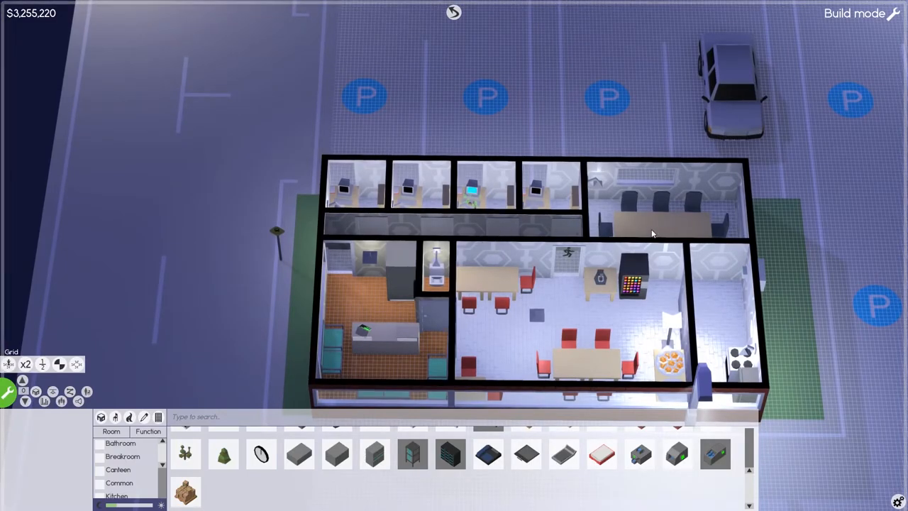
{"action": "mouse_move", "coordinate": [302, 292]}
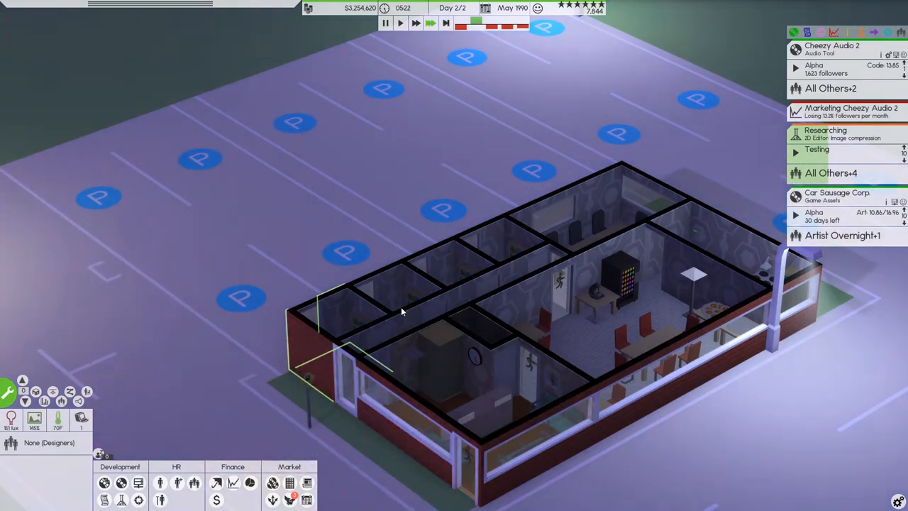
- Leave build mode and bring up the six-worker service staff roster
{"action": "left_click", "coordinate": [348, 253]}
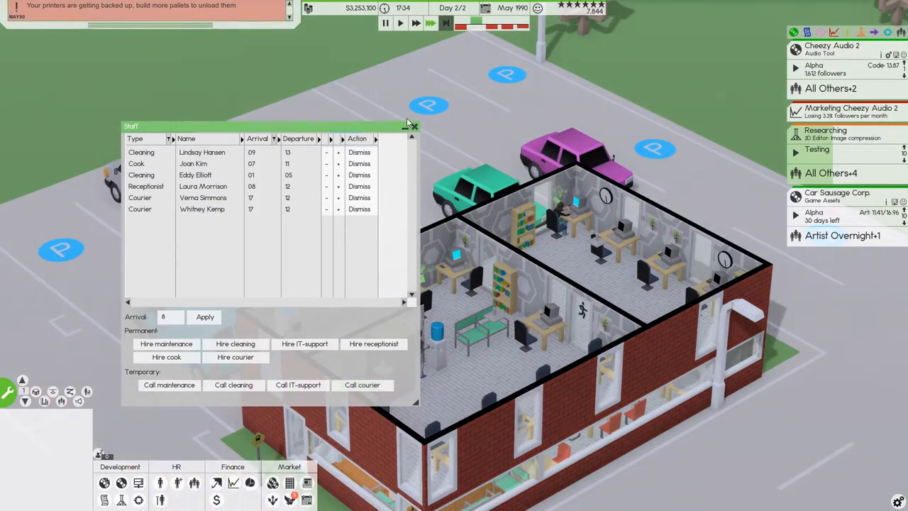
- Close the staff list, review print orders in Distribution channels, then close it
{"action": "left_click", "coordinate": [413, 126]}
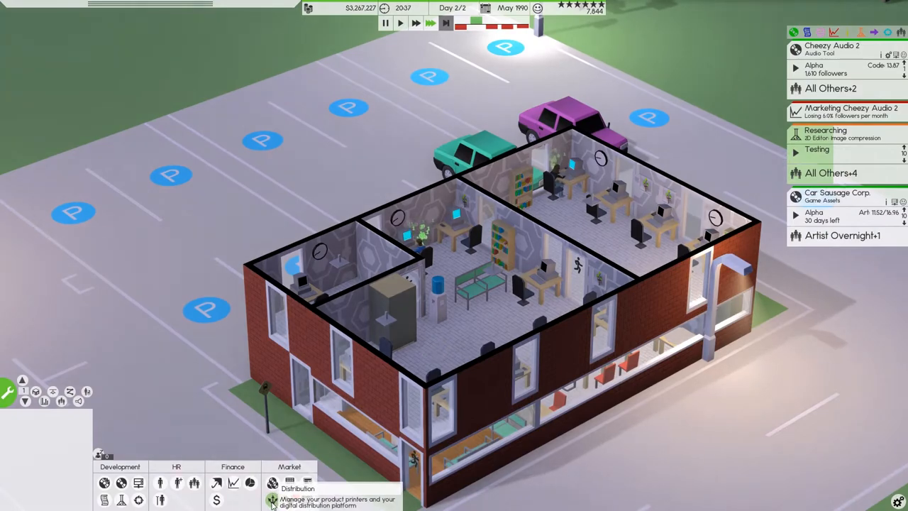
{"action": "left_click", "coordinate": [272, 483]}
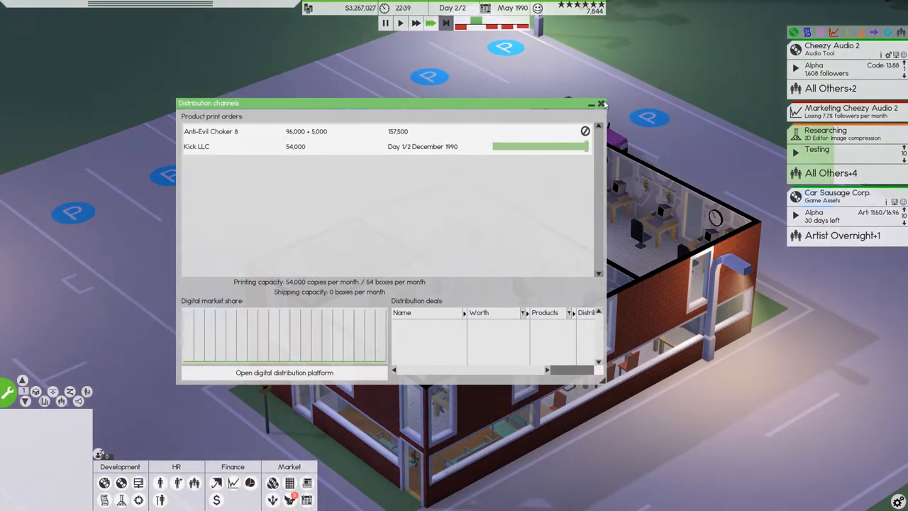
{"action": "left_click", "coordinate": [602, 104]}
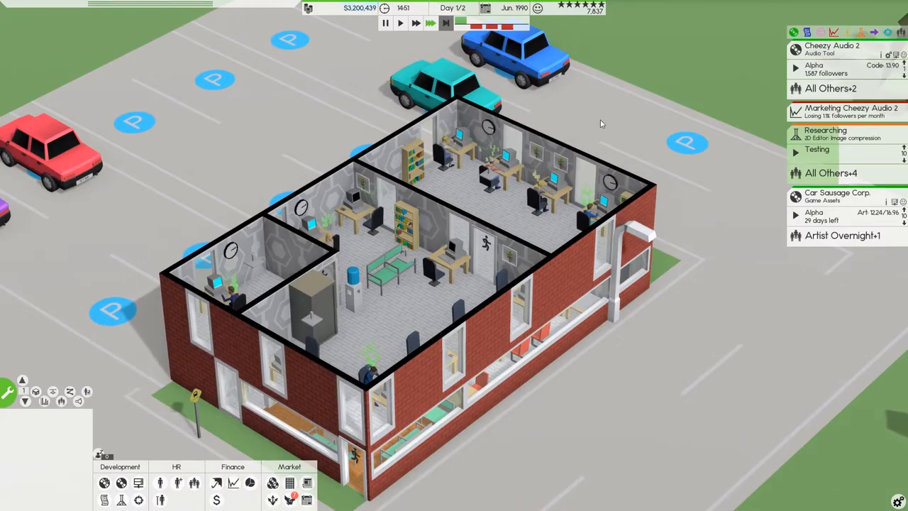
{"action": "mouse_move", "coordinate": [759, 134]}
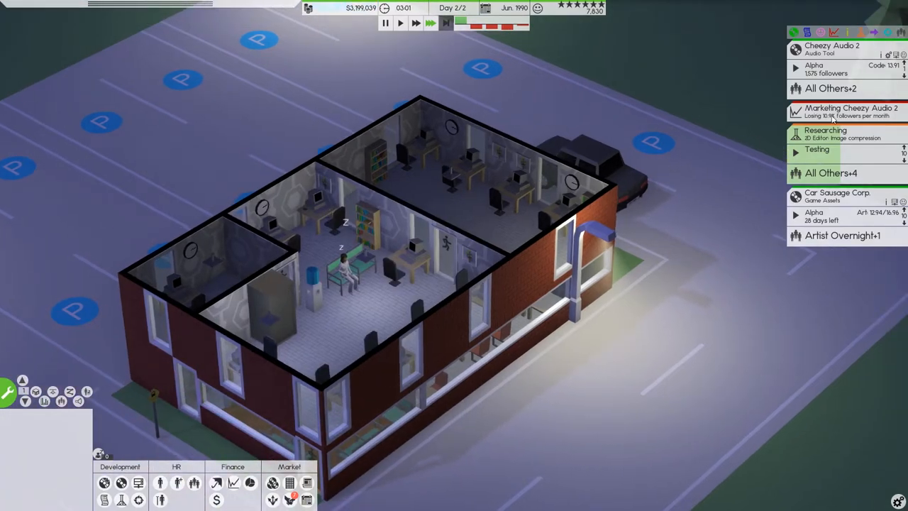
- Launch a Cheezy Audio 2 press release with text, pictures and video
{"action": "left_click", "coordinate": [852, 112]}
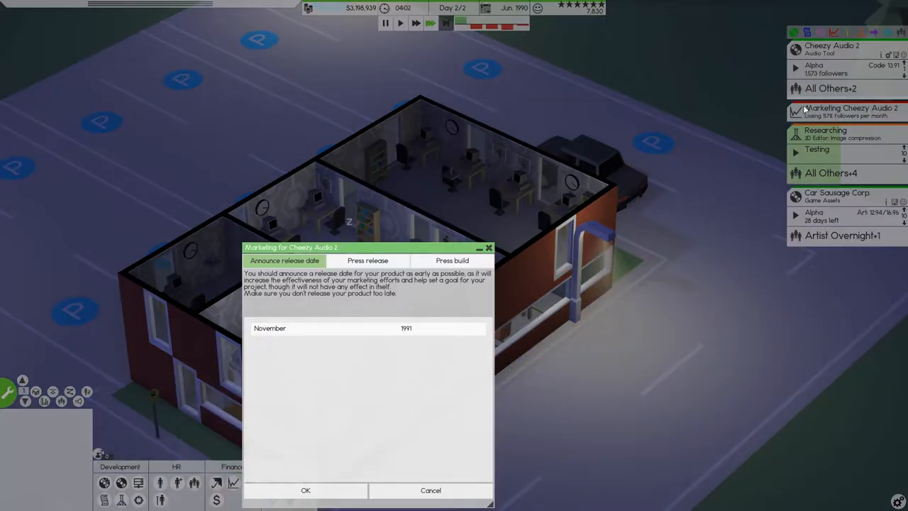
{"action": "left_click", "coordinate": [367, 260]}
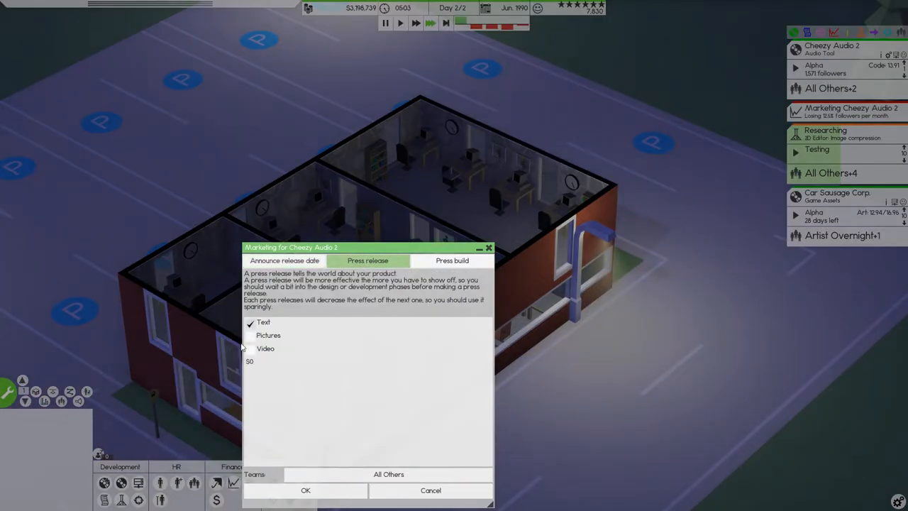
{"action": "left_click", "coordinate": [250, 348]}
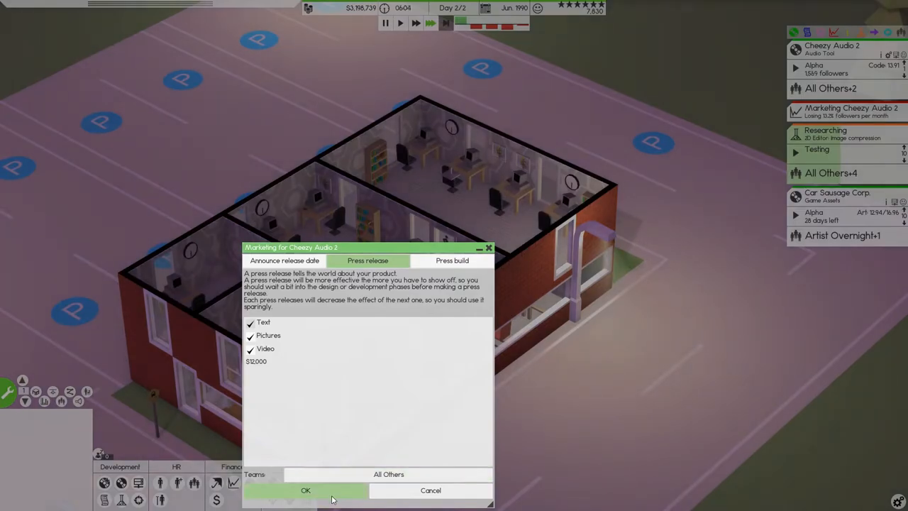
{"action": "left_click", "coordinate": [305, 490]}
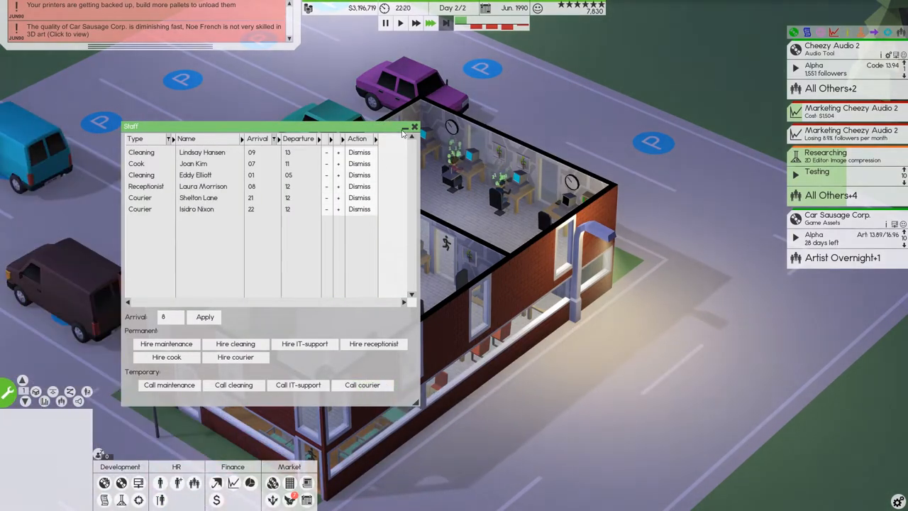
- Close the Staff list, reopen it from HR to check the couriers, then close it
{"action": "left_click", "coordinate": [414, 126]}
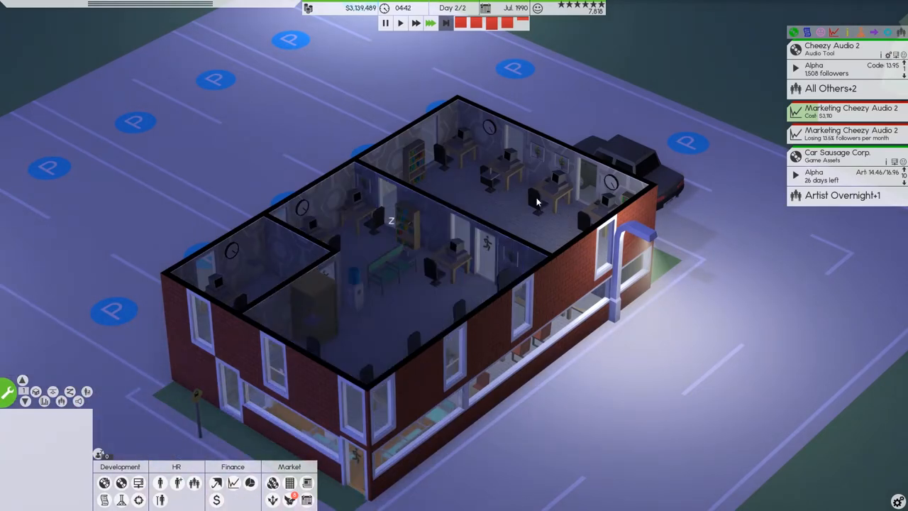
{"action": "left_click", "coordinate": [814, 65]}
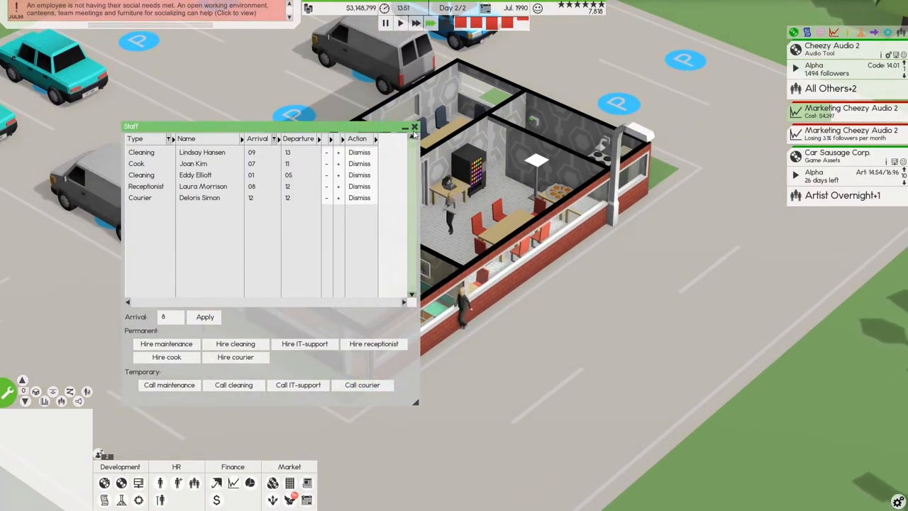
{"action": "left_click", "coordinate": [414, 126]}
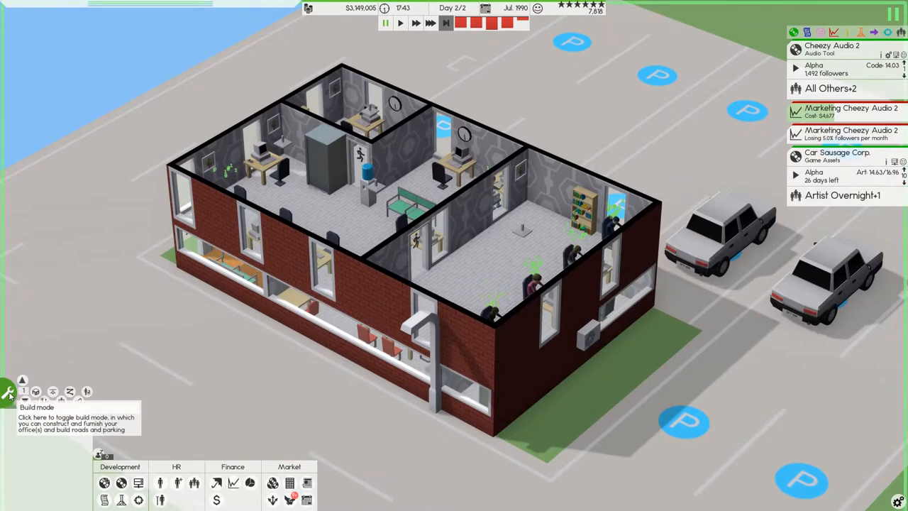
- Switch into build mode with the wrench button
{"action": "left_click", "coordinate": [9, 392]}
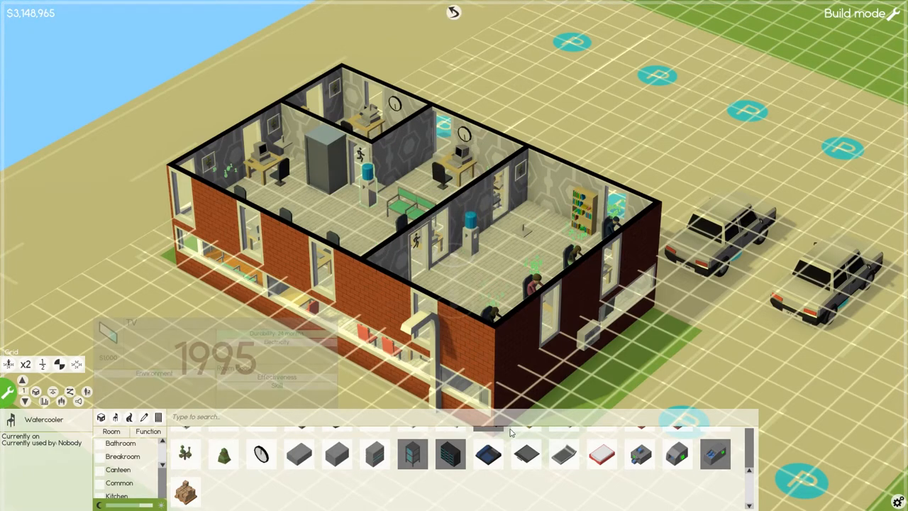
{"action": "mouse_move", "coordinate": [446, 293]}
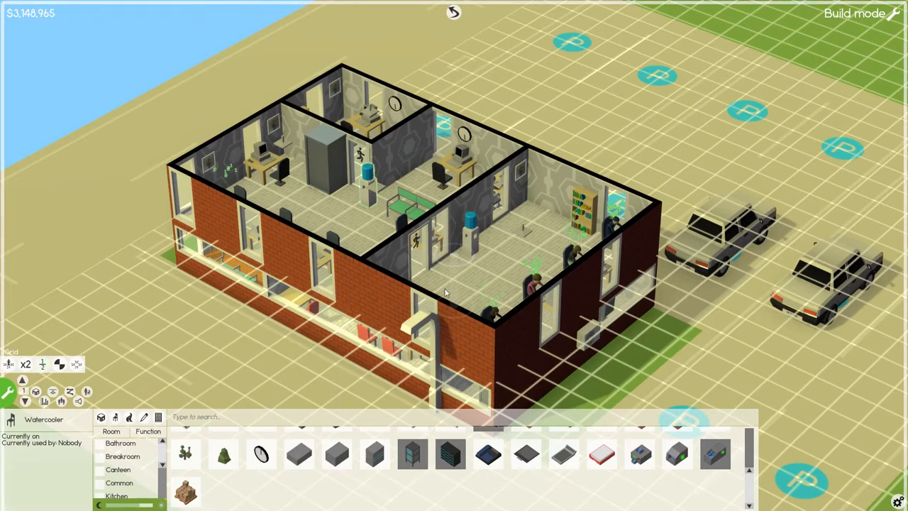
{"action": "mouse_move", "coordinate": [445, 195]}
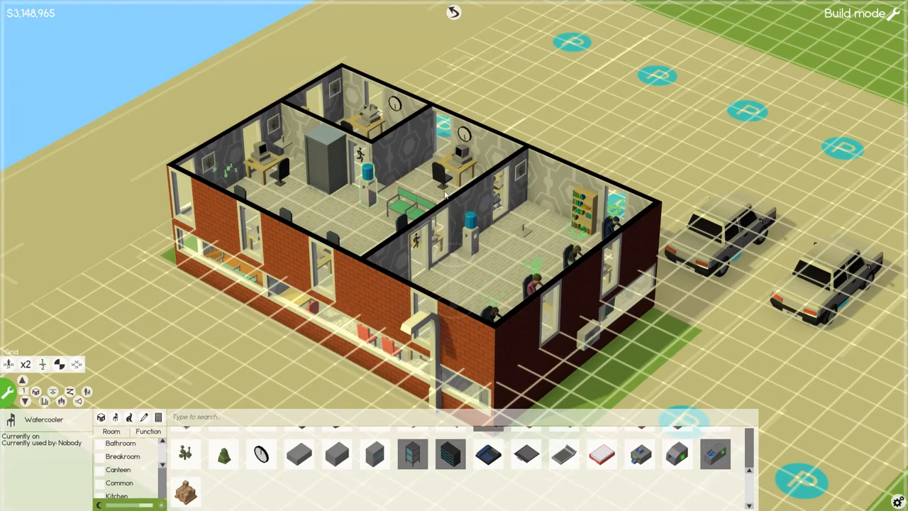
{"action": "mouse_move", "coordinate": [35, 391]}
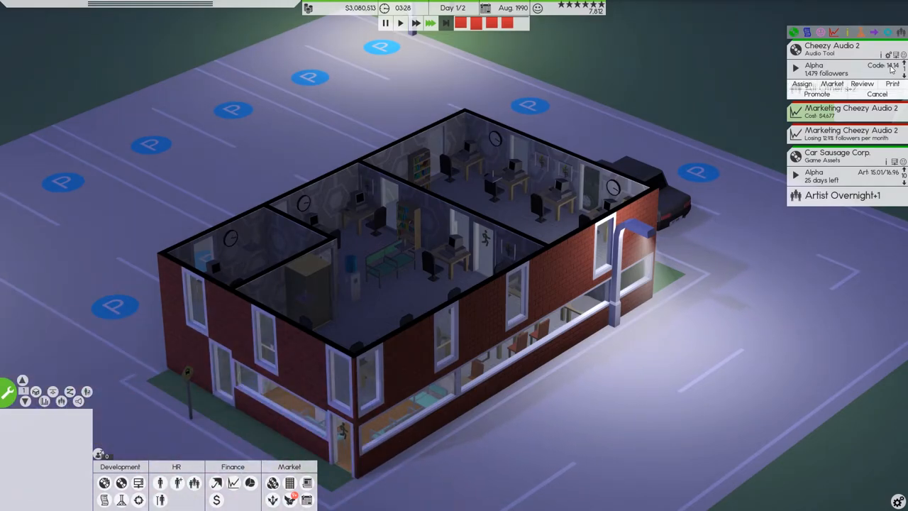
- Outsource a peer review of Cheezy Audio 2, then pause the game
{"action": "left_click", "coordinate": [862, 84]}
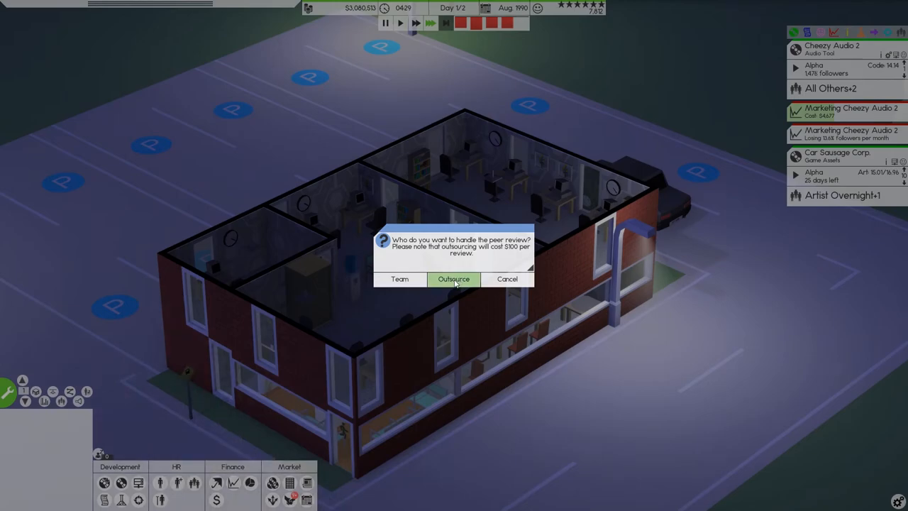
{"action": "left_click", "coordinate": [453, 279]}
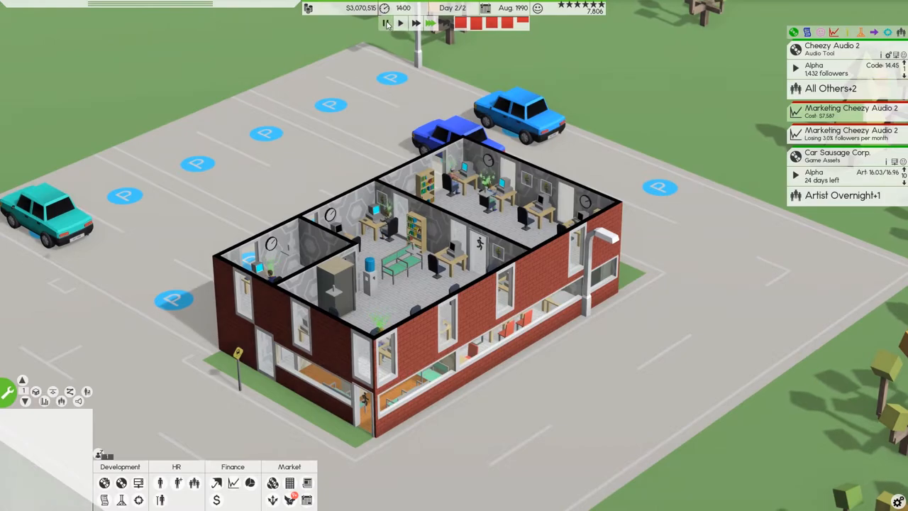
{"action": "left_click", "coordinate": [385, 23]}
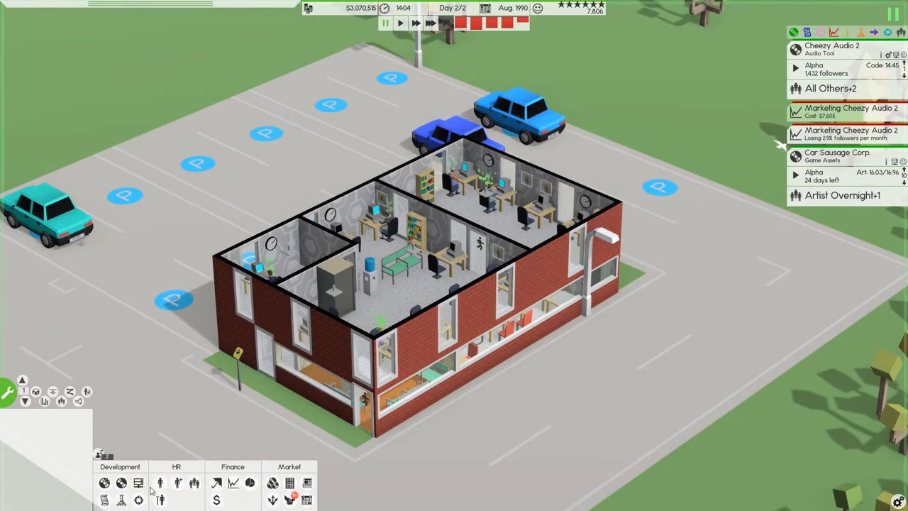
{"action": "left_click", "coordinate": [160, 483]}
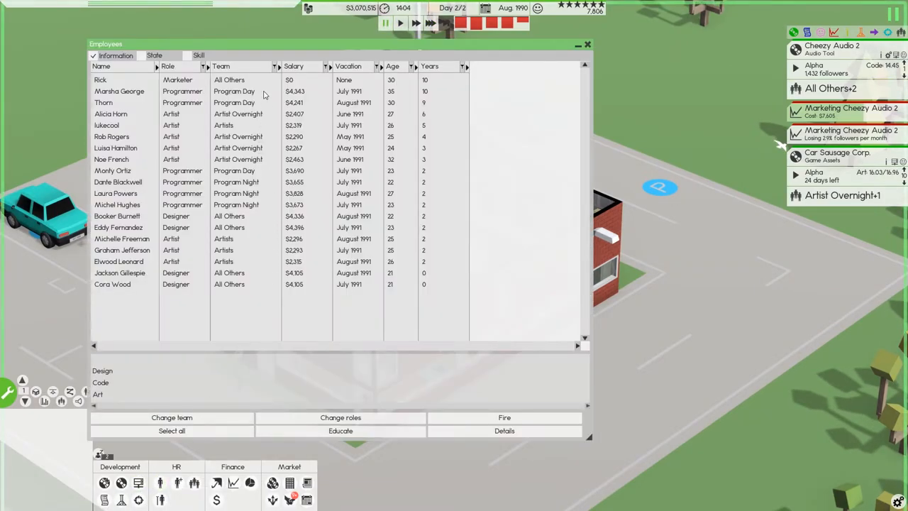
{"action": "mouse_move", "coordinate": [259, 176]}
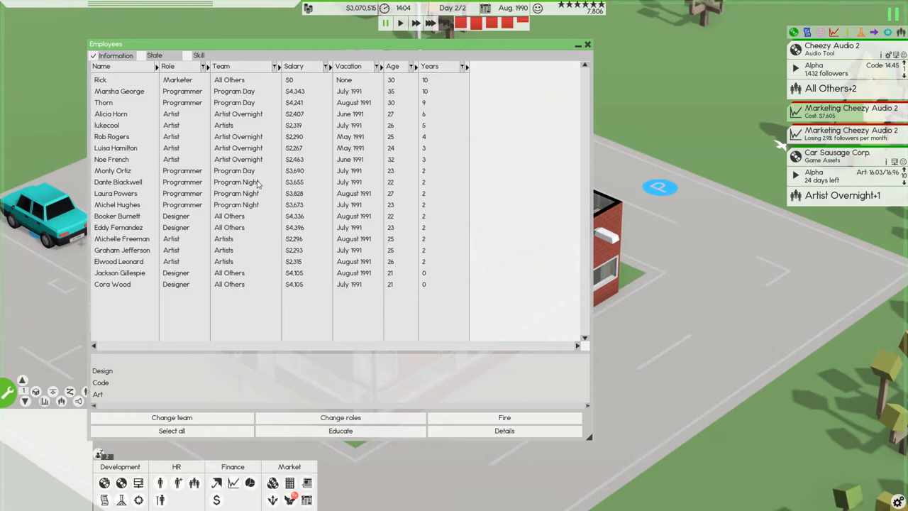
{"action": "mouse_move", "coordinate": [257, 209]}
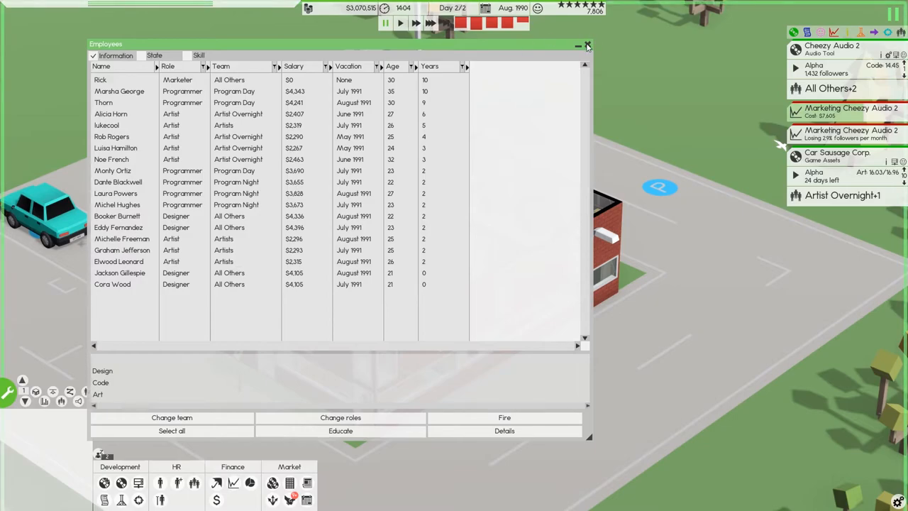
{"action": "left_click", "coordinate": [588, 45]}
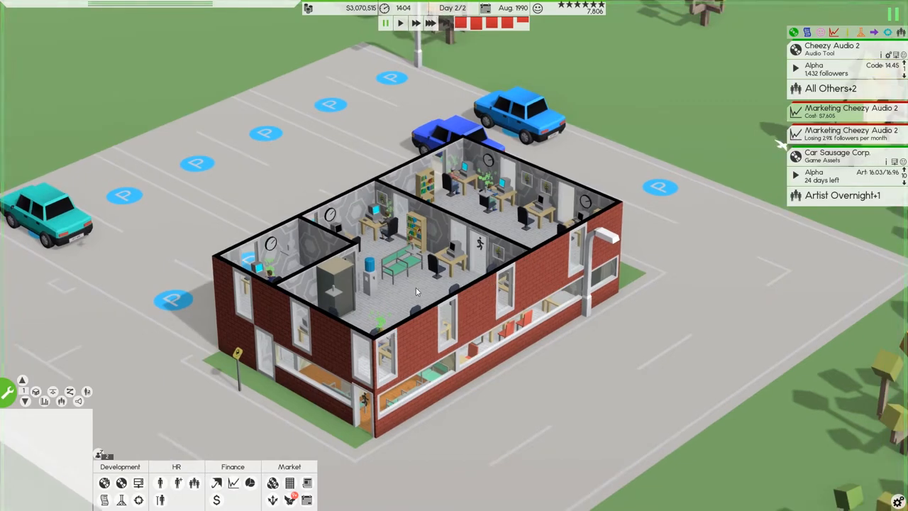
{"action": "mouse_move", "coordinate": [177, 483]}
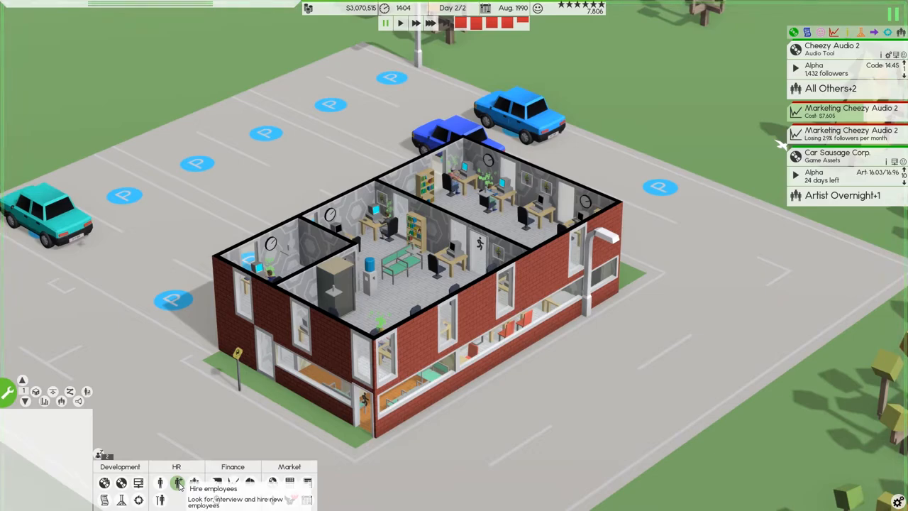
- Search for Programmer applicants with 2D specialization through Look for hire
{"action": "left_click", "coordinate": [178, 482]}
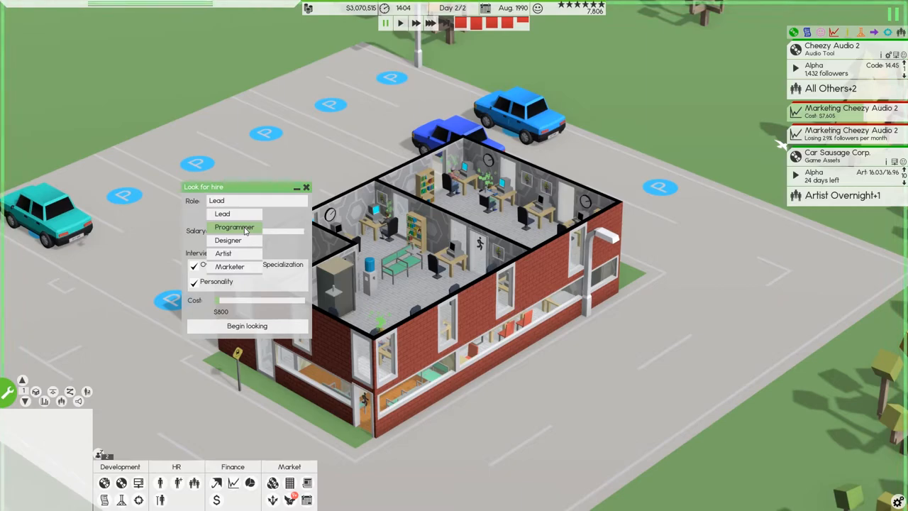
{"action": "left_click", "coordinate": [234, 227]}
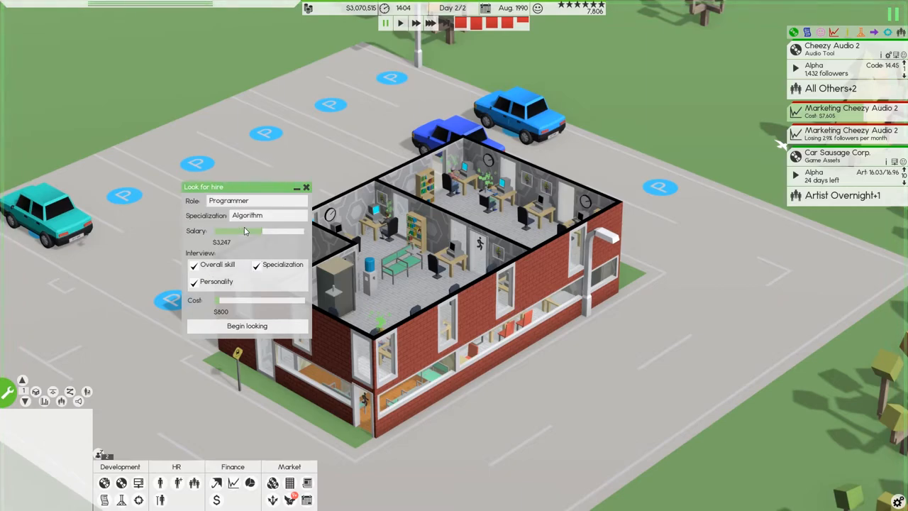
{"action": "left_click", "coordinate": [270, 215]}
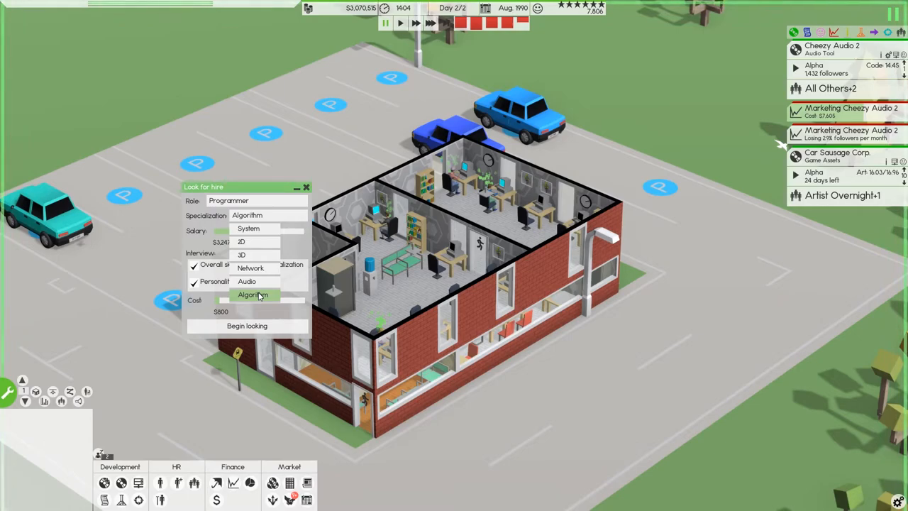
{"action": "mouse_move", "coordinate": [273, 298]}
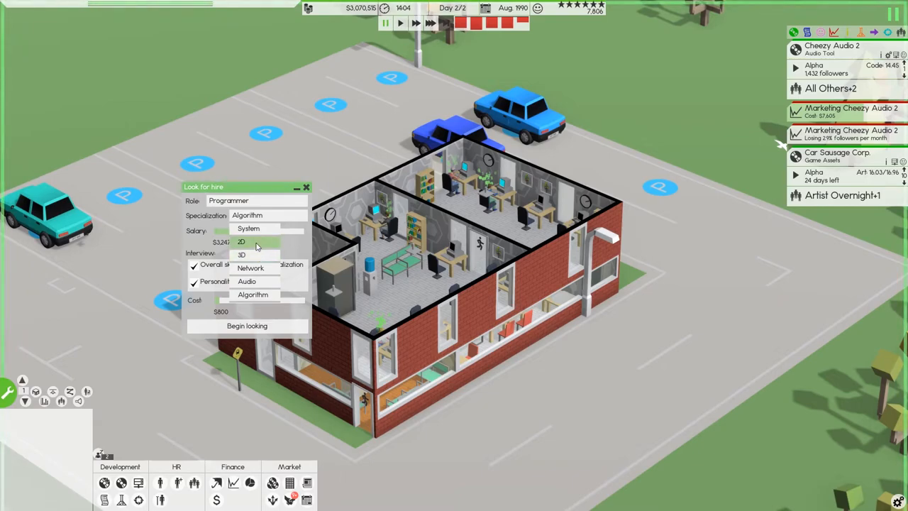
{"action": "left_click", "coordinate": [241, 242]}
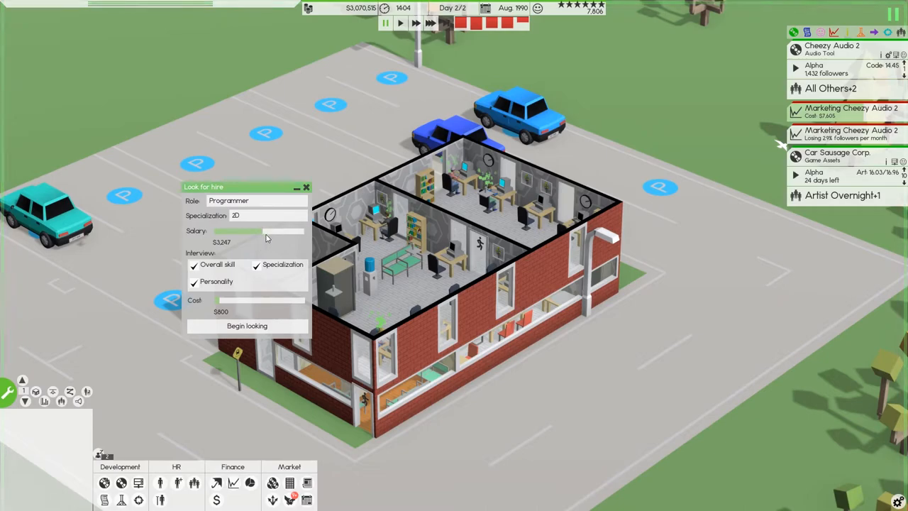
{"action": "left_click_drag", "start_coordinate": [266, 231], "coordinate": [296, 232]}
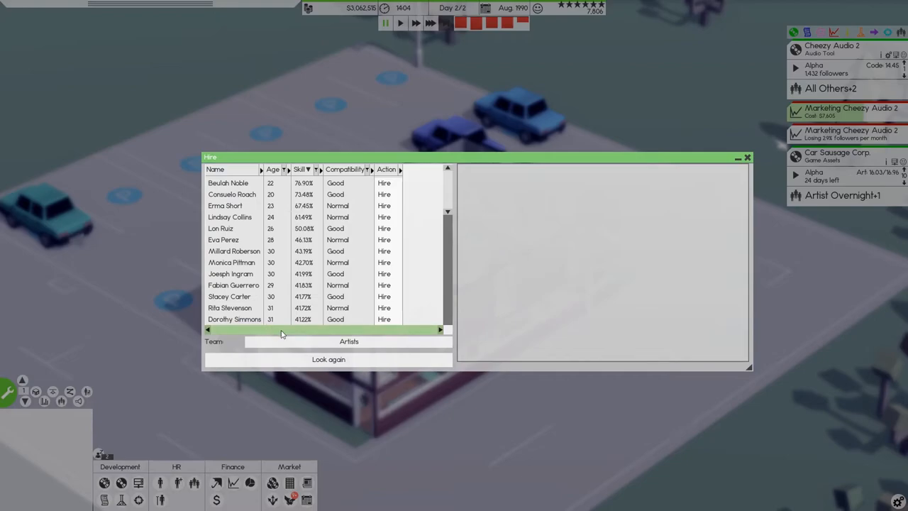
- Assign incoming hires to the Program Day team
{"action": "left_click", "coordinate": [348, 341]}
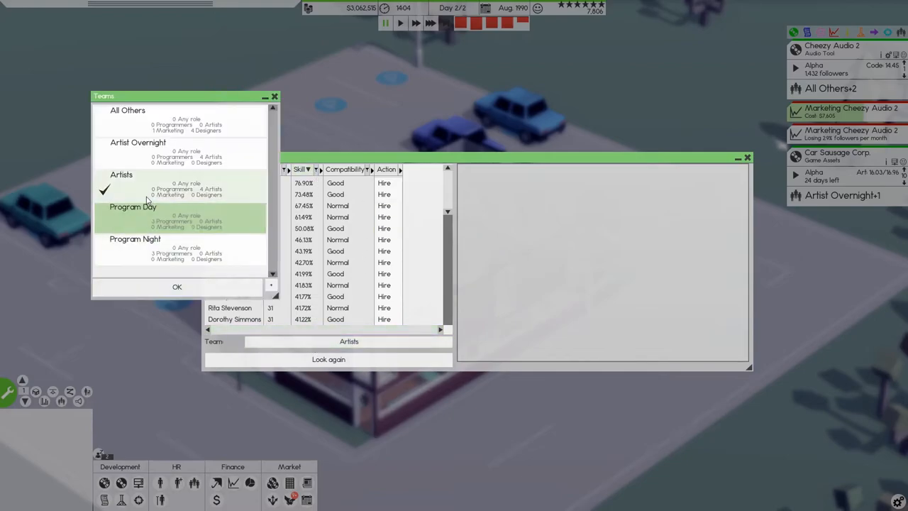
{"action": "left_click", "coordinate": [133, 206]}
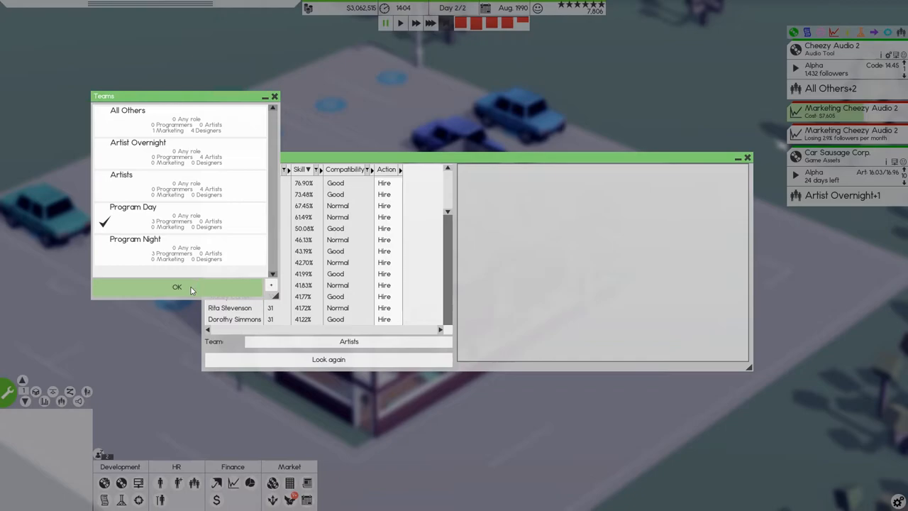
{"action": "left_click", "coordinate": [177, 287]}
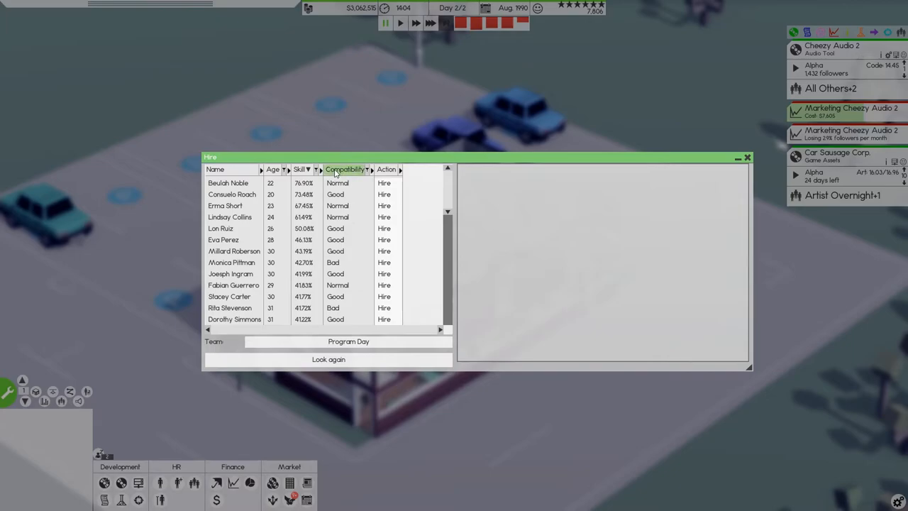
- Sort applicants by compatibility and skill, review top profiles, and request a new batch
{"action": "left_click", "coordinate": [346, 169]}
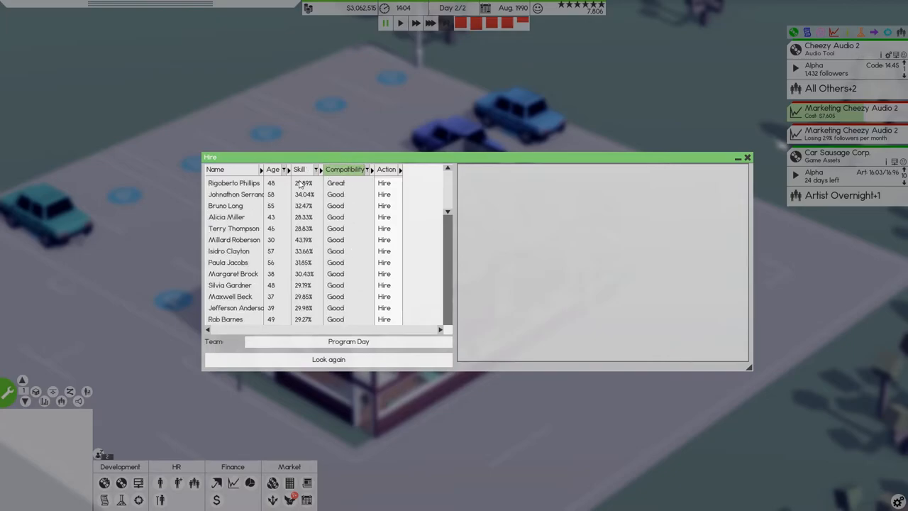
{"action": "left_click", "coordinate": [234, 183]}
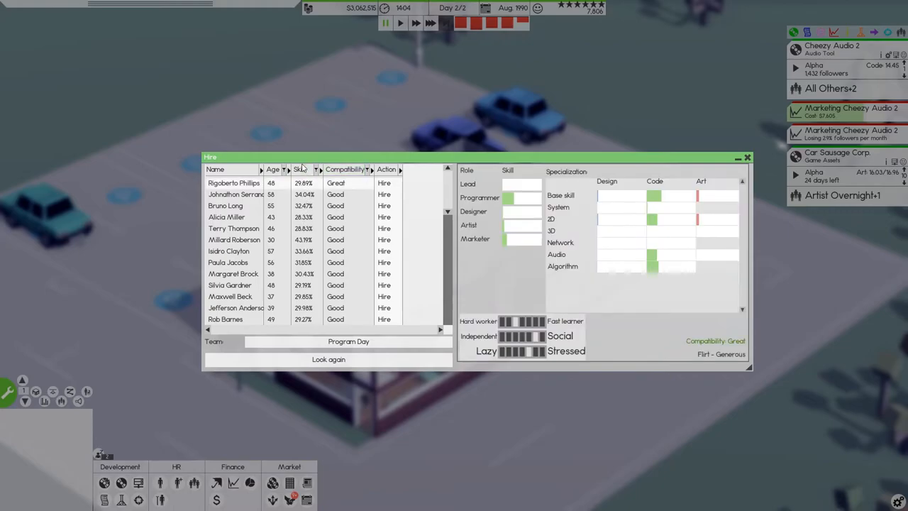
{"action": "left_click", "coordinate": [300, 169]}
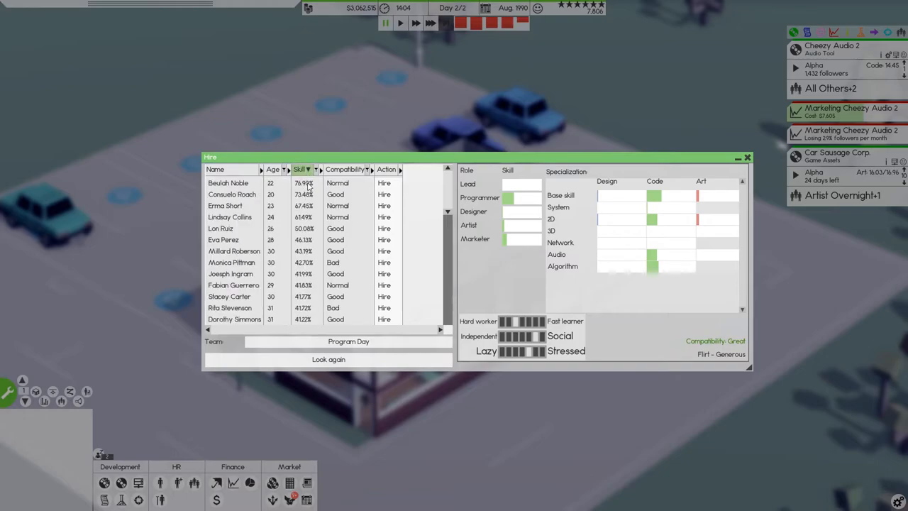
{"action": "mouse_move", "coordinate": [306, 199]}
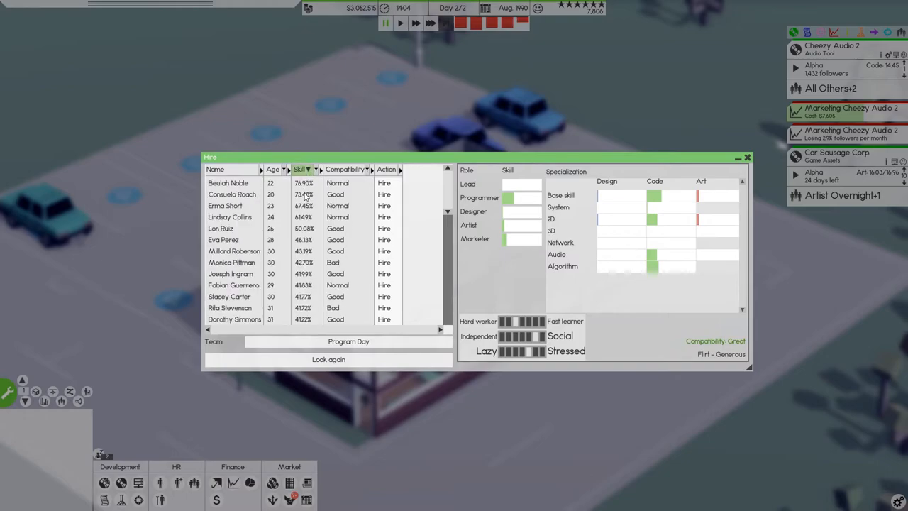
{"action": "left_click", "coordinate": [232, 194]}
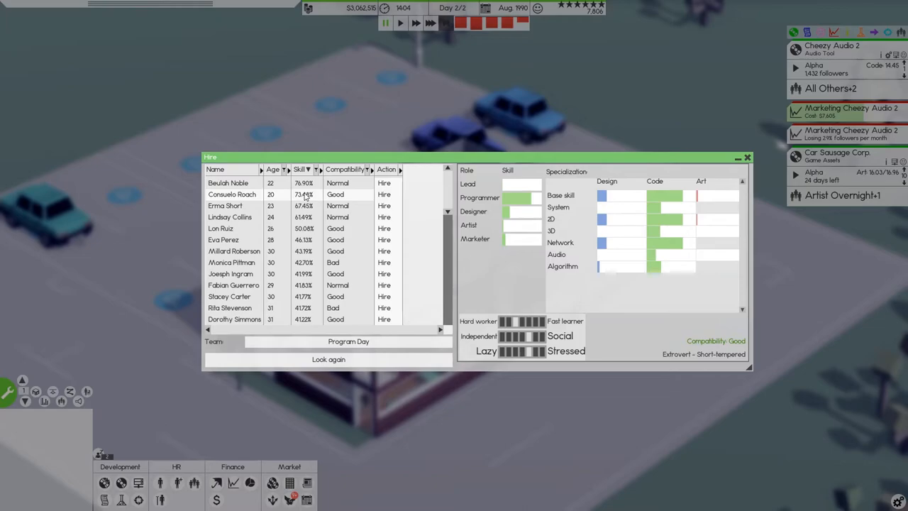
{"action": "left_click", "coordinate": [345, 169]}
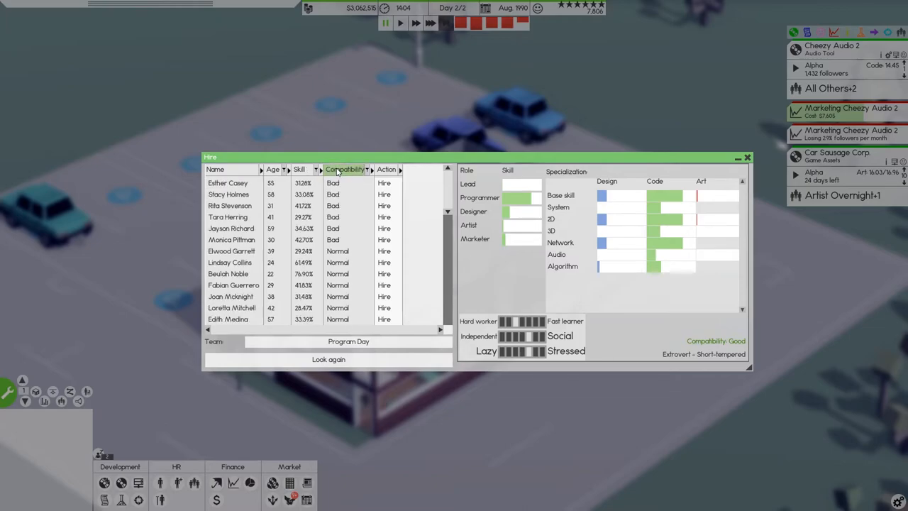
{"action": "left_click", "coordinate": [345, 169]}
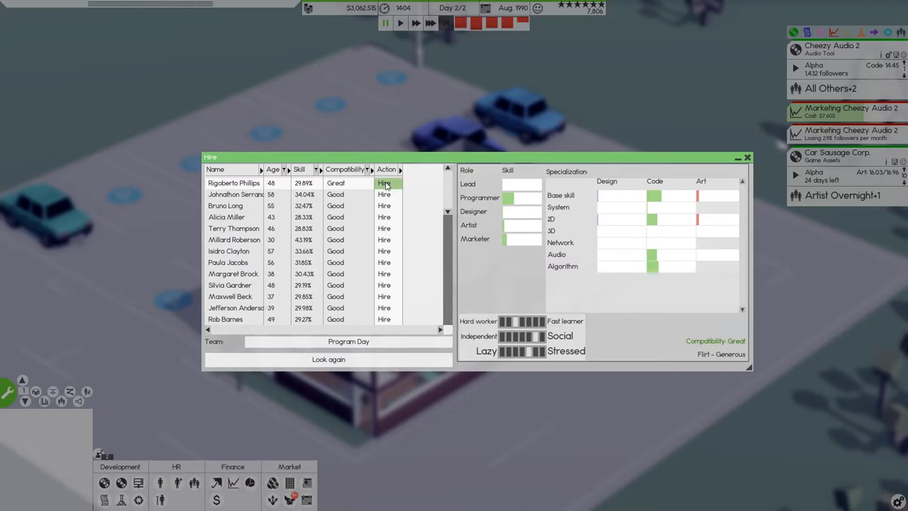
{"action": "left_click", "coordinate": [329, 359]}
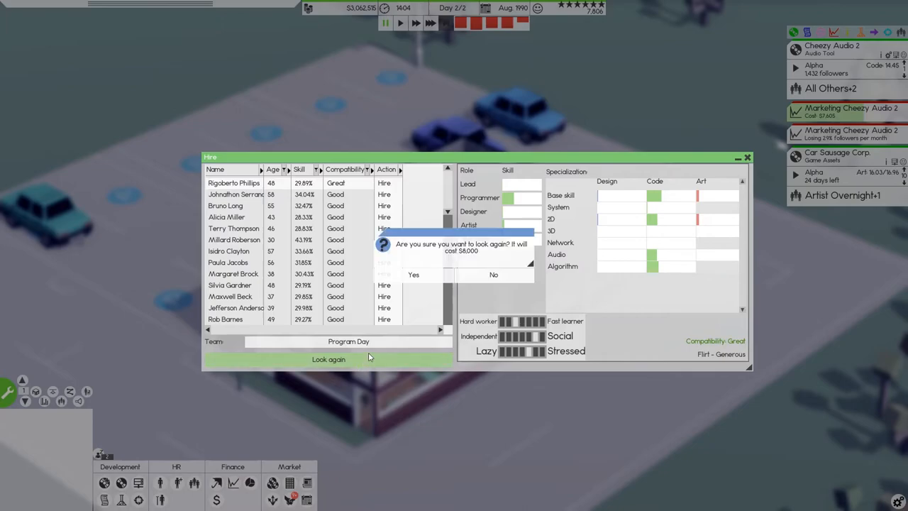
- Pay $8,000 for a new search, hire the 68.50%-skill programmer, and close the Hire window
{"action": "left_click", "coordinate": [414, 275]}
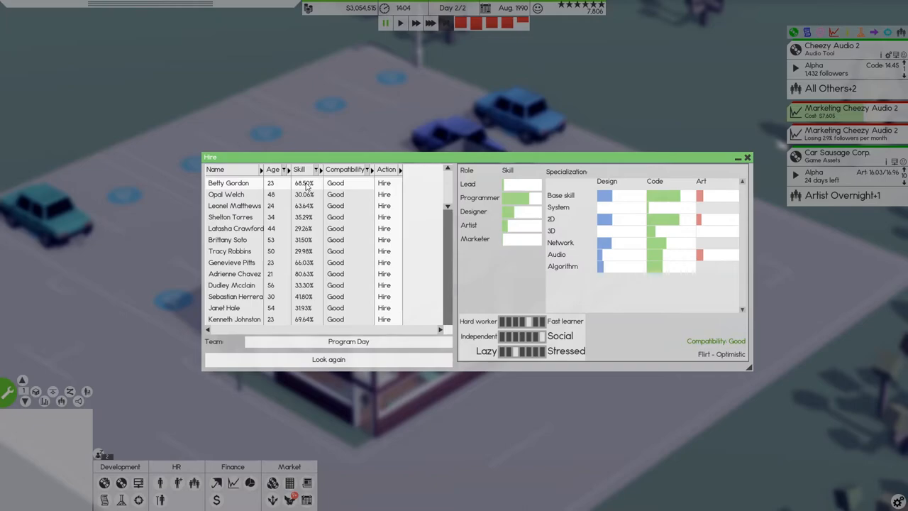
{"action": "mouse_move", "coordinate": [514, 352]}
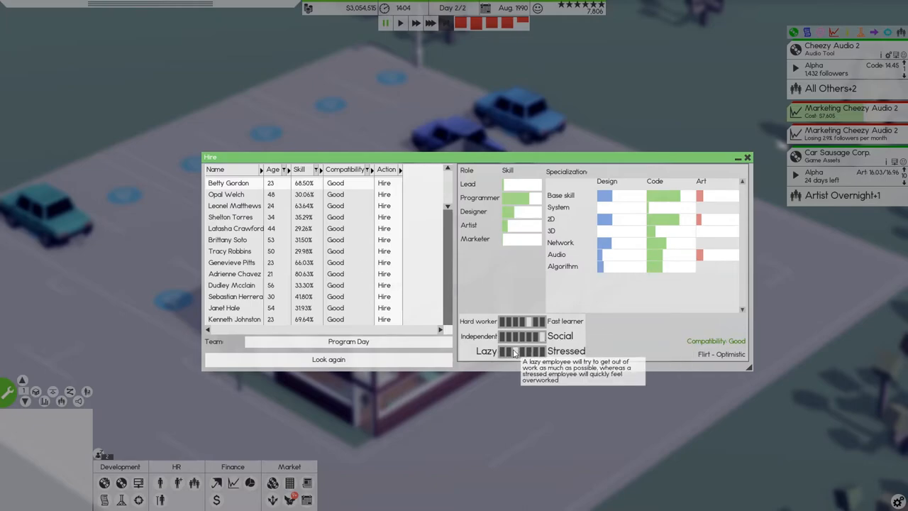
{"action": "mouse_move", "coordinate": [672, 225]}
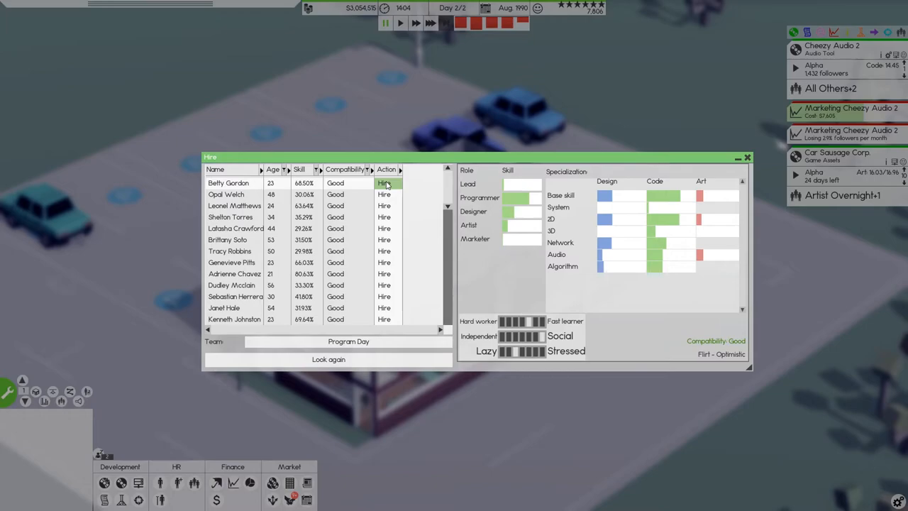
{"action": "left_click", "coordinate": [384, 183]}
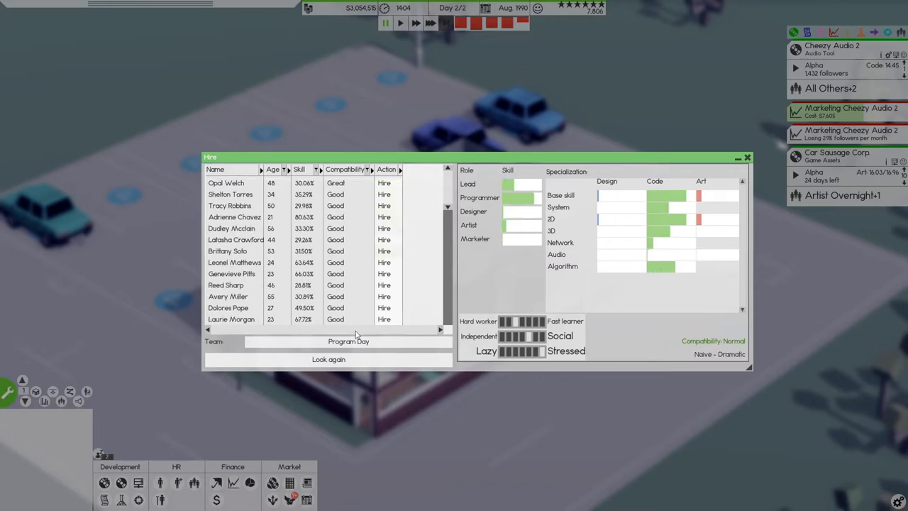
{"action": "left_click", "coordinate": [747, 156]}
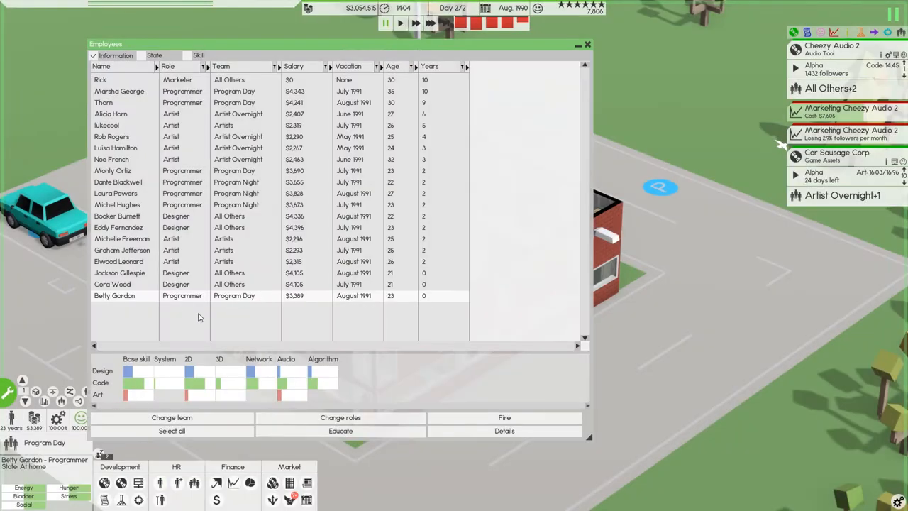
- Sort employees by team, compare the Program Day programmers' skills, and open Educate for Thorn
{"action": "left_click", "coordinate": [222, 66]}
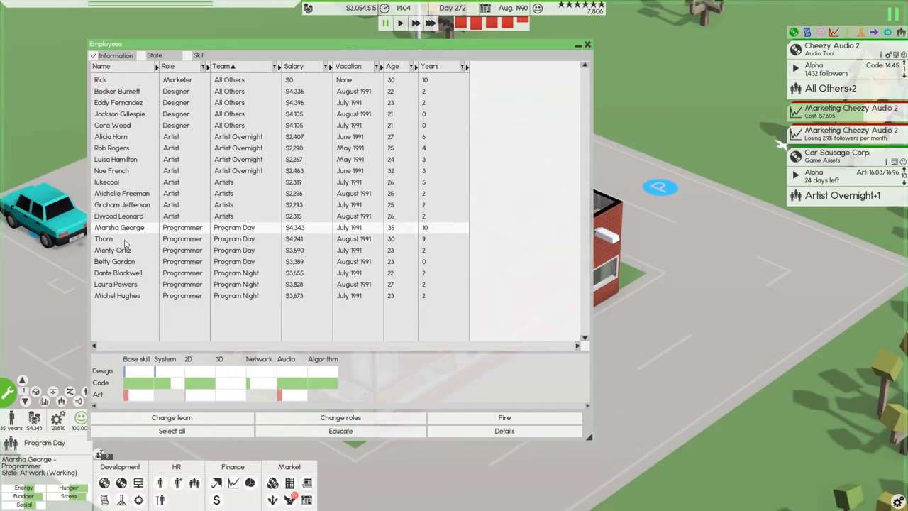
{"action": "left_click", "coordinate": [124, 238]}
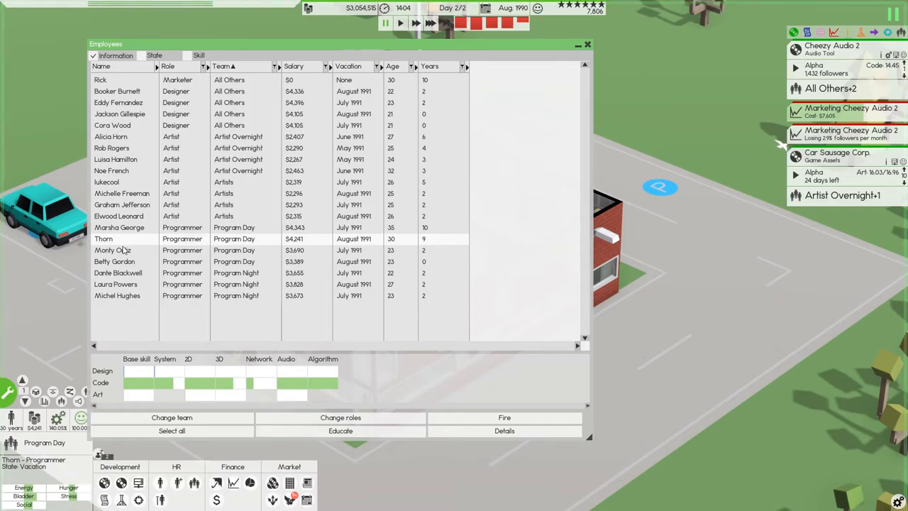
{"action": "left_click", "coordinate": [112, 250]}
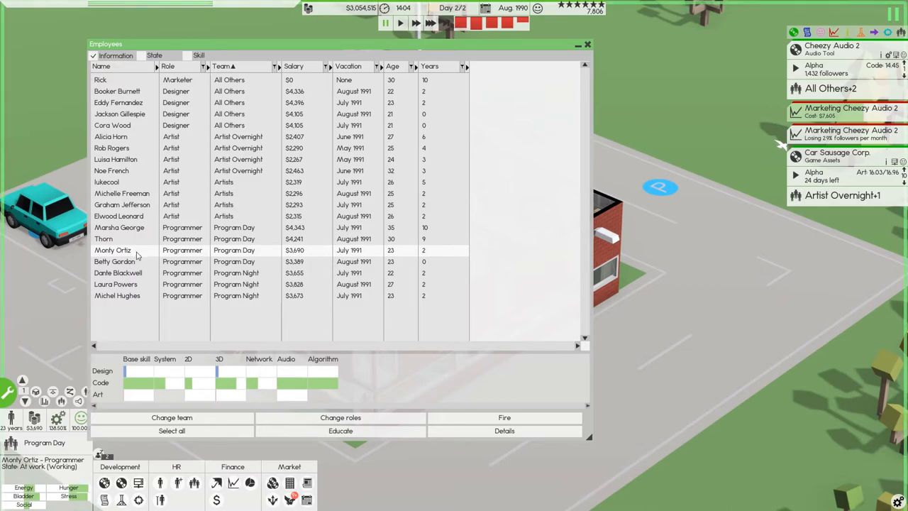
{"action": "left_click", "coordinate": [114, 262]}
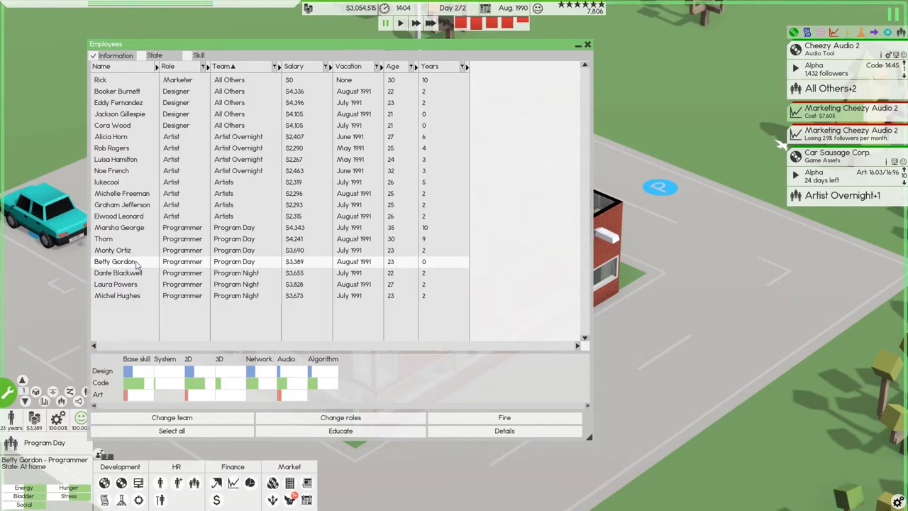
{"action": "mouse_move", "coordinate": [123, 244]}
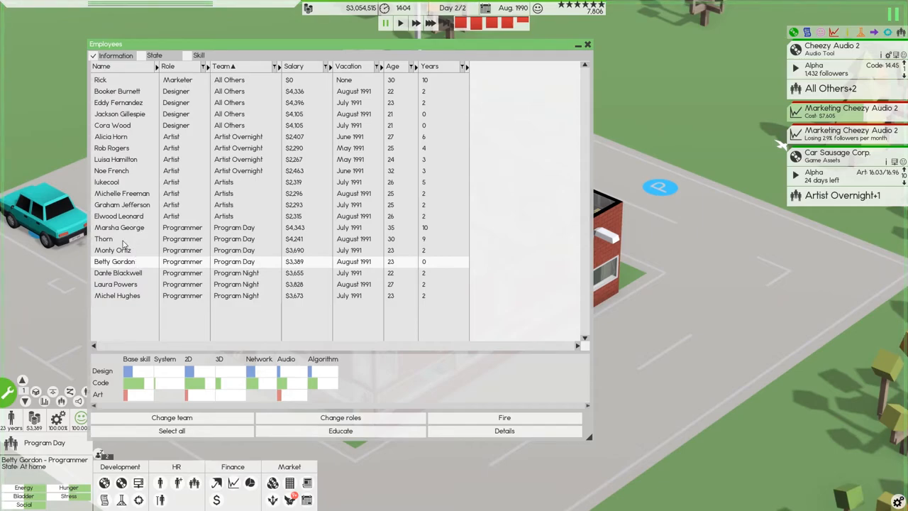
{"action": "left_click", "coordinate": [103, 238]}
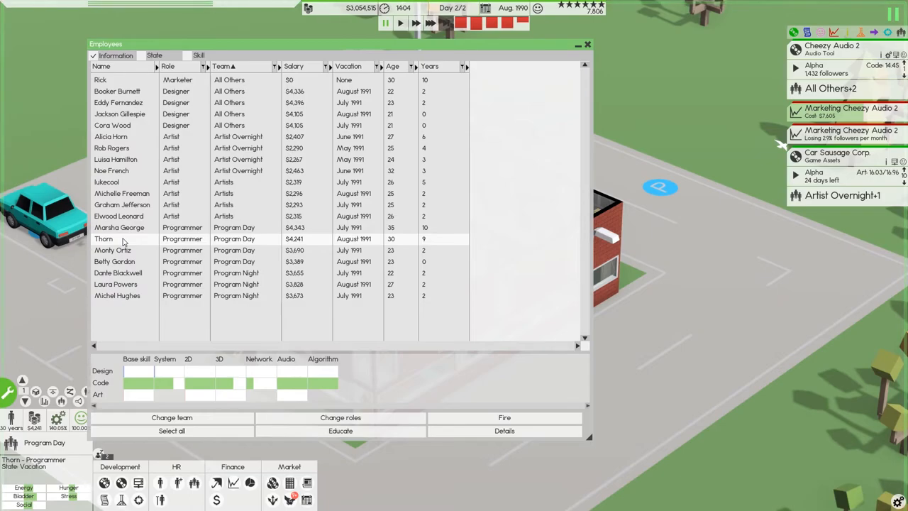
{"action": "left_click", "coordinate": [340, 431]}
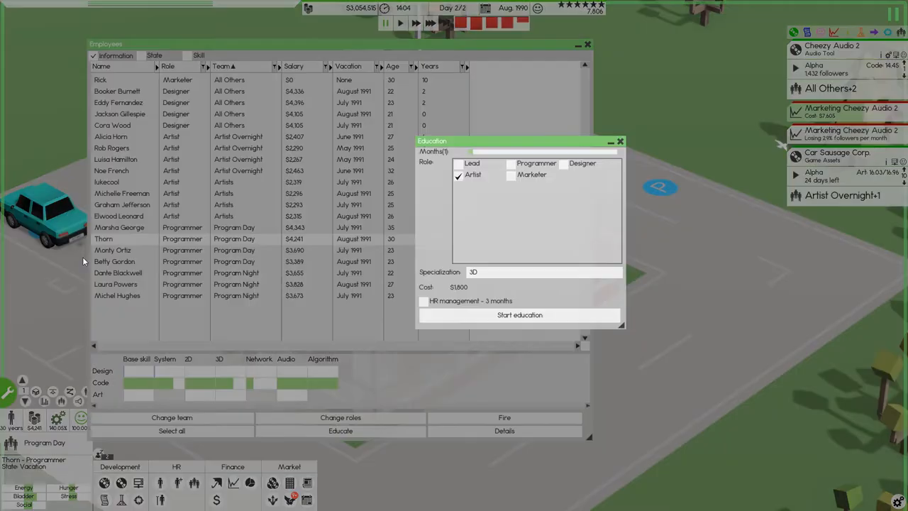
- Enroll Thorn in a three-month Lead course specializing in 3D
{"action": "left_click", "coordinate": [459, 164]}
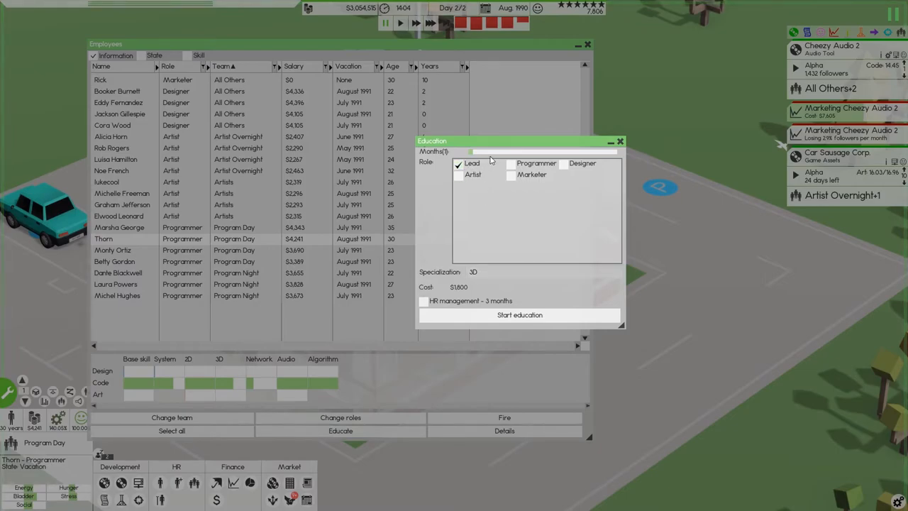
{"action": "left_click", "coordinate": [564, 164]}
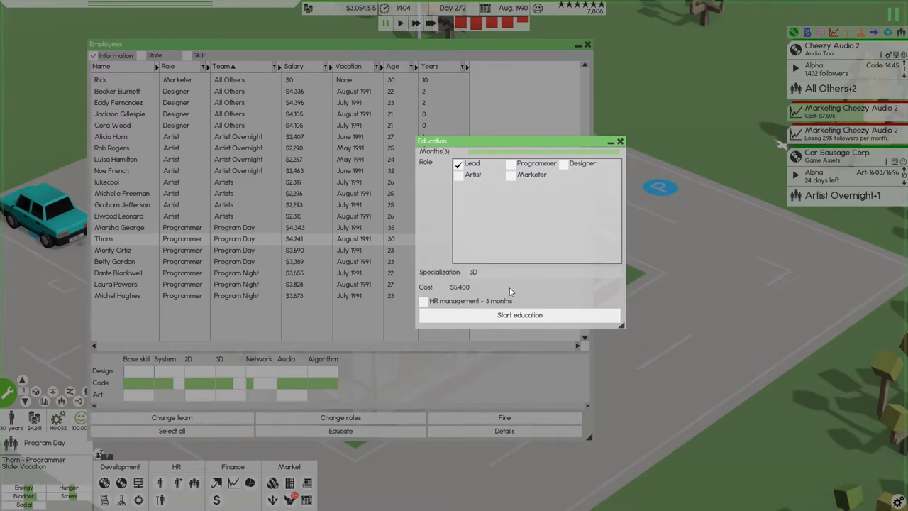
{"action": "mouse_move", "coordinate": [497, 190]}
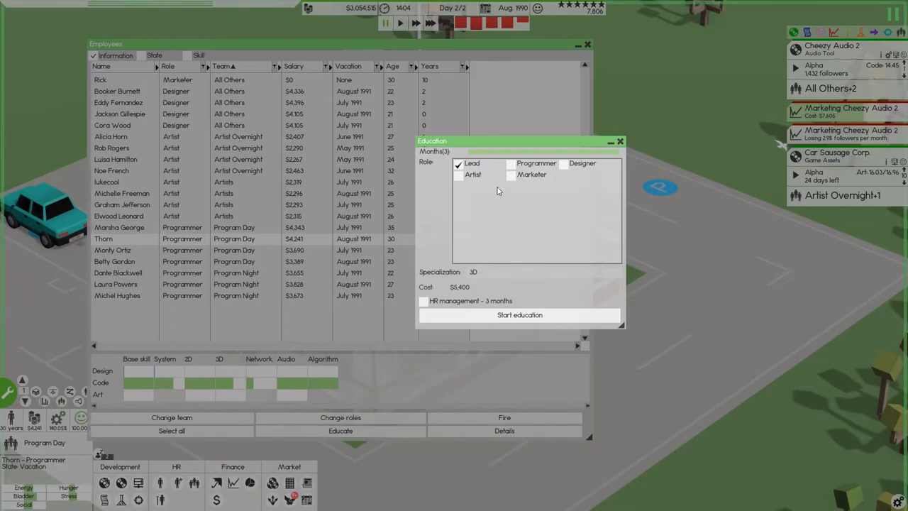
{"action": "mouse_move", "coordinate": [496, 192]}
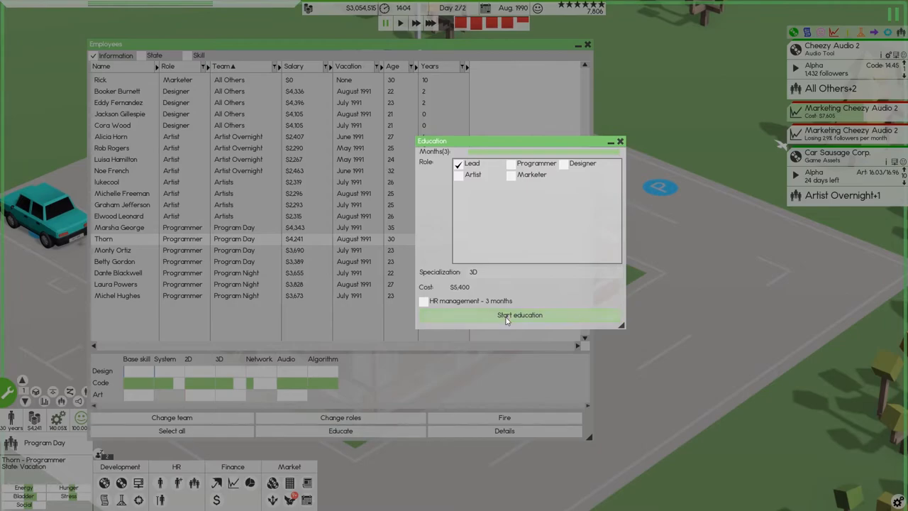
{"action": "left_click", "coordinate": [520, 314]}
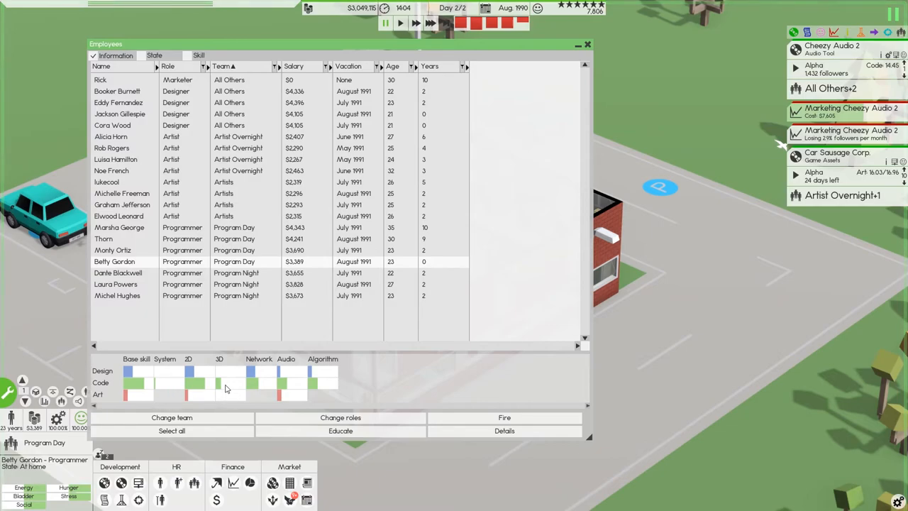
{"action": "right_click", "coordinate": [114, 261]}
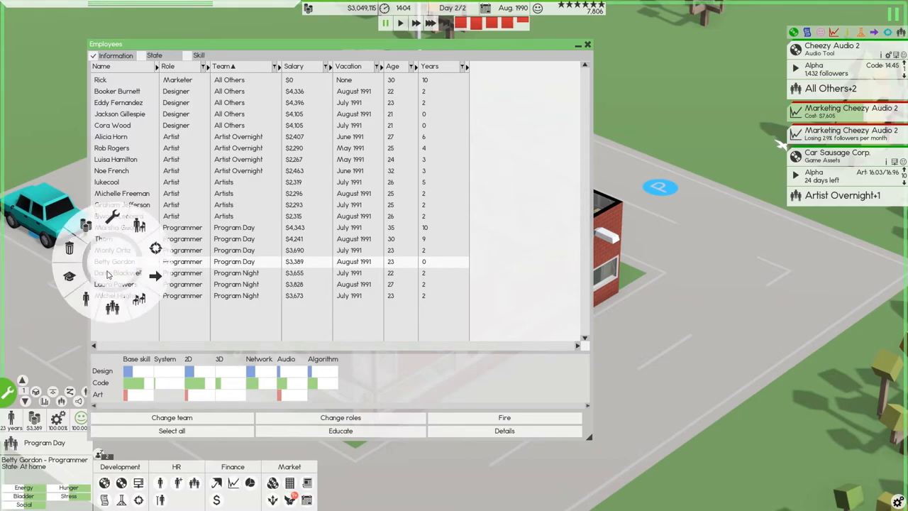
{"action": "left_click", "coordinate": [341, 430]}
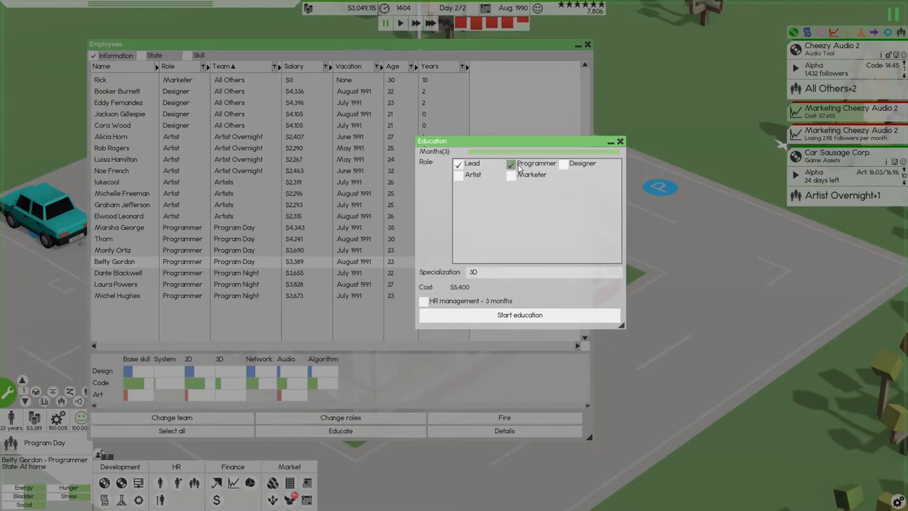
{"action": "left_click", "coordinate": [511, 164]}
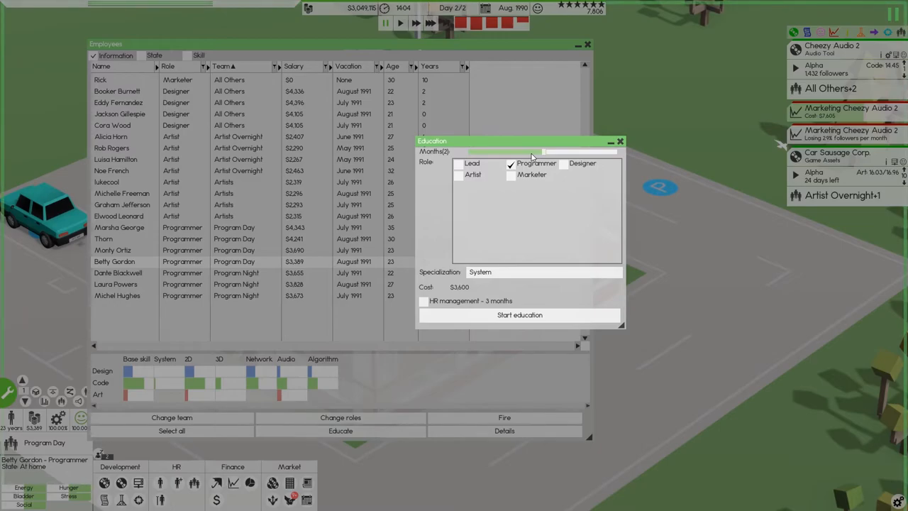
{"action": "mouse_move", "coordinate": [232, 383]}
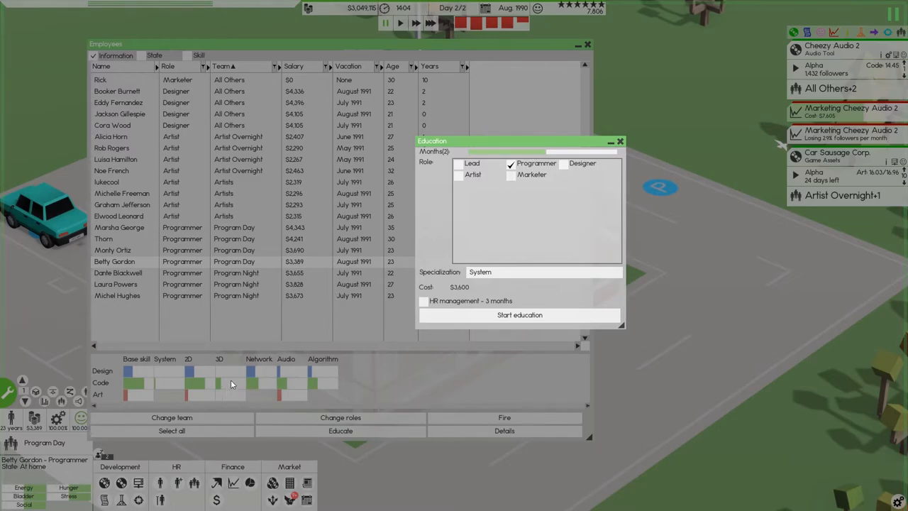
{"action": "mouse_move", "coordinate": [269, 384]}
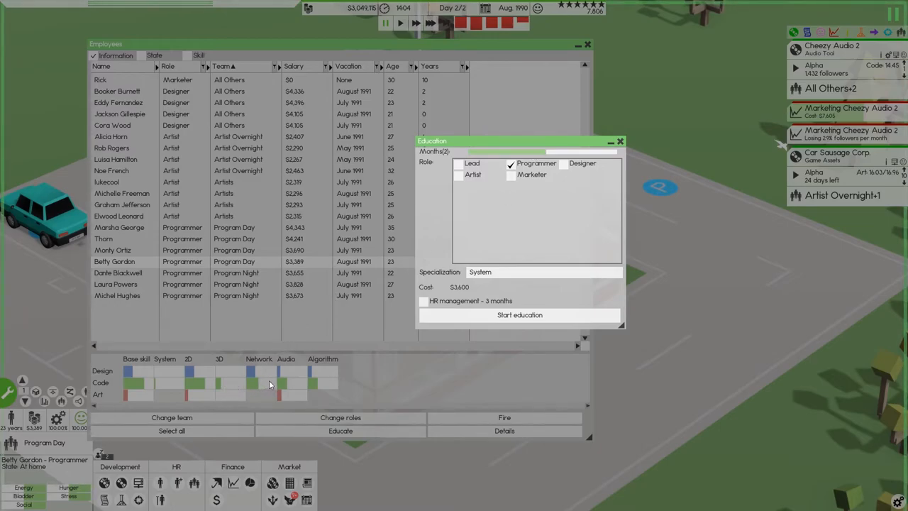
{"action": "mouse_move", "coordinate": [298, 397]}
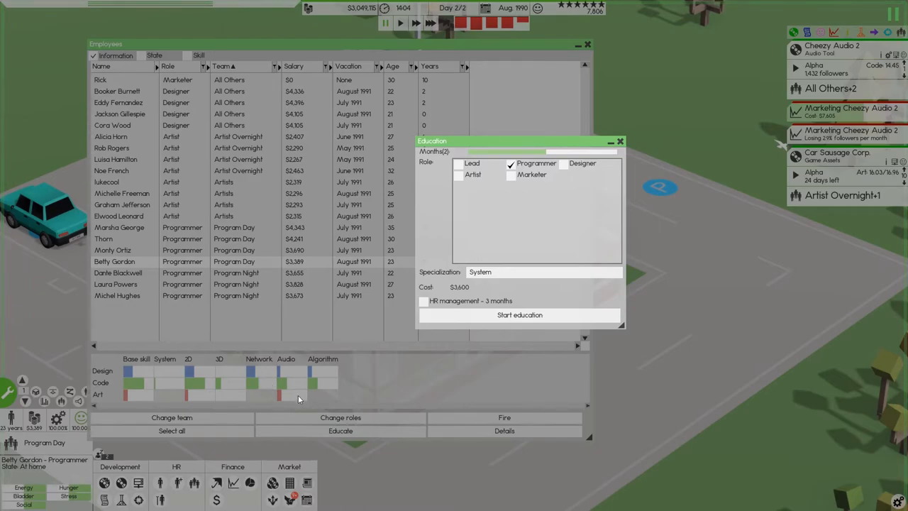
{"action": "mouse_move", "coordinate": [153, 386]}
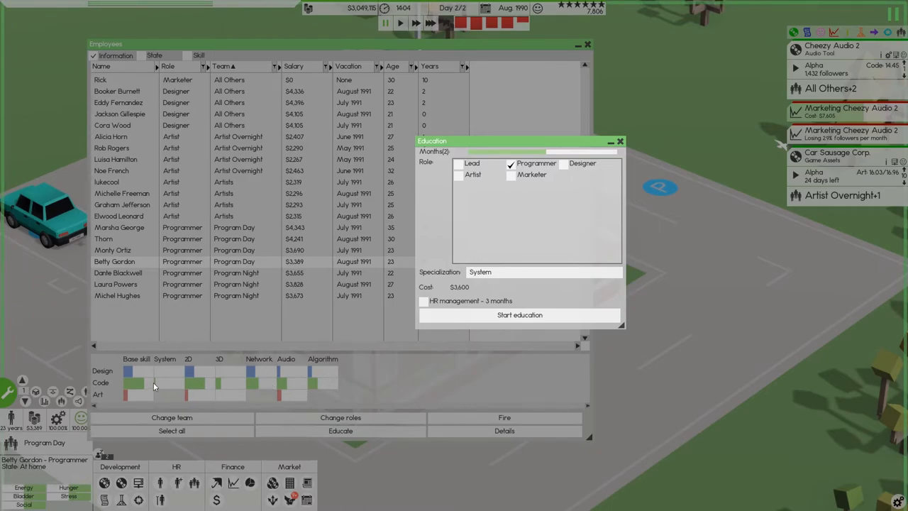
{"action": "mouse_move", "coordinate": [165, 387]}
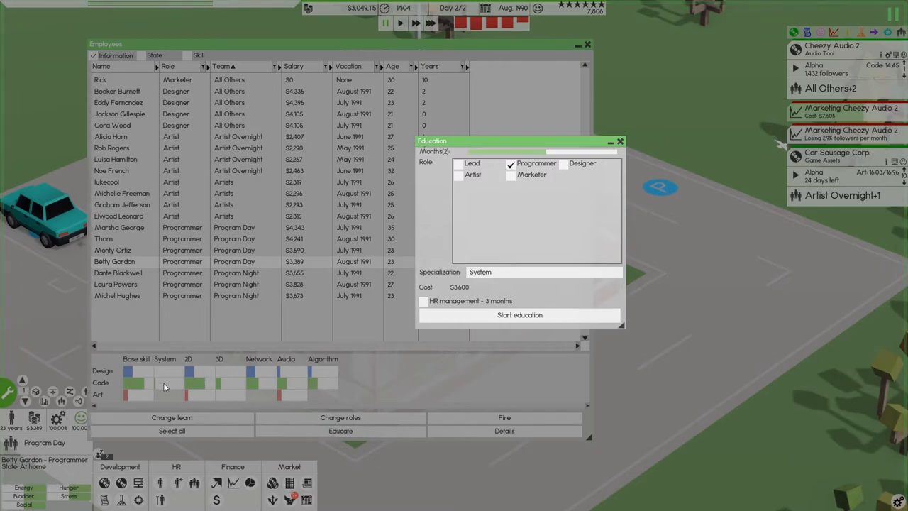
{"action": "mouse_move", "coordinate": [268, 391]}
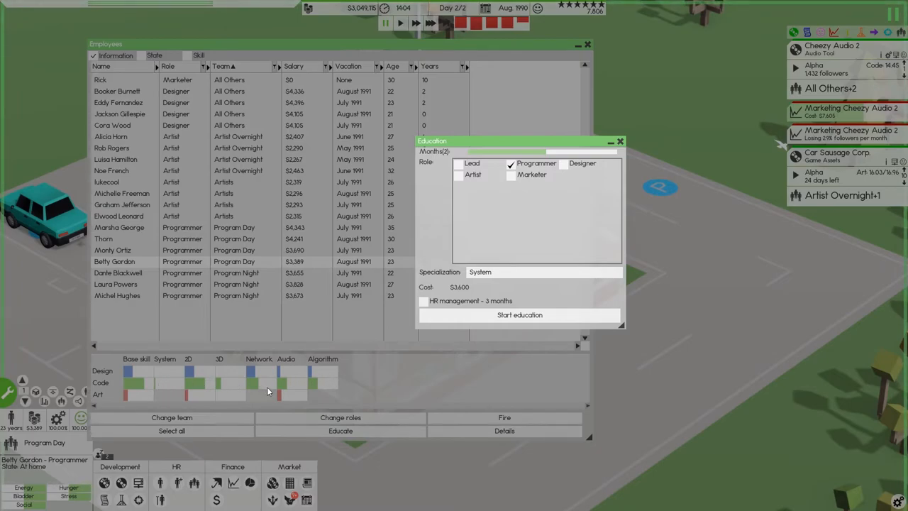
{"action": "mouse_move", "coordinate": [236, 386]}
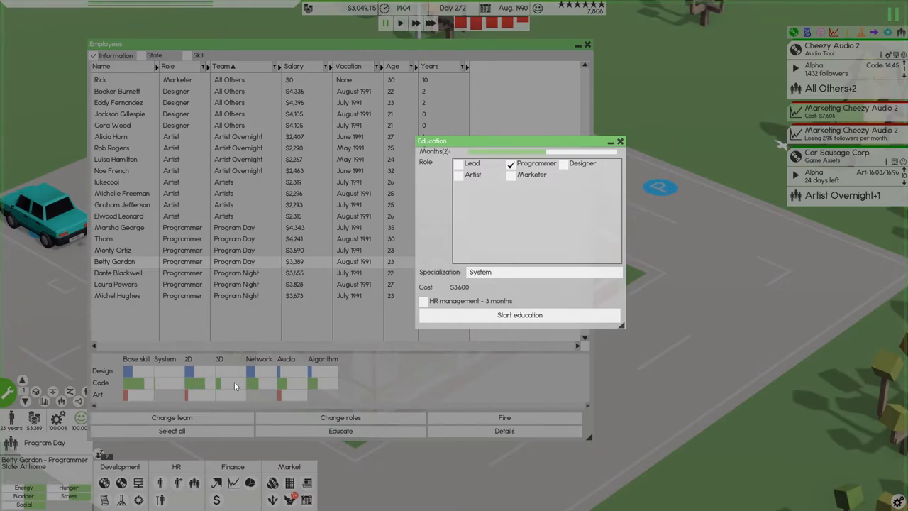
{"action": "mouse_move", "coordinate": [329, 383]}
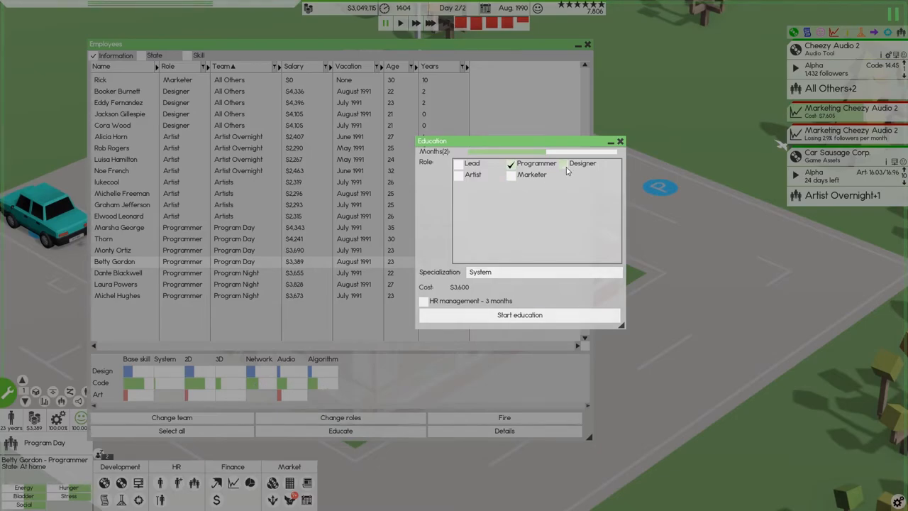
{"action": "left_click", "coordinate": [564, 171]}
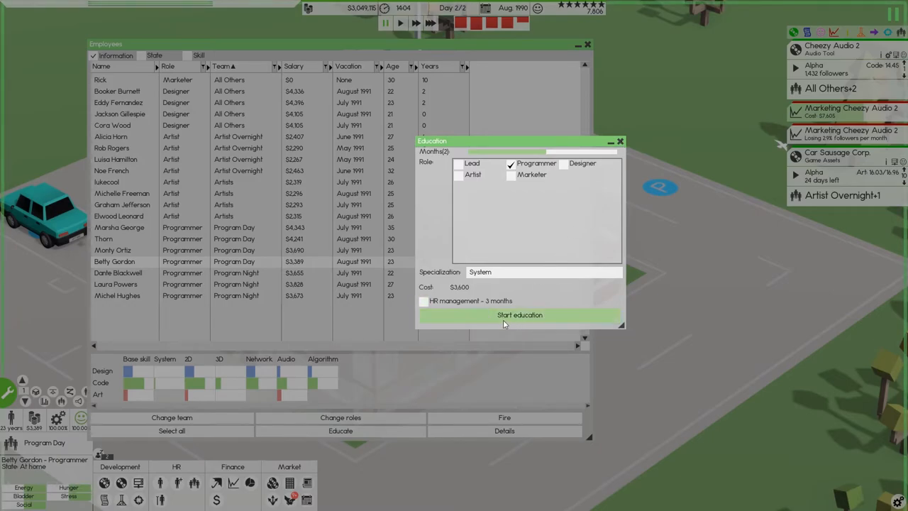
{"action": "left_click", "coordinate": [520, 315]}
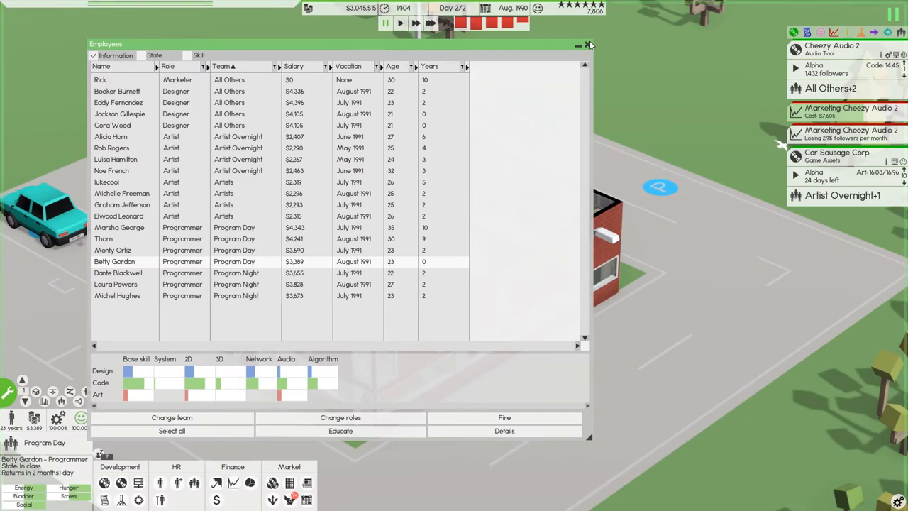
{"action": "left_click", "coordinate": [590, 44]}
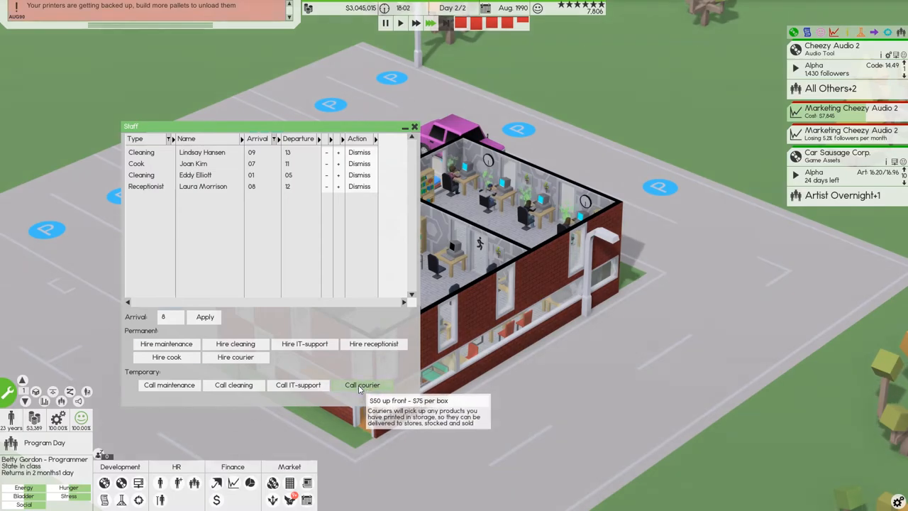
- Call a temporary courier from the Staff window
{"action": "left_click", "coordinate": [414, 126]}
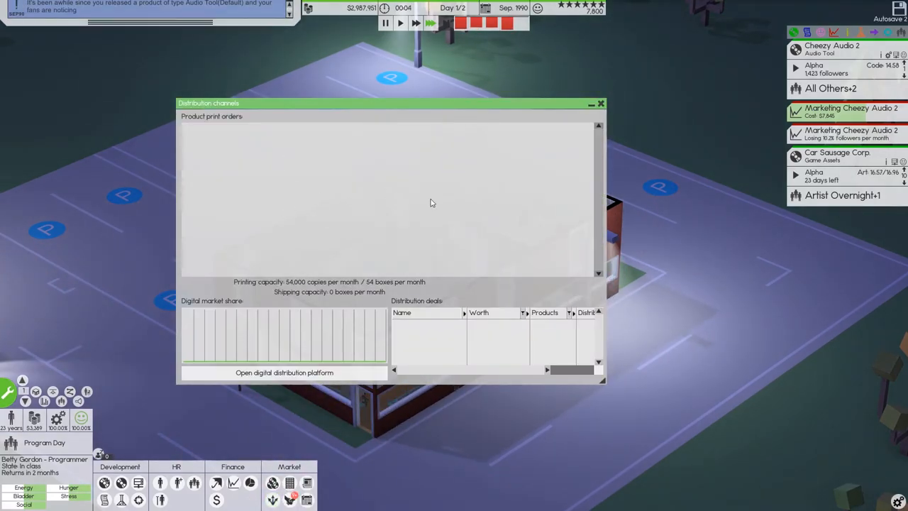
- Sort deals by description and assign the All Others team to the InkPoint Suite 9 deal
{"action": "left_click", "coordinate": [600, 103]}
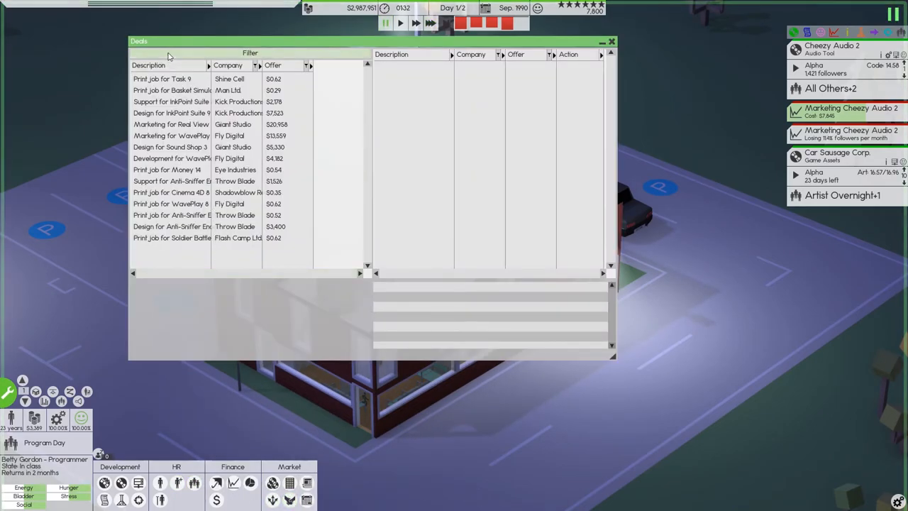
{"action": "left_click", "coordinate": [149, 65]}
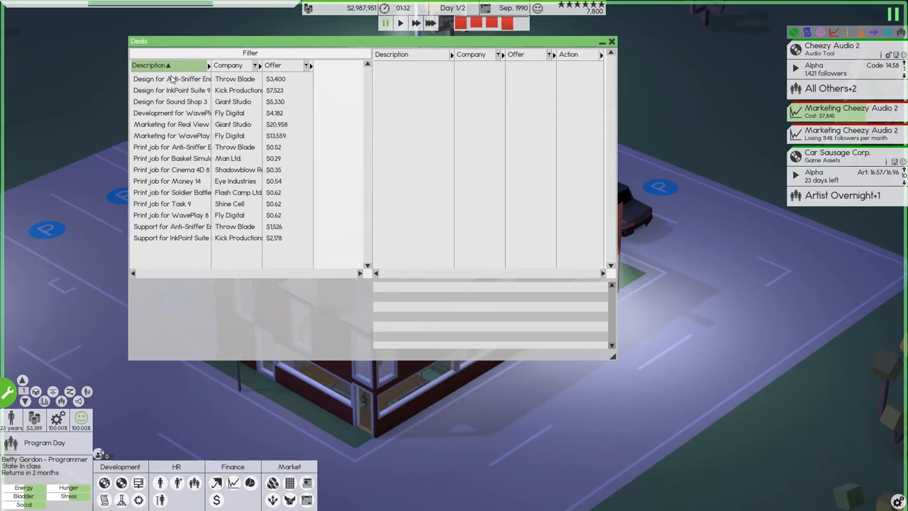
{"action": "left_click", "coordinate": [172, 79]}
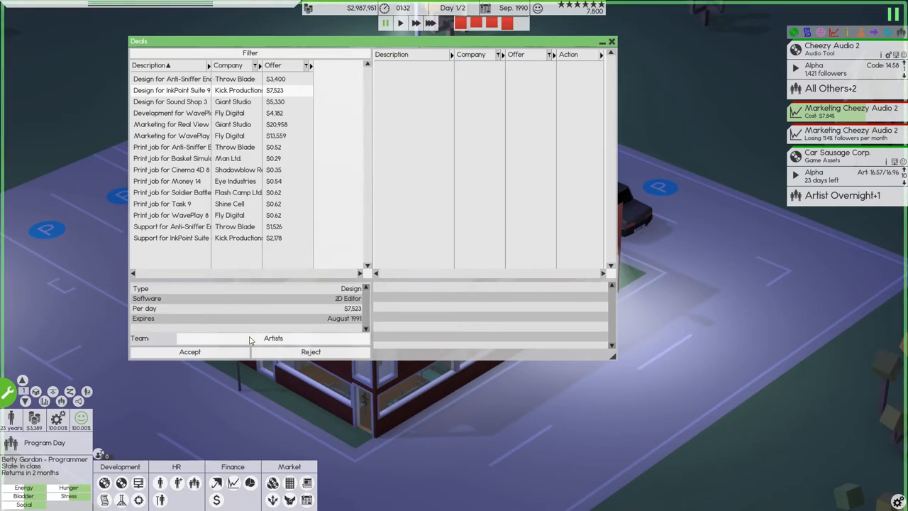
{"action": "left_click", "coordinate": [273, 338]}
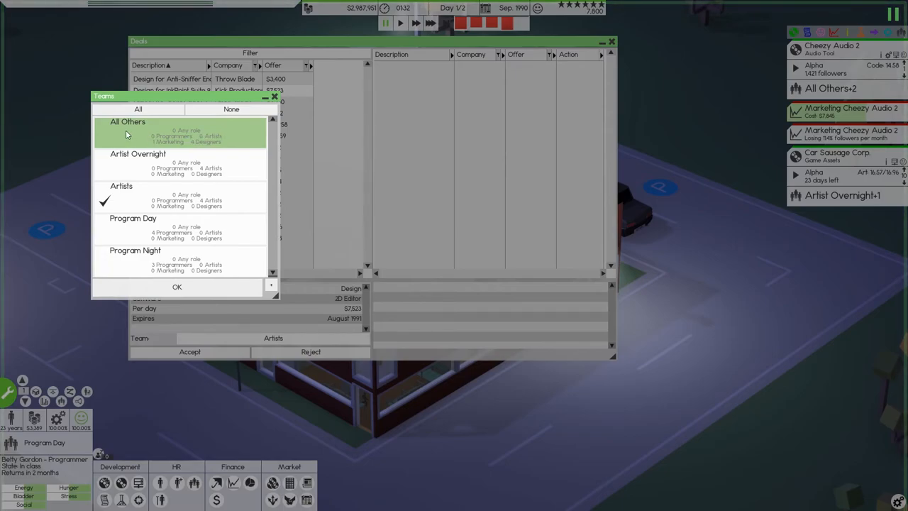
{"action": "left_click", "coordinate": [128, 132]}
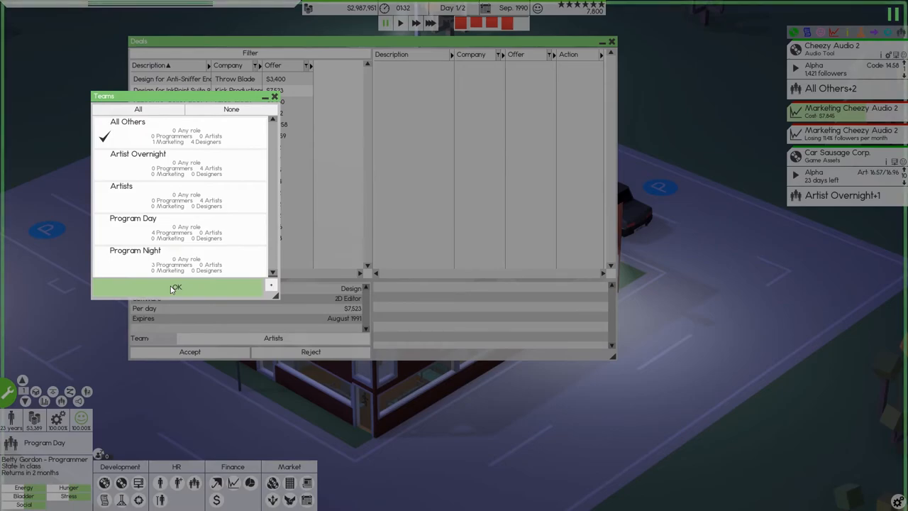
{"action": "left_click", "coordinate": [176, 287]}
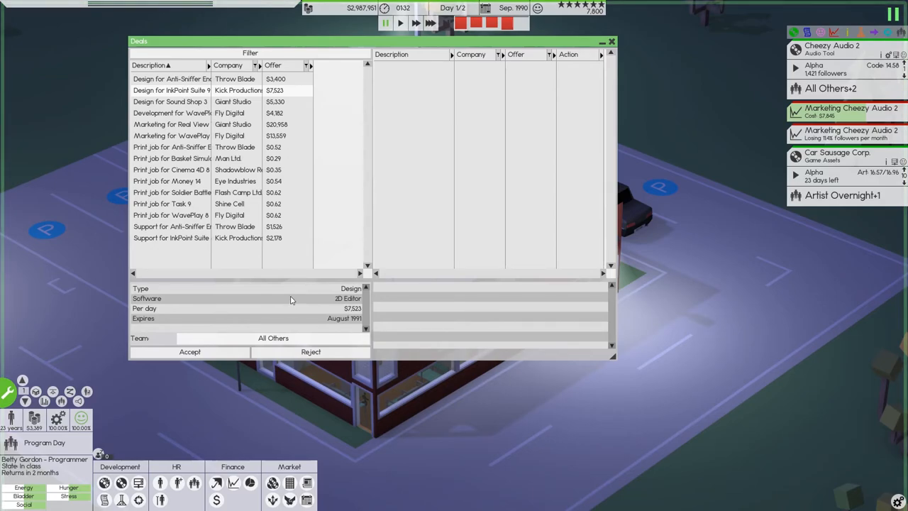
- Accept Kick Productions' InkPoint Suite 9 design contract
{"action": "left_click", "coordinate": [170, 101]}
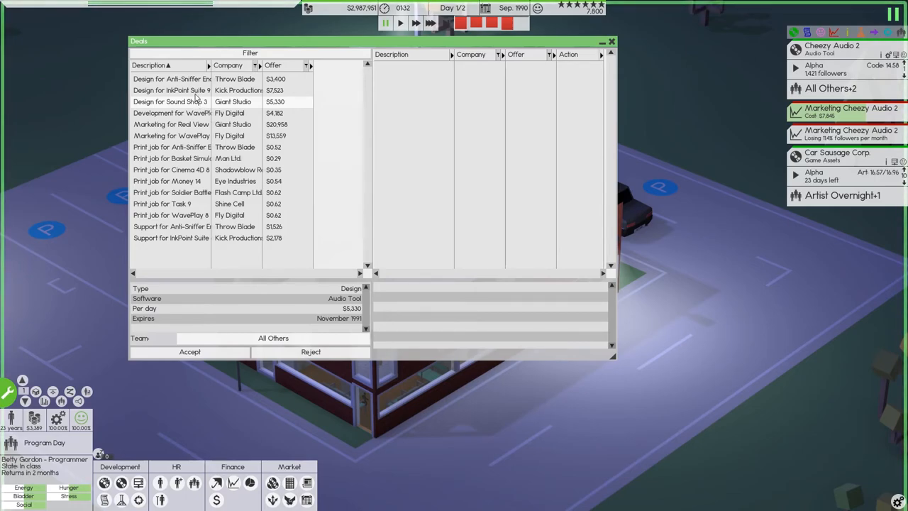
{"action": "left_click", "coordinate": [171, 90]}
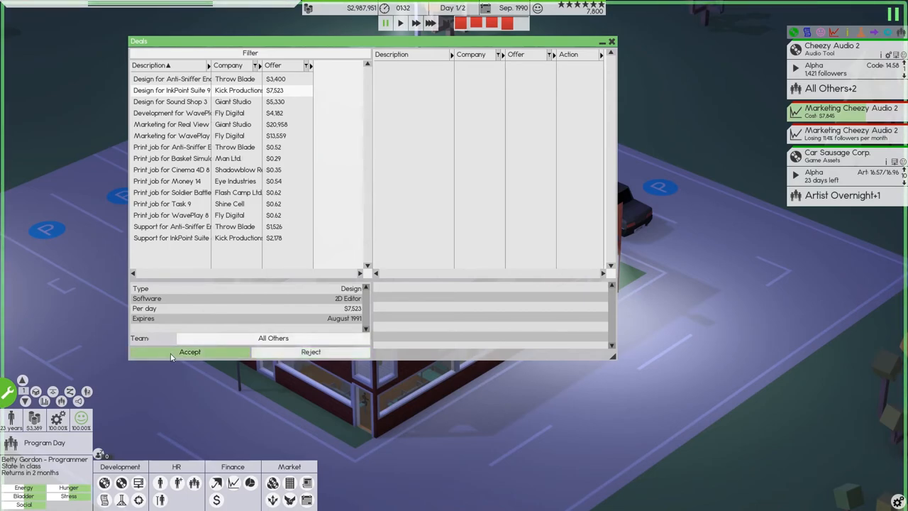
{"action": "left_click", "coordinate": [190, 351]}
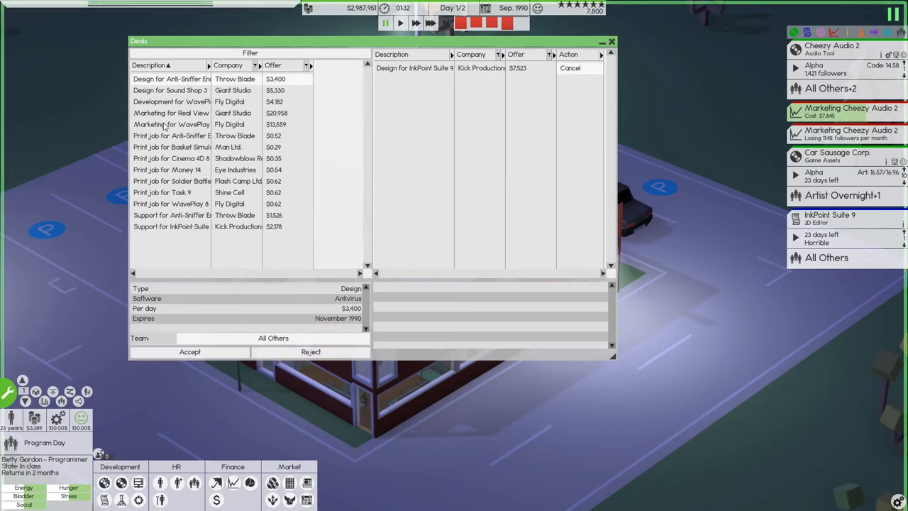
- Reject the selected non-print deal offers and confirm with Yes
{"action": "left_click", "coordinate": [170, 124]}
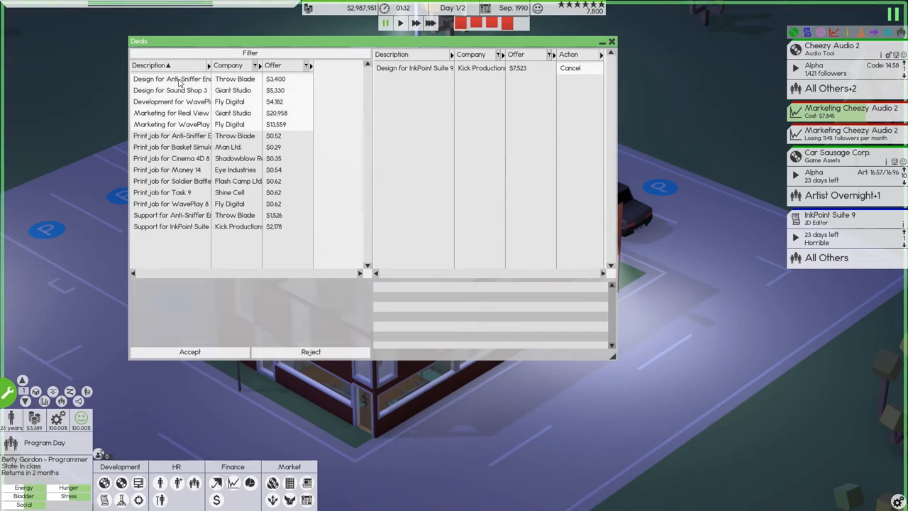
{"action": "left_click", "coordinate": [311, 351]}
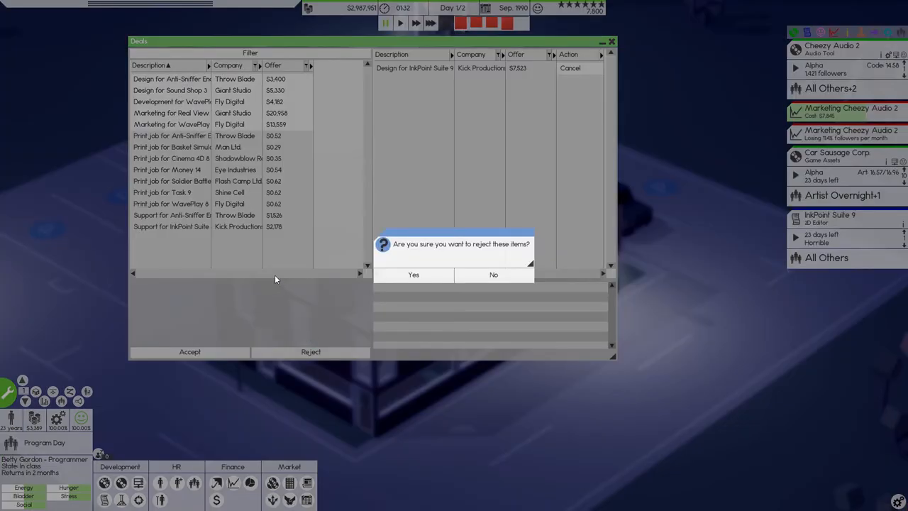
{"action": "left_click", "coordinate": [414, 274]}
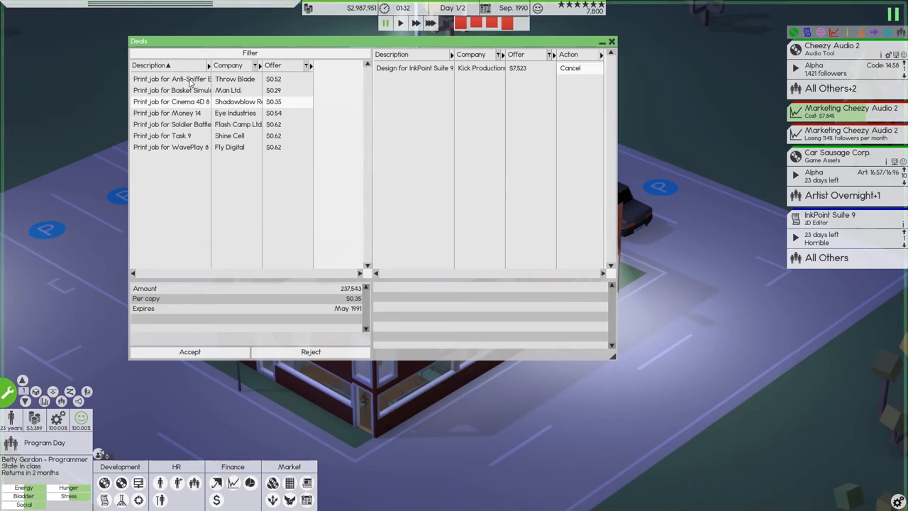
- Compare the print job offers (Basket, Soldier Battle, Money 14, Task 9) and accept Cinema 4D 8
{"action": "left_click", "coordinate": [170, 79]}
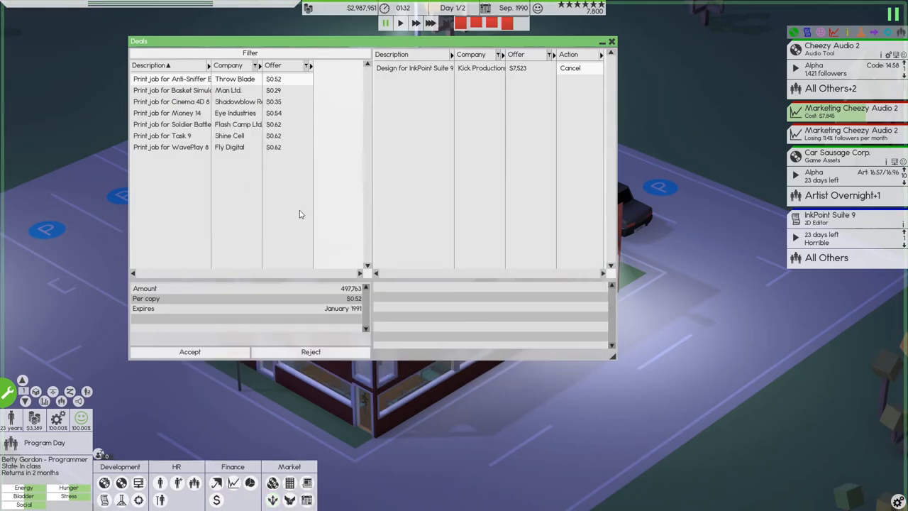
{"action": "mouse_move", "coordinate": [272, 169]}
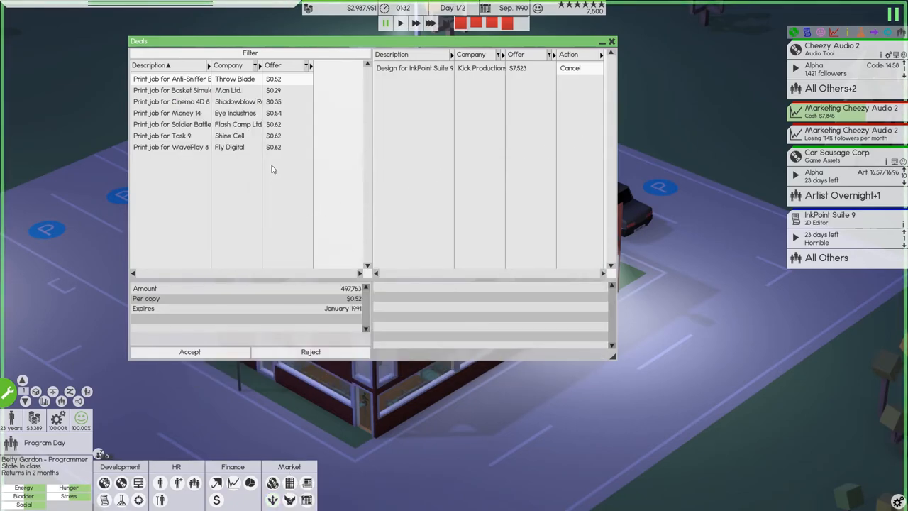
{"action": "left_click", "coordinate": [170, 90]}
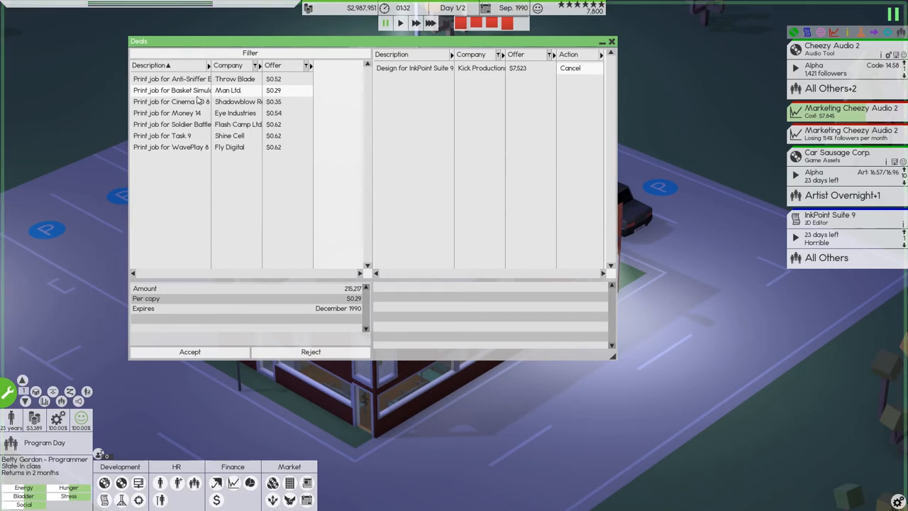
{"action": "left_click", "coordinate": [170, 101]}
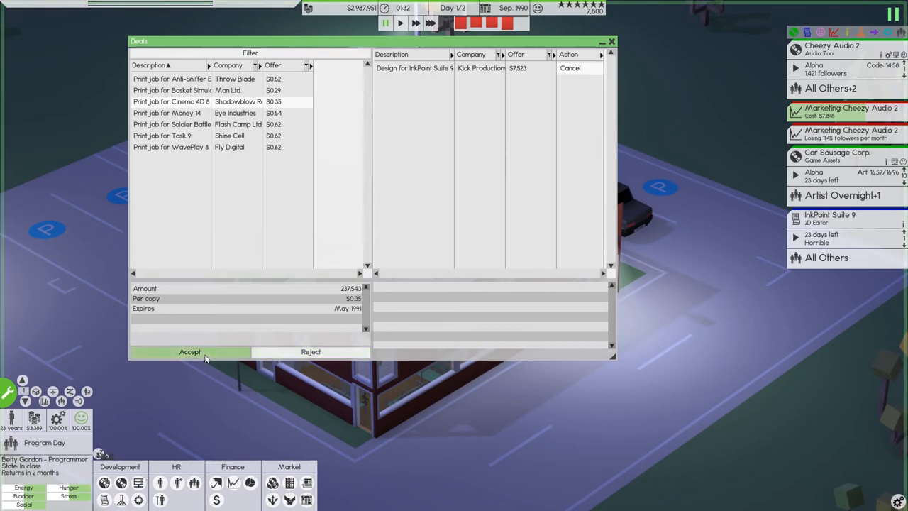
{"action": "mouse_move", "coordinate": [170, 113]}
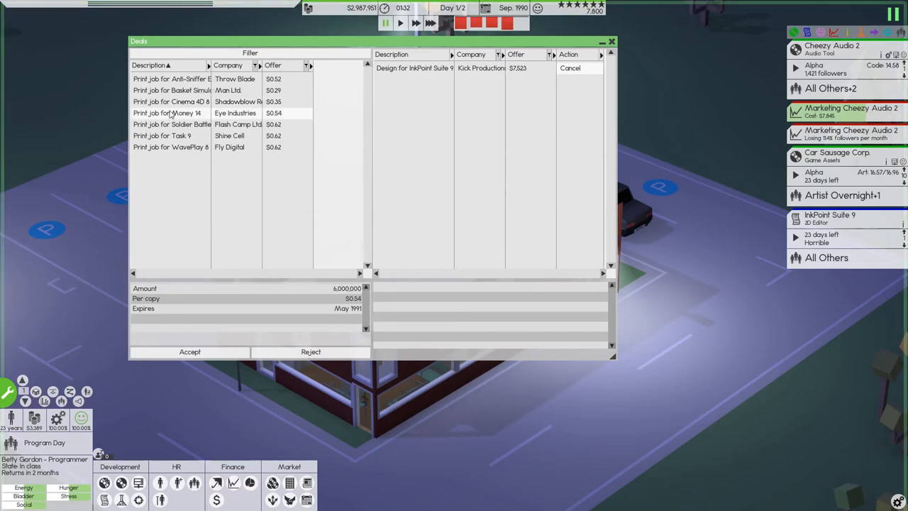
{"action": "mouse_move", "coordinate": [173, 127]}
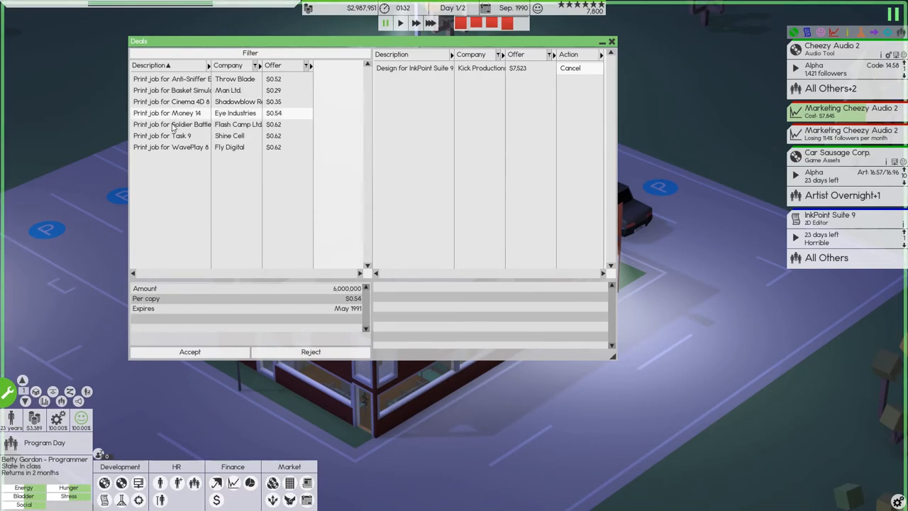
{"action": "left_click", "coordinate": [171, 124]}
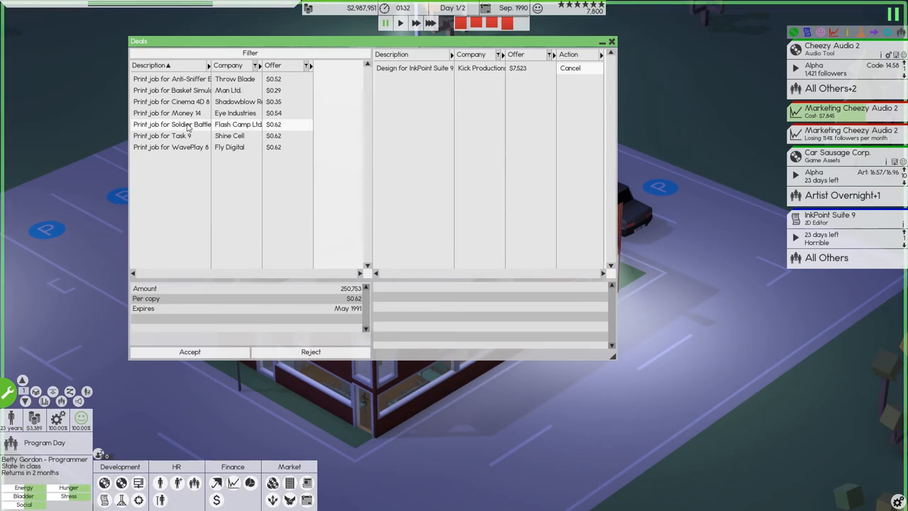
{"action": "left_click", "coordinate": [170, 112]}
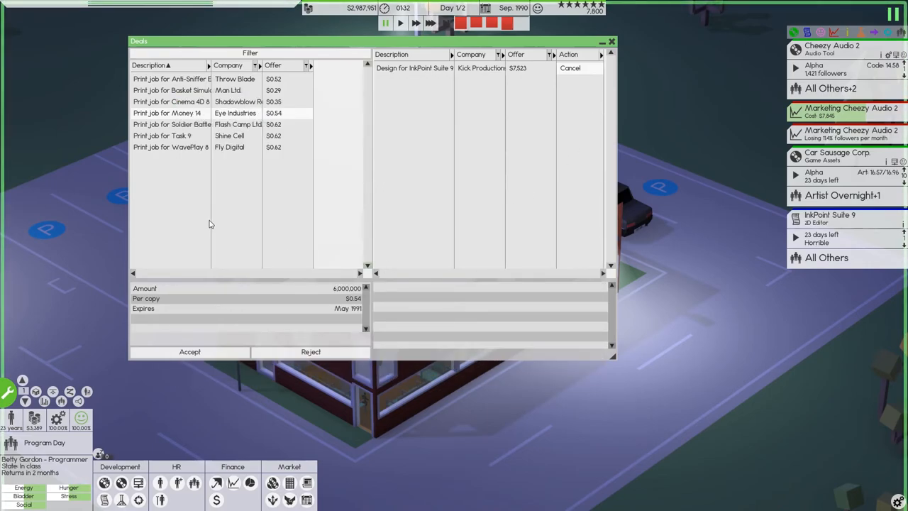
{"action": "mouse_move", "coordinate": [185, 155]}
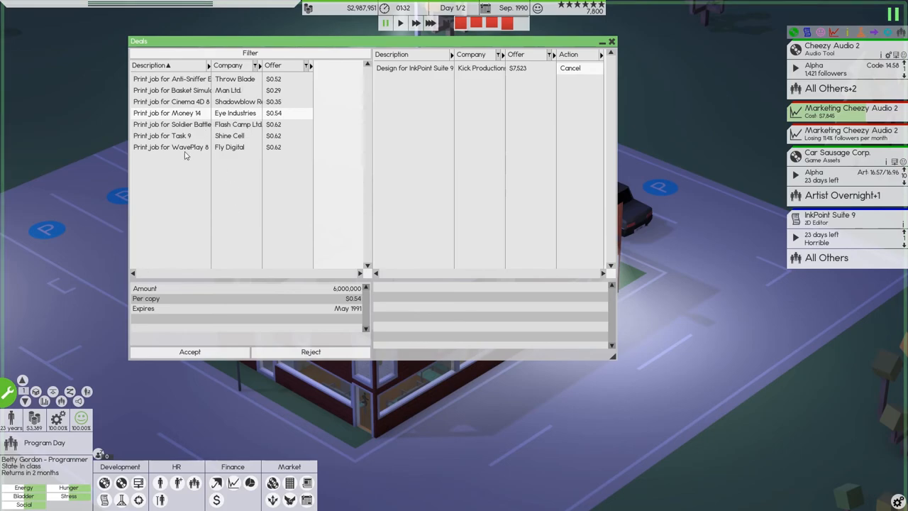
{"action": "left_click", "coordinate": [170, 136]}
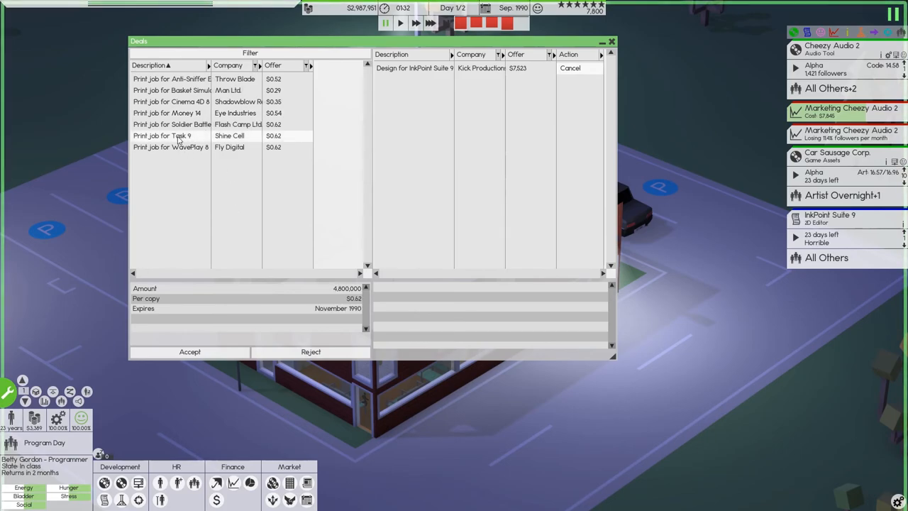
{"action": "mouse_move", "coordinate": [179, 156]}
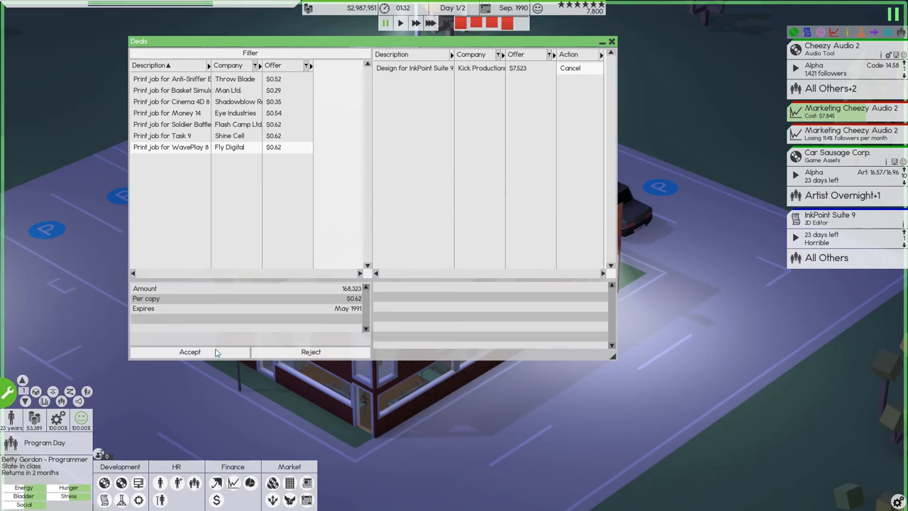
{"action": "mouse_move", "coordinate": [189, 352]}
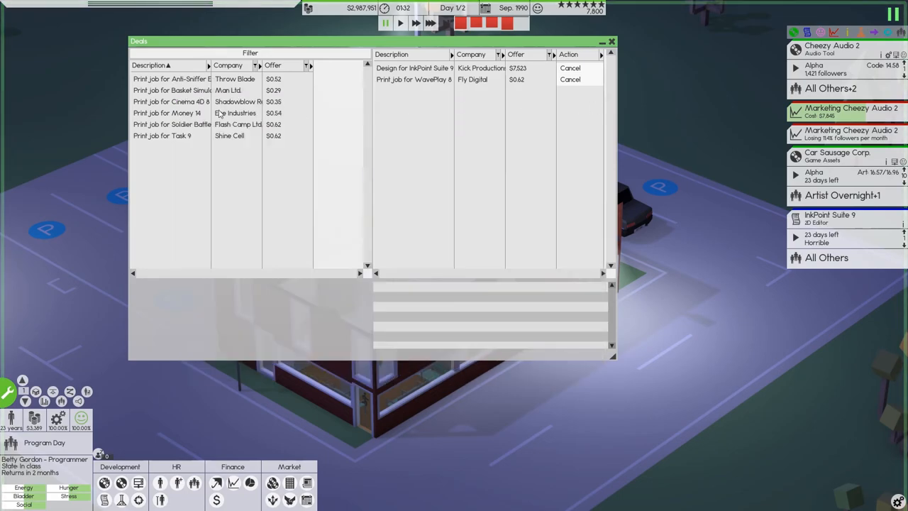
{"action": "left_click", "coordinate": [170, 102]}
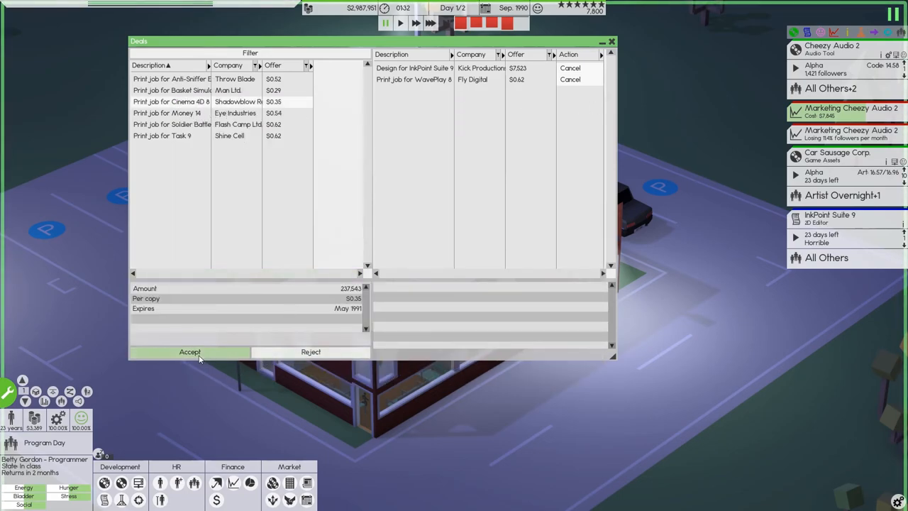
{"action": "left_click", "coordinate": [190, 351]}
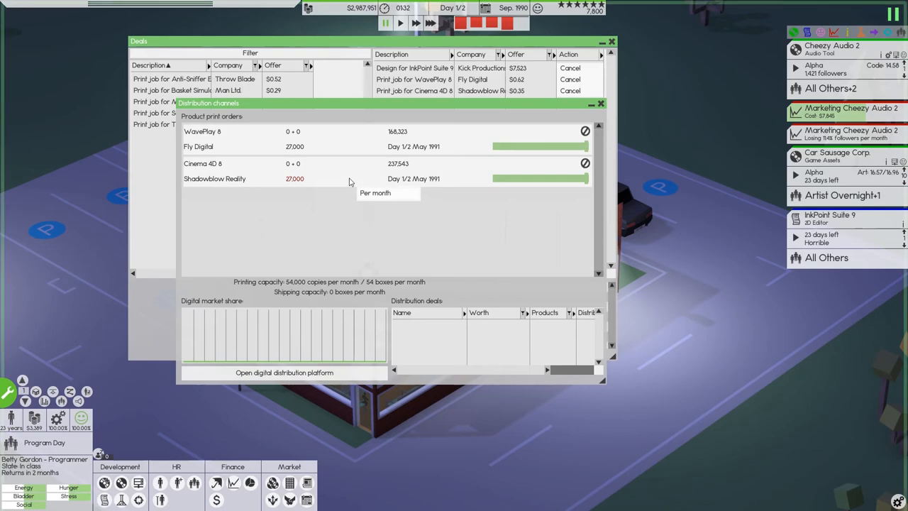
{"action": "mouse_move", "coordinate": [355, 189]}
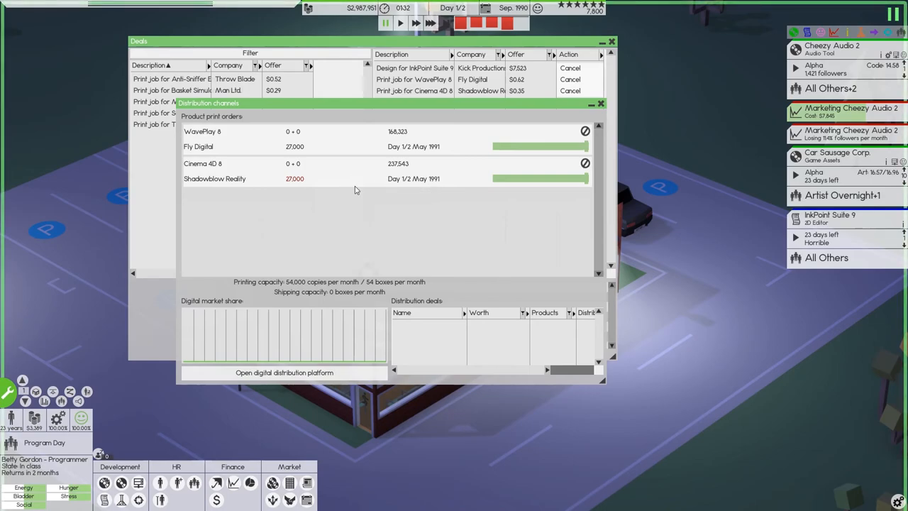
{"action": "mouse_move", "coordinate": [605, 106]}
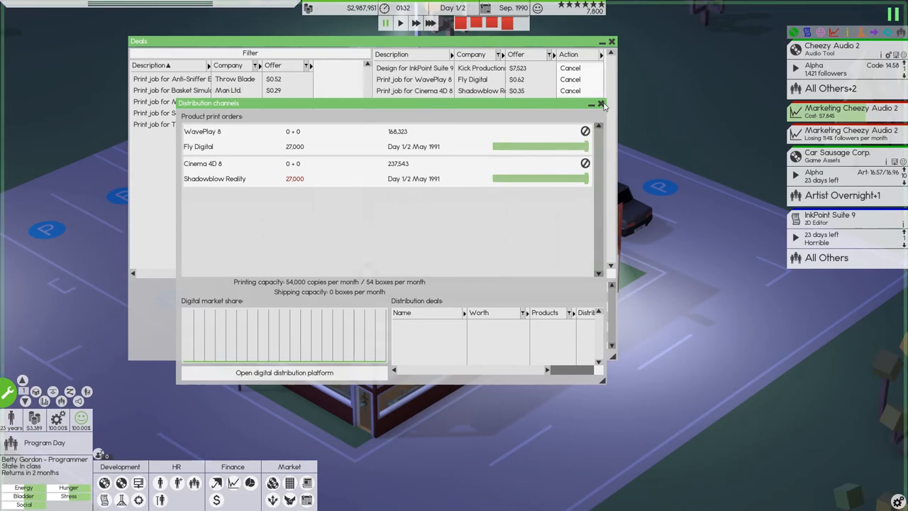
- Close the Distribution channels print orders overview and the Deals window
{"action": "left_click", "coordinate": [601, 104]}
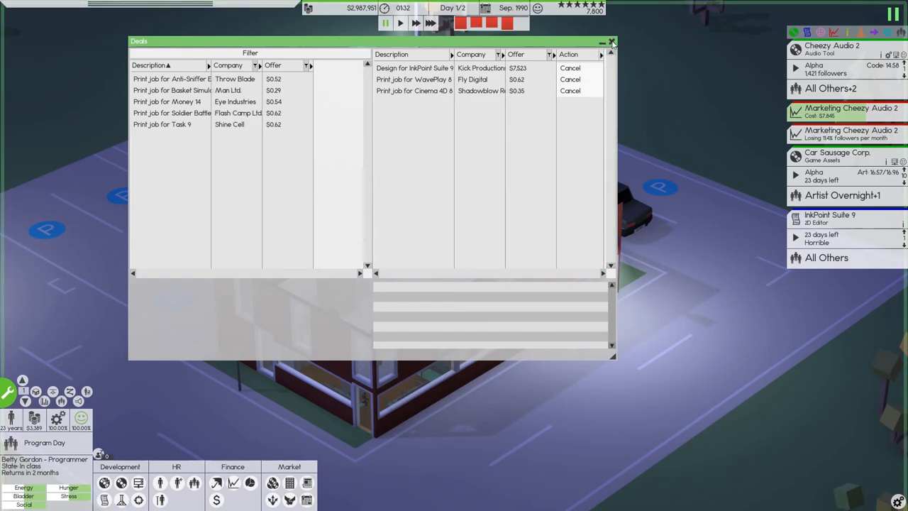
{"action": "left_click", "coordinate": [612, 41]}
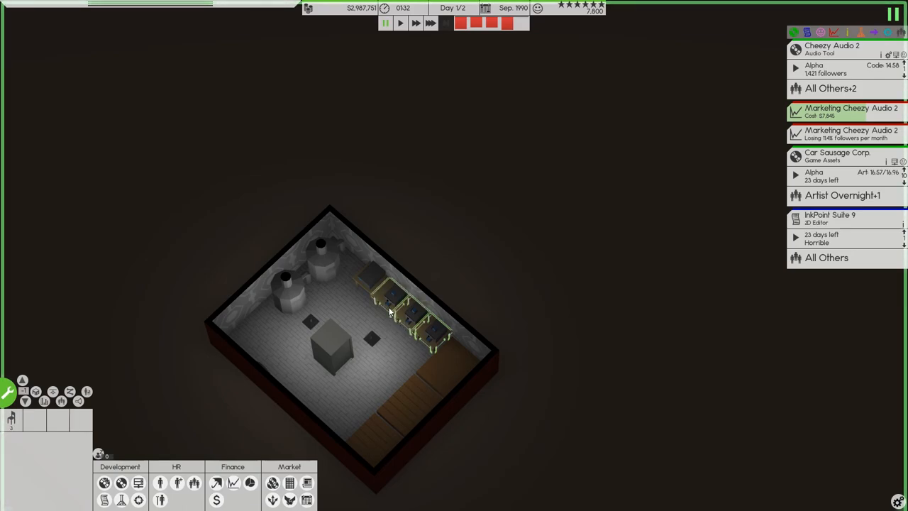
- Duplicate an existing printer and place the copy along the basement wall
{"action": "right_click", "coordinate": [397, 312]}
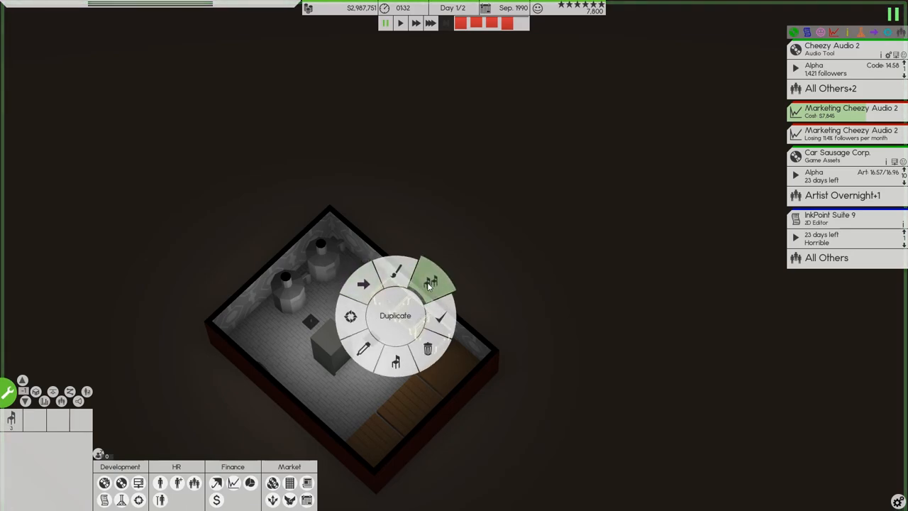
{"action": "left_click", "coordinate": [430, 282]}
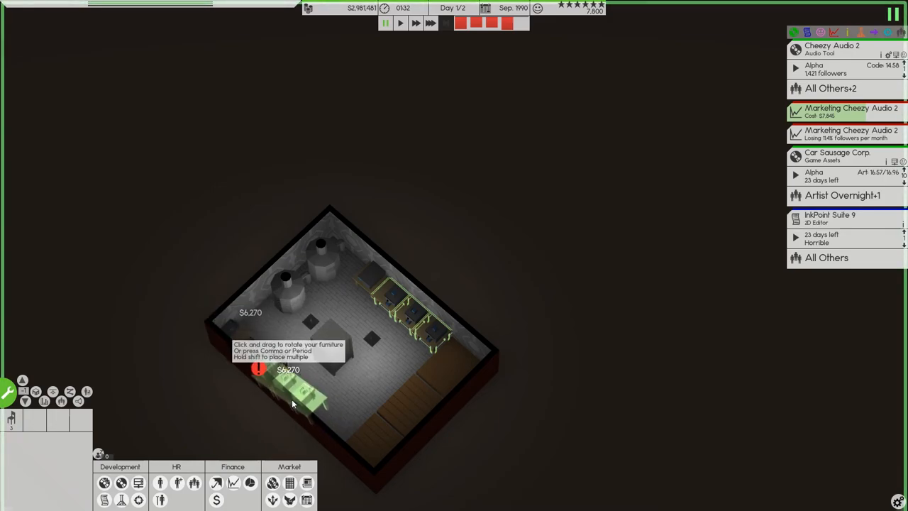
{"action": "left_click", "coordinate": [291, 397]}
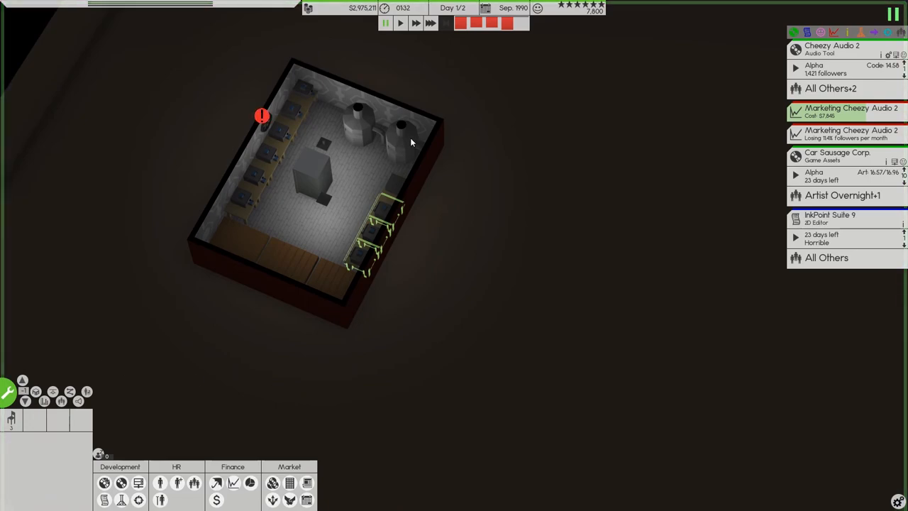
{"action": "left_click", "coordinate": [262, 115]}
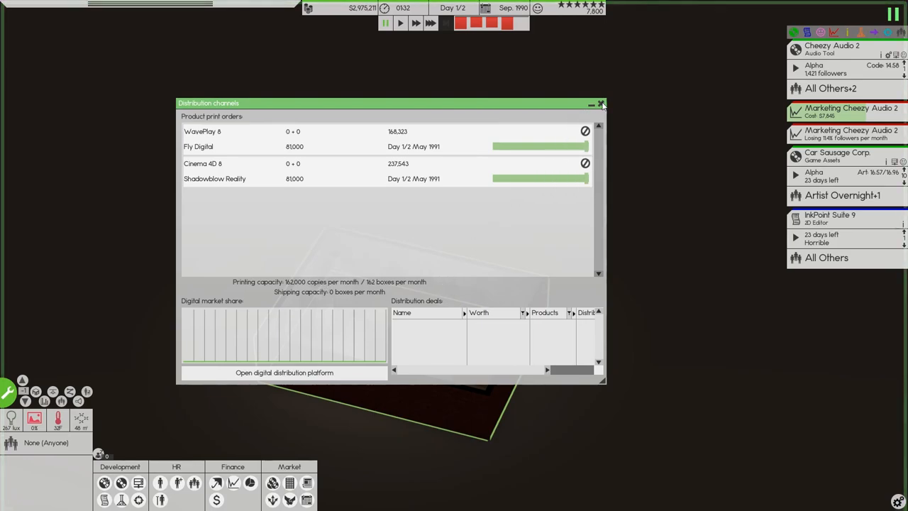
- Close the Distribution channels window listing the print orders
{"action": "left_click", "coordinate": [601, 103]}
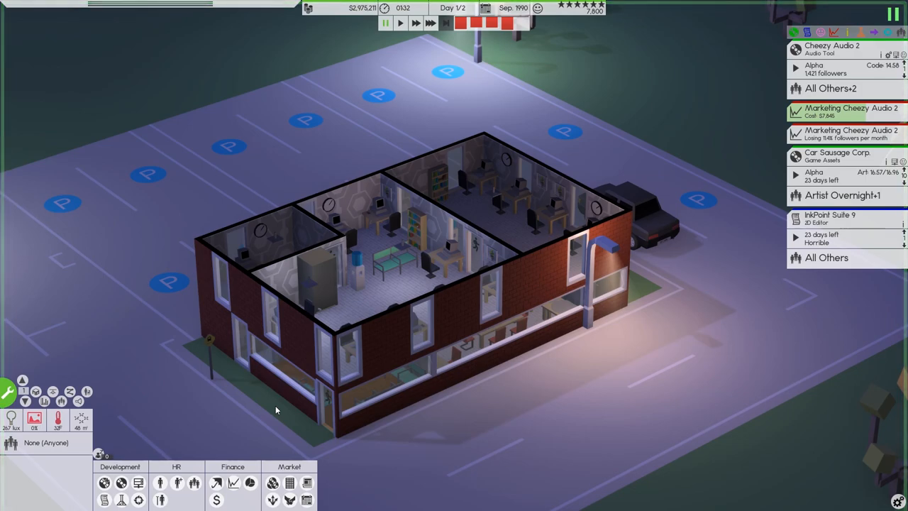
{"action": "mouse_move", "coordinate": [858, 88]}
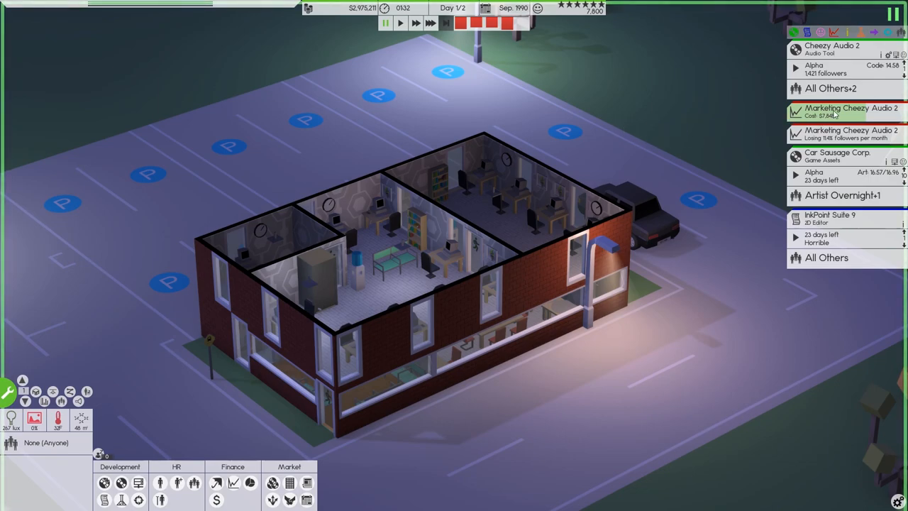
{"action": "mouse_move", "coordinate": [823, 120]}
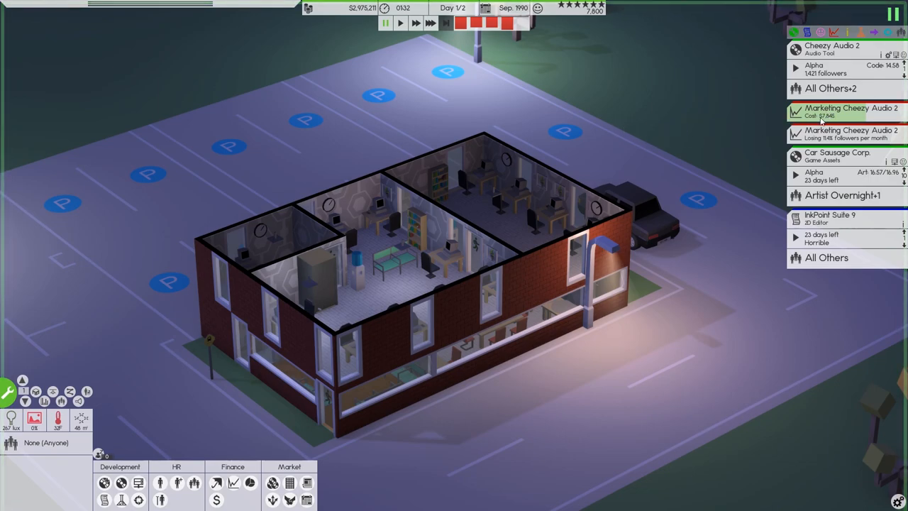
{"action": "mouse_move", "coordinate": [554, 265]}
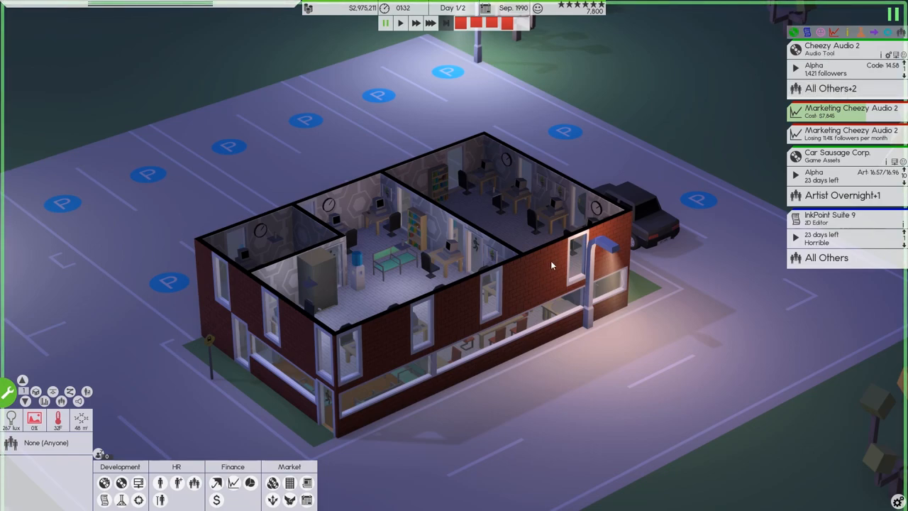
{"action": "mouse_move", "coordinate": [560, 321]}
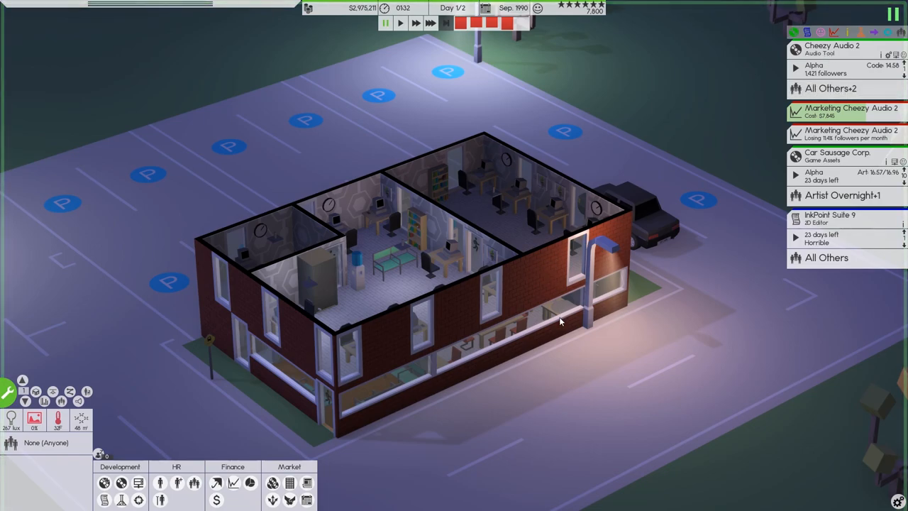